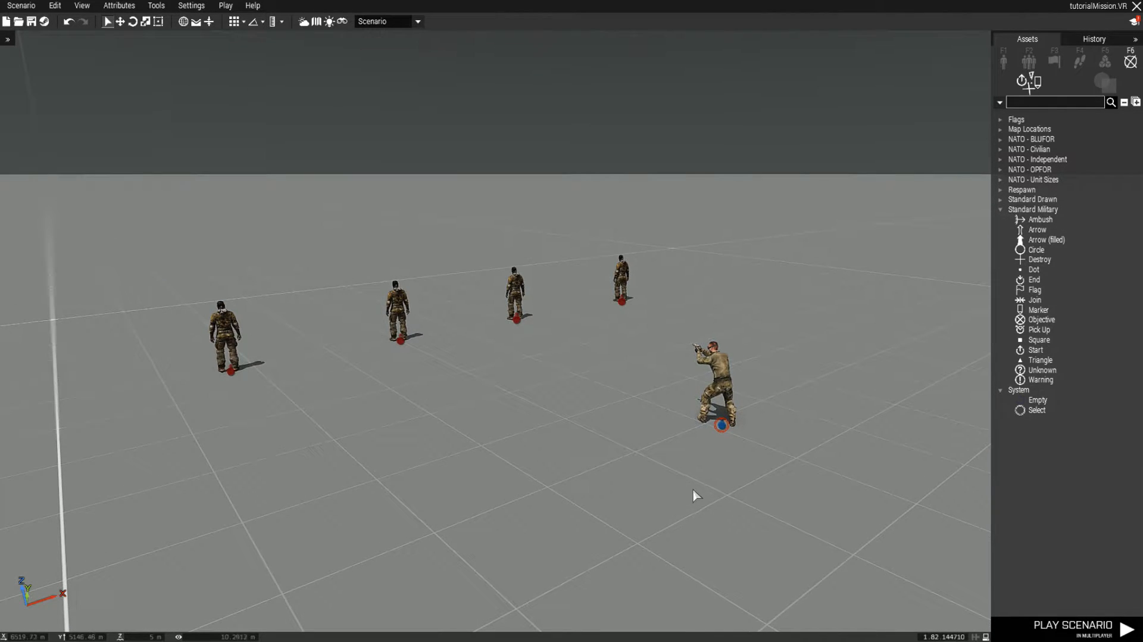
mouse_move(582, 372)
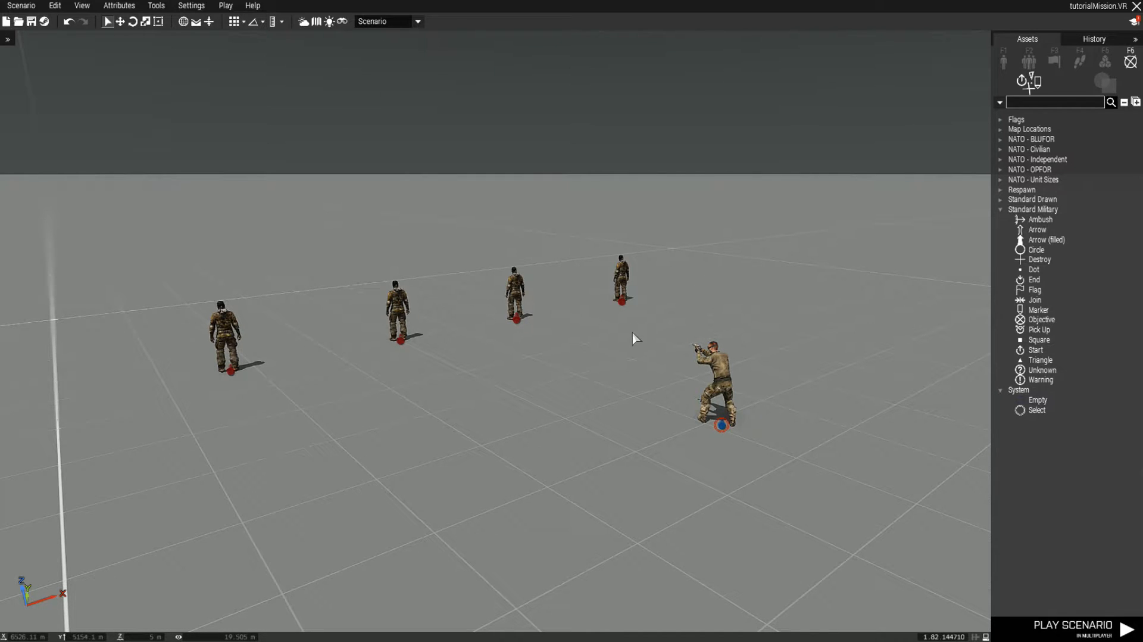
mouse_move(628, 348)
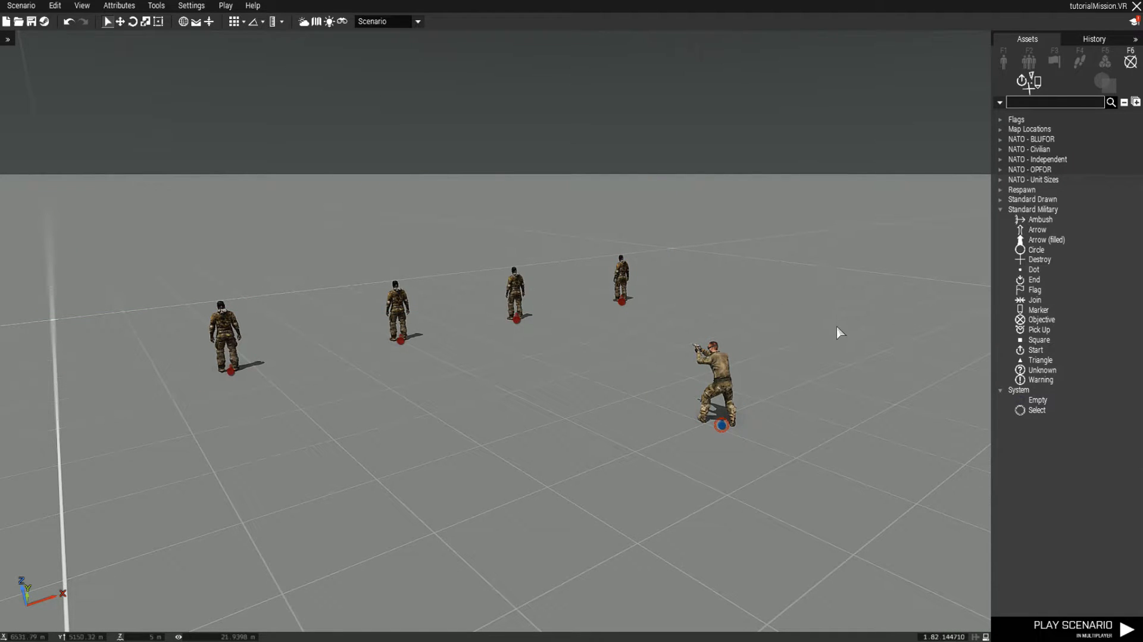
mouse_move(638, 354)
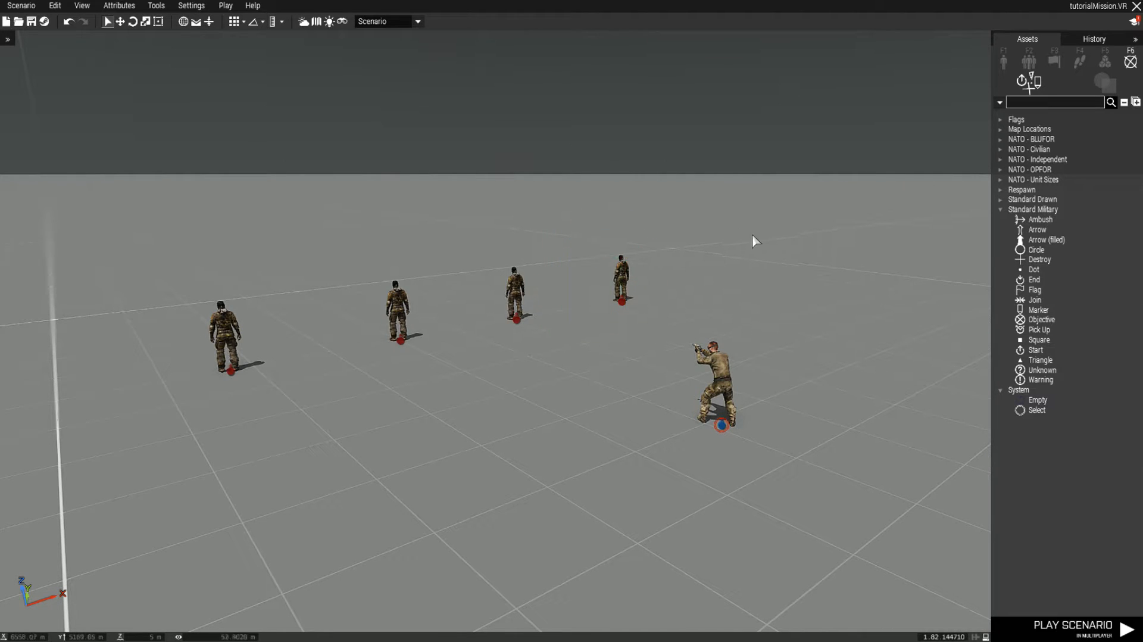
mouse_move(880, 350)
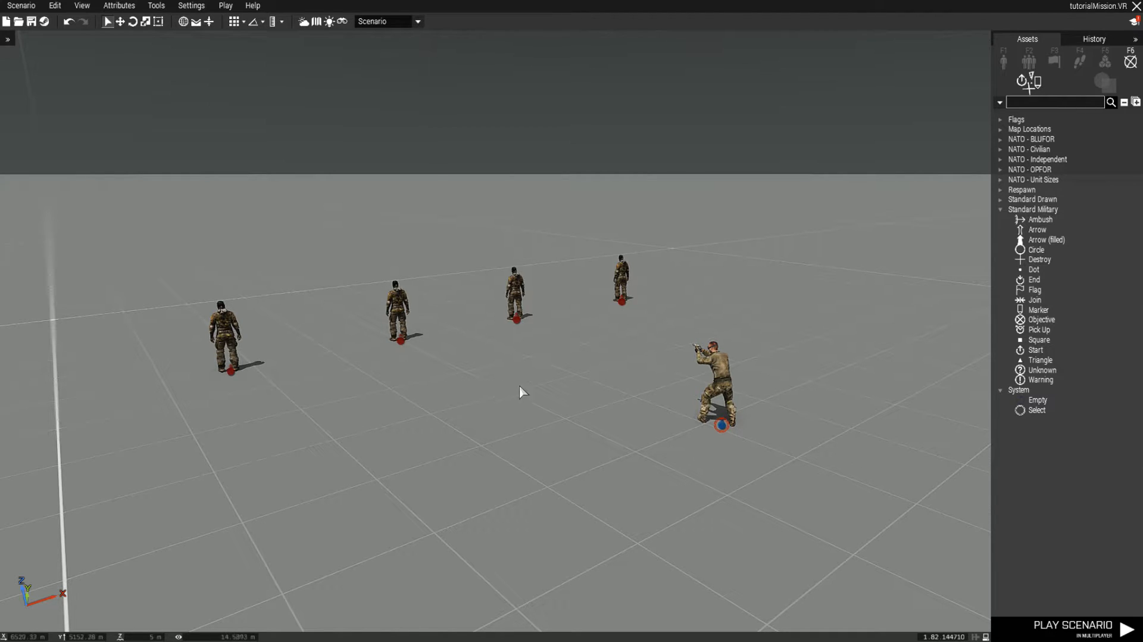
mouse_move(592, 402)
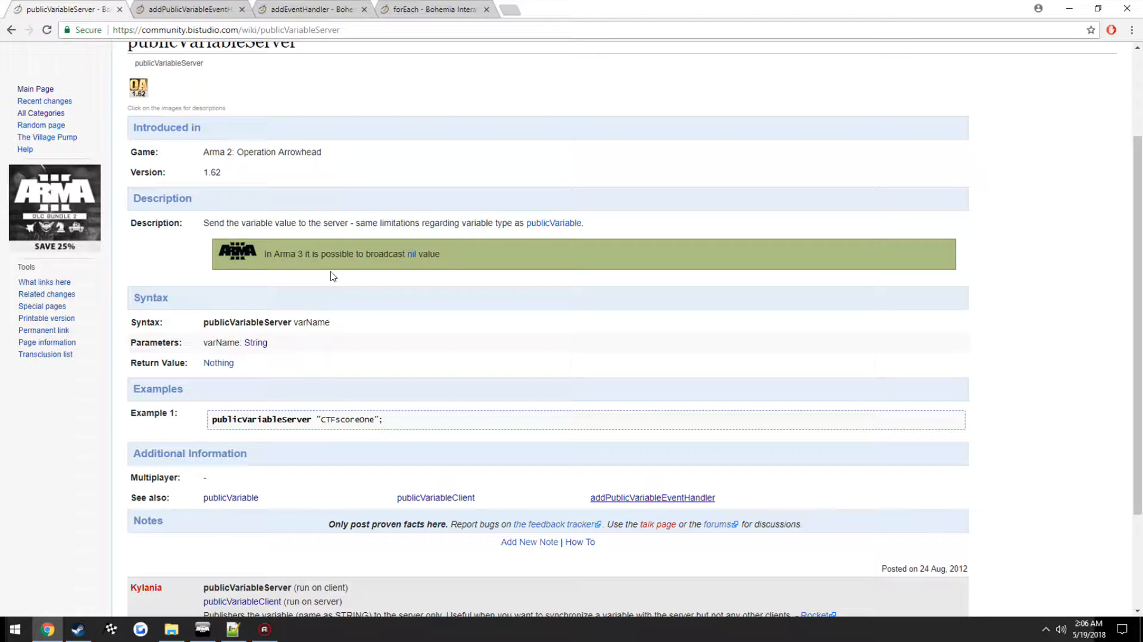
mouse_move(366, 368)
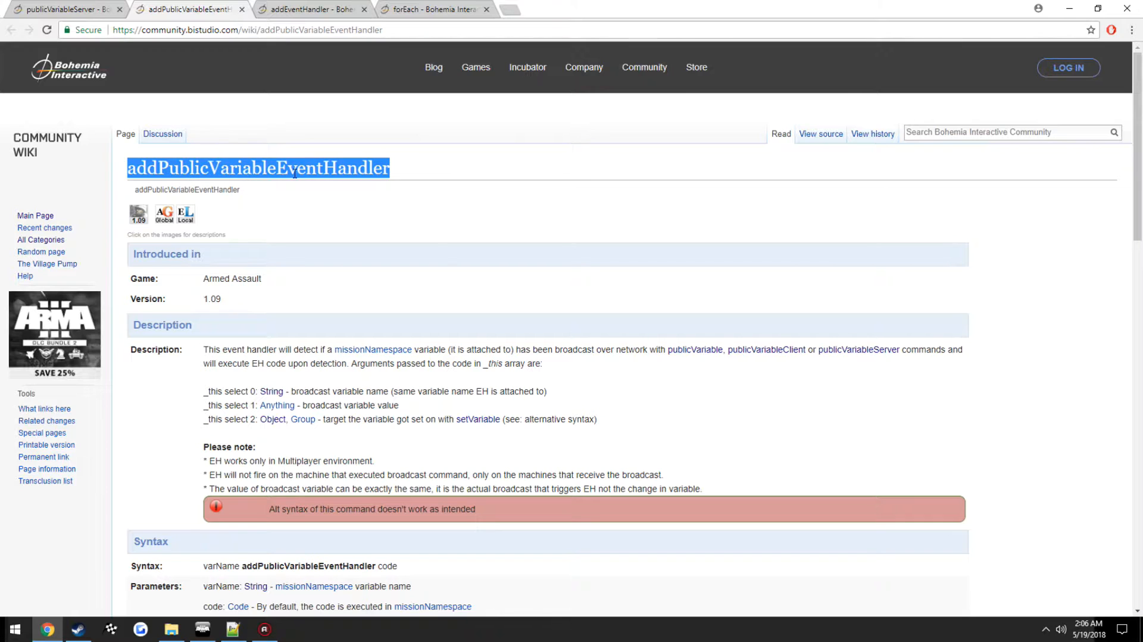
Step: Review the addEventHandler and forEach wiki tabs and briefly view the Survivor unit's attributes
left_click(306, 9)
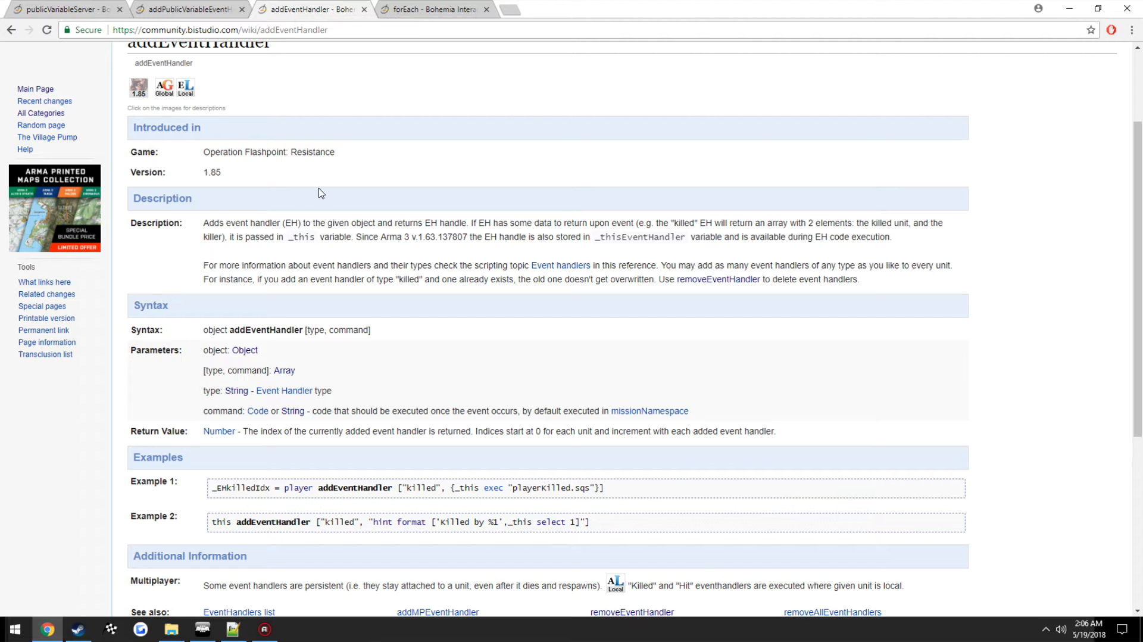
mouse_move(426, 75)
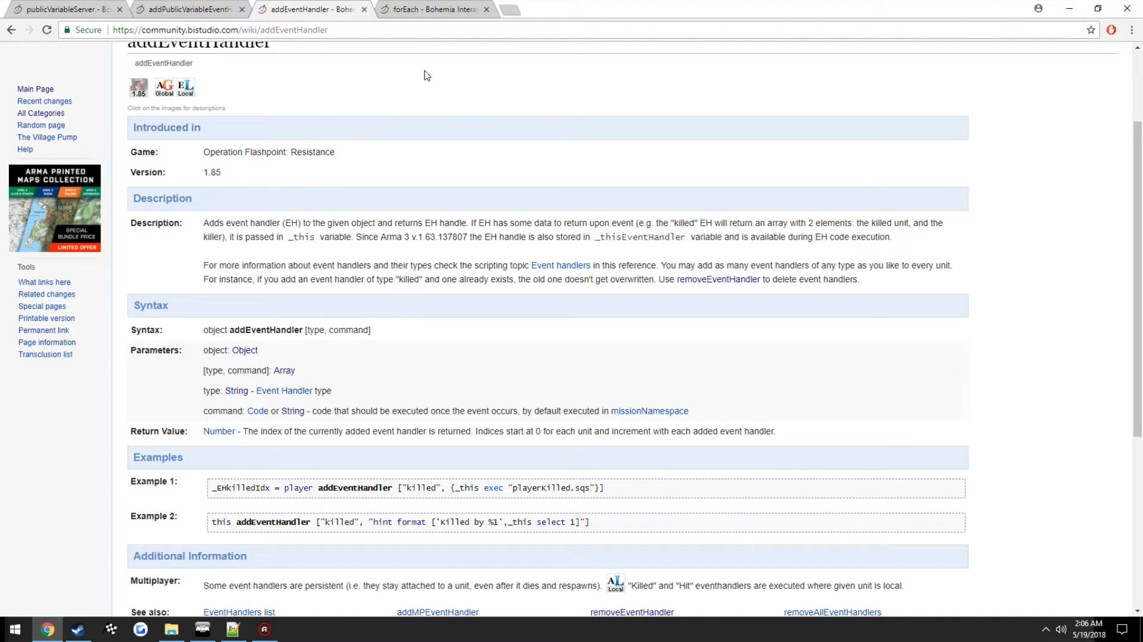
left_click(432, 8)
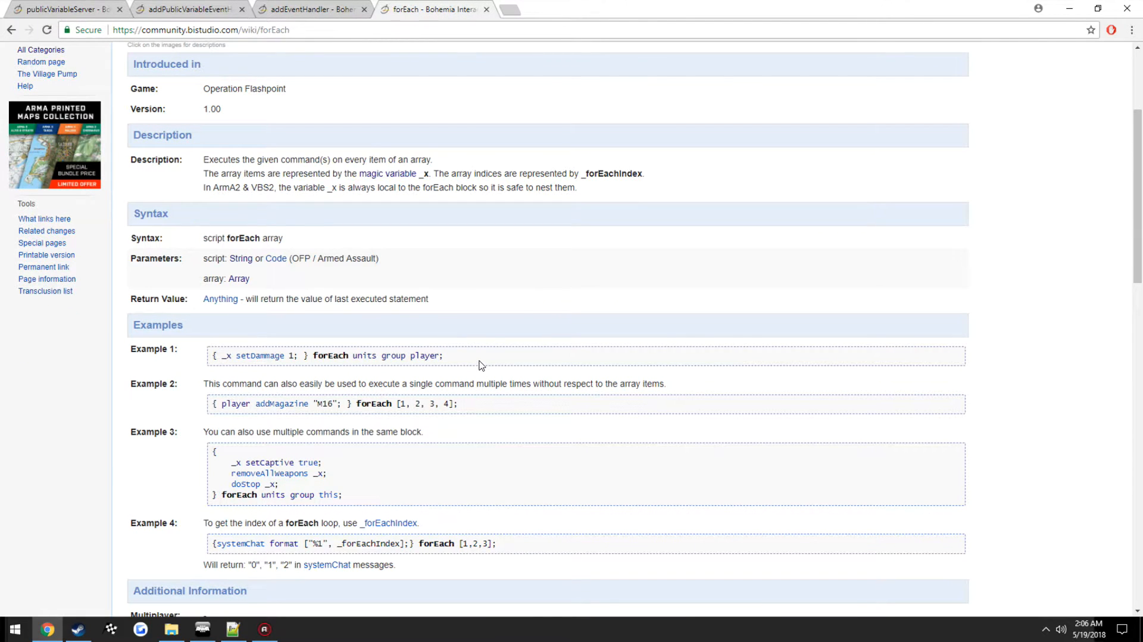
mouse_move(470, 357)
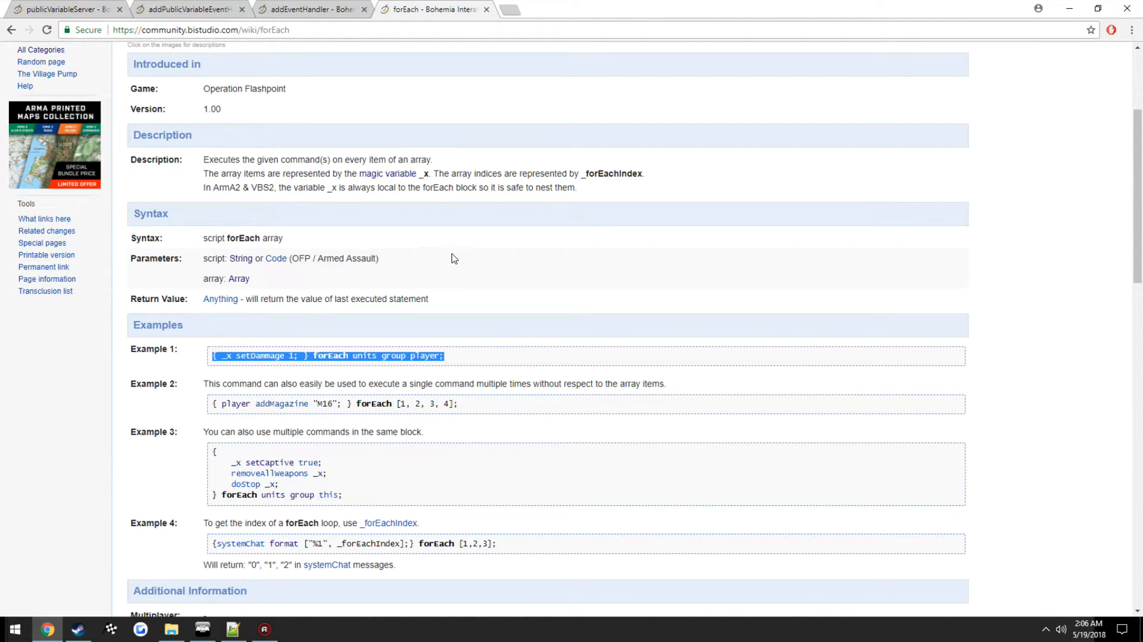
mouse_move(470, 374)
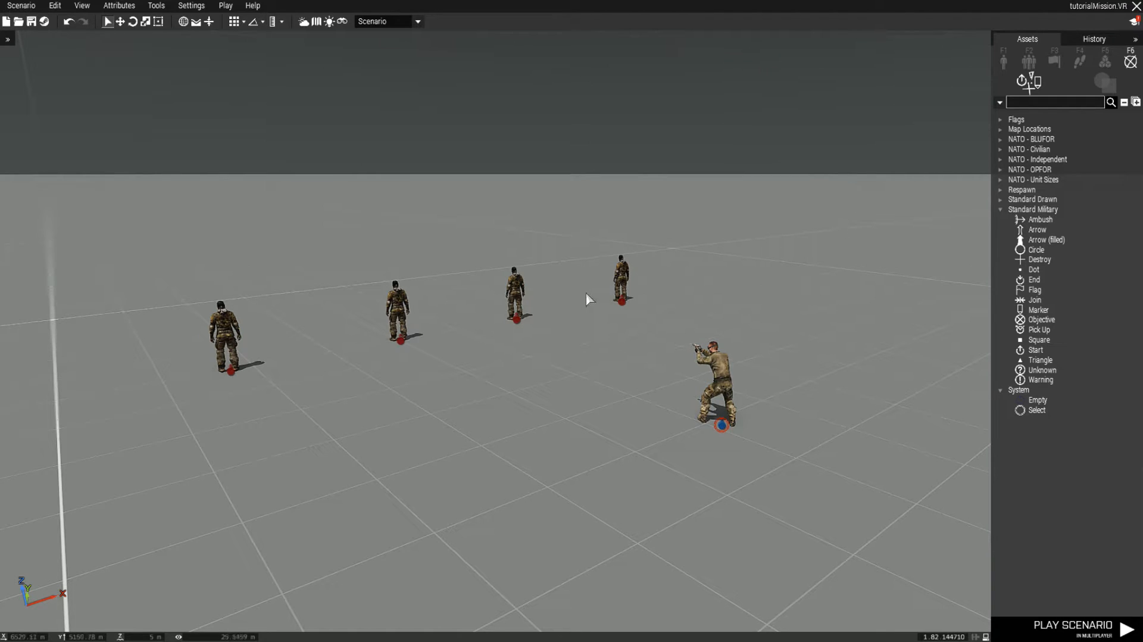
double_click(715, 386)
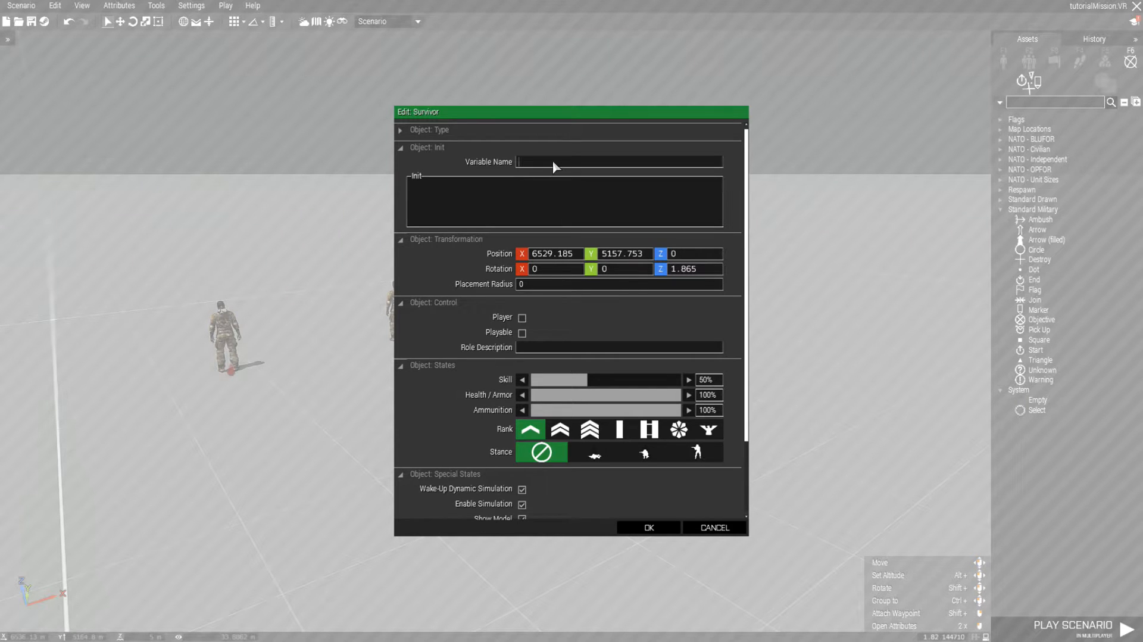
left_click(647, 527)
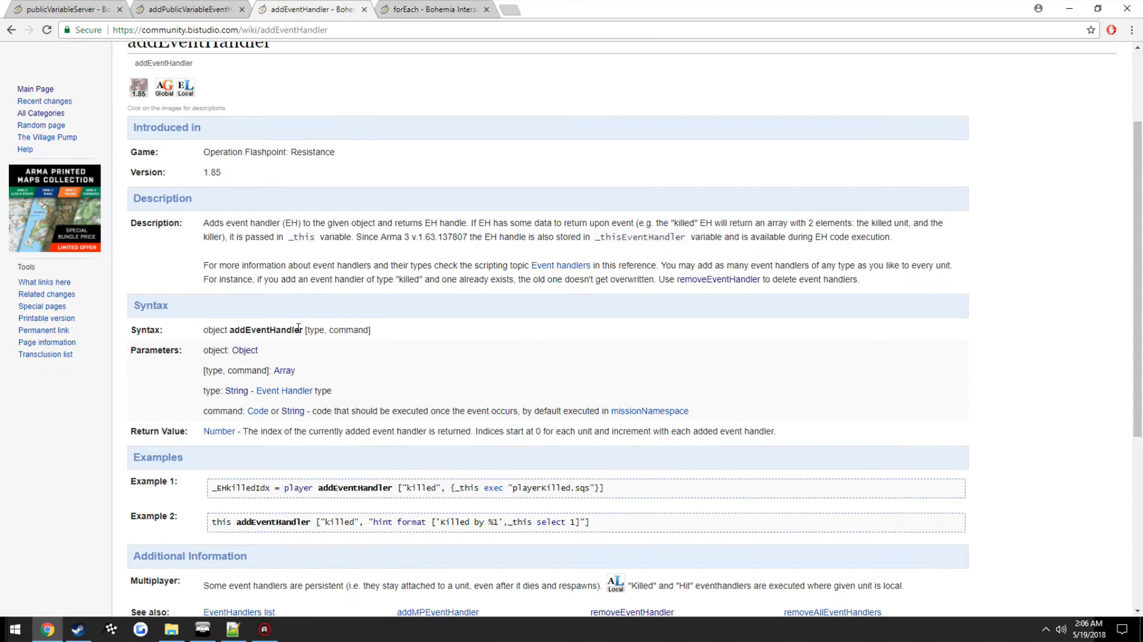
Step: Select the addEventHandler name on the wiki and bring initServer.sqf forward in Notepad++
double_click(265, 330)
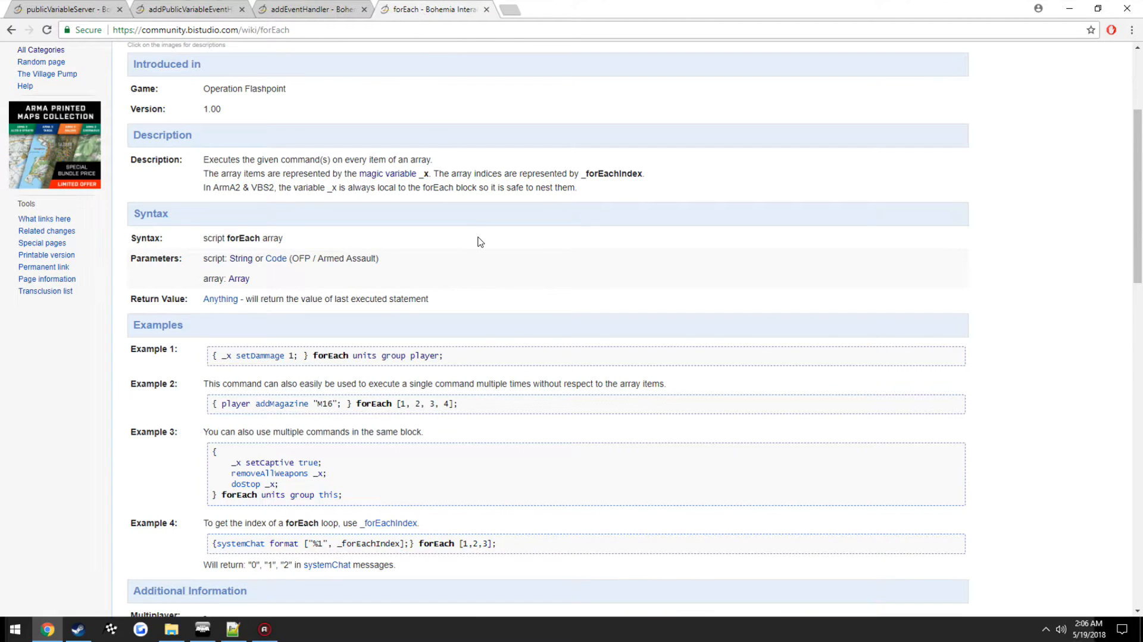
mouse_move(212, 421)
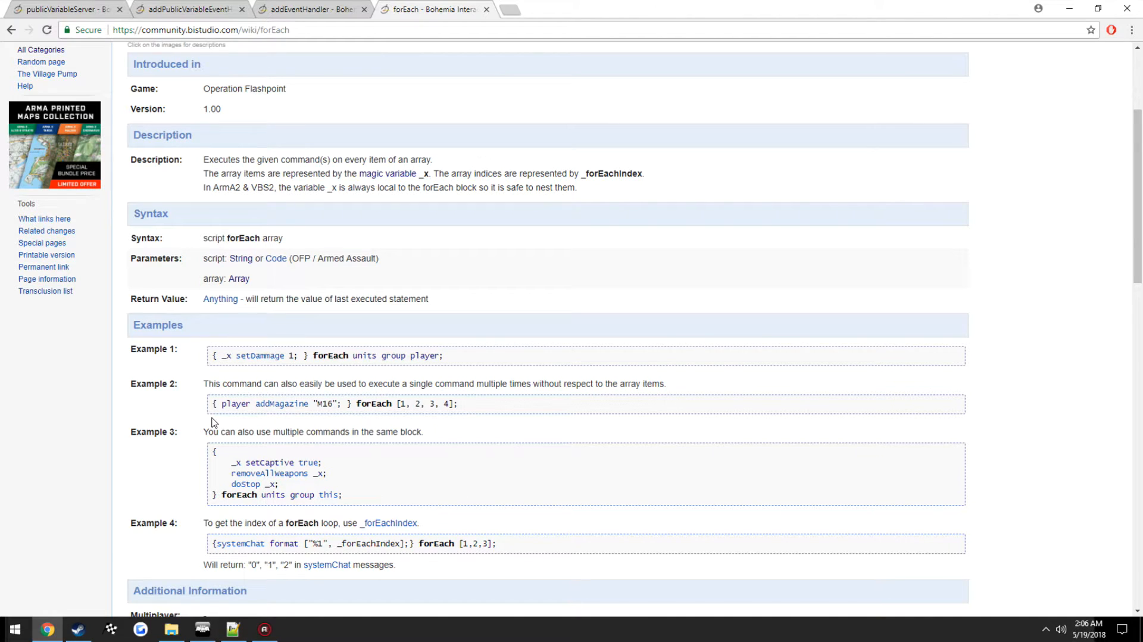
left_click(232, 628)
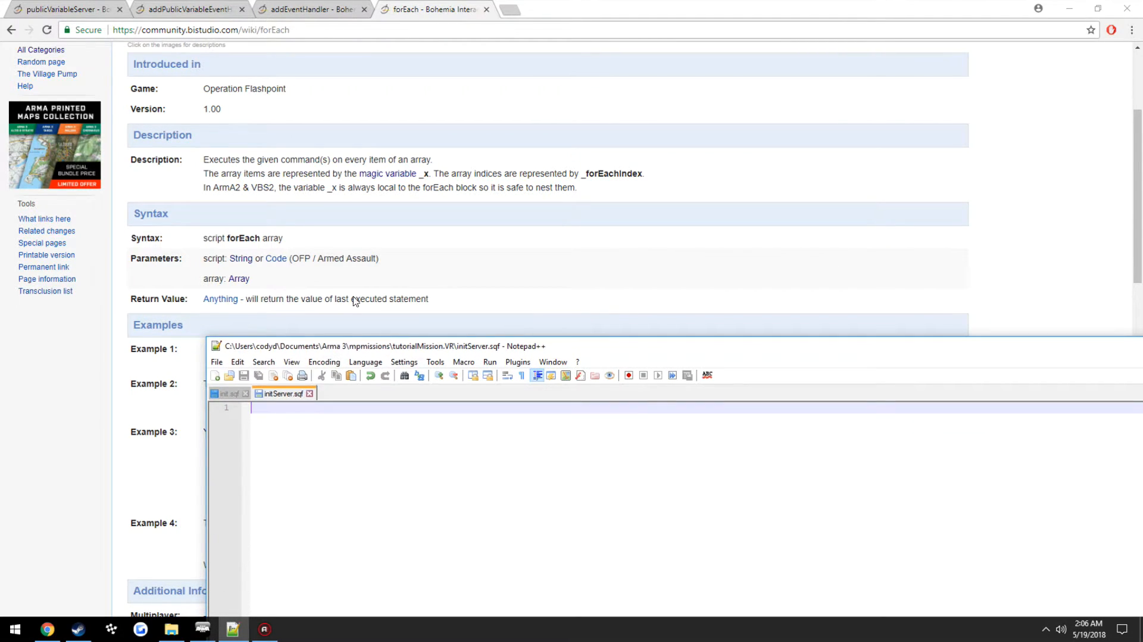
Step: Write a forEach allUnits loop with _x inside its code block
scroll("down", 3)
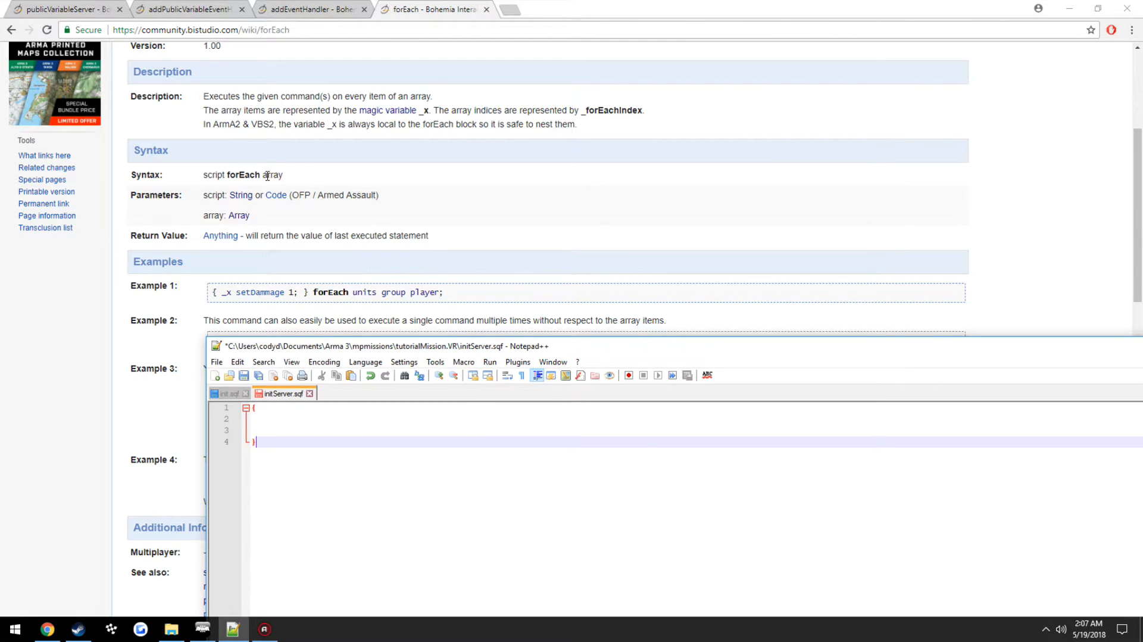
mouse_move(309, 405)
type(" fo")
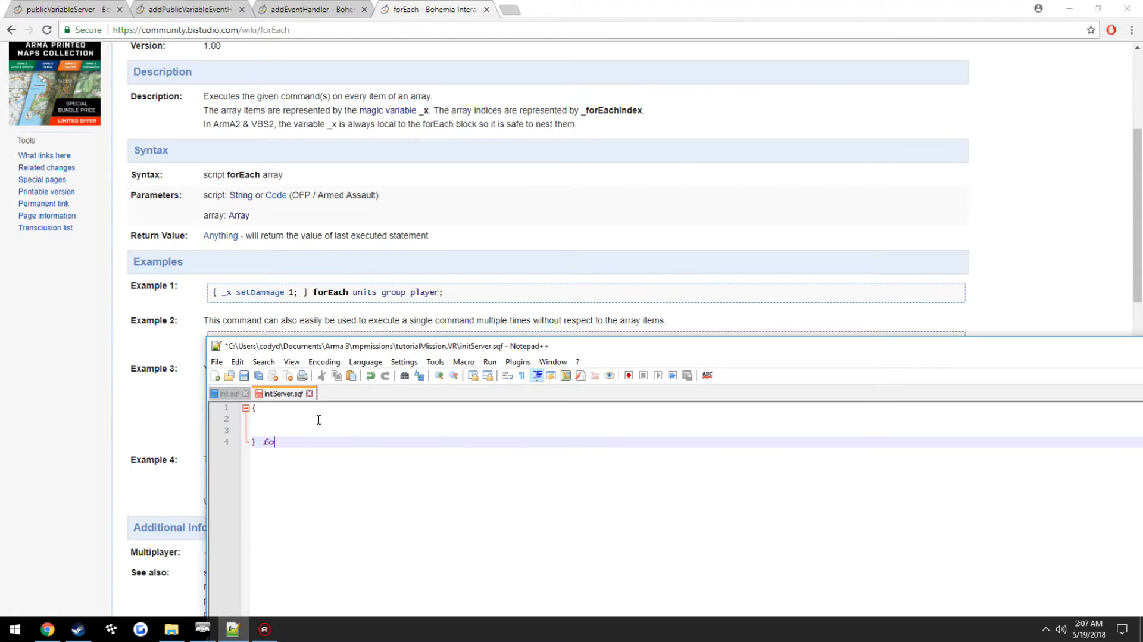
type("rEach allUnits;")
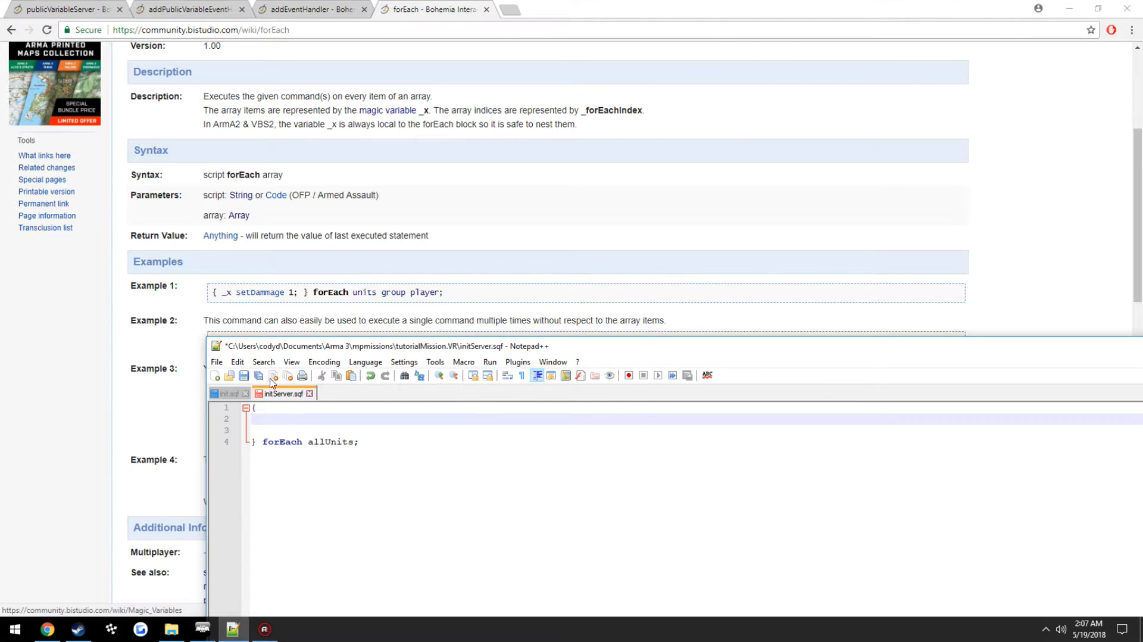
type("_x")
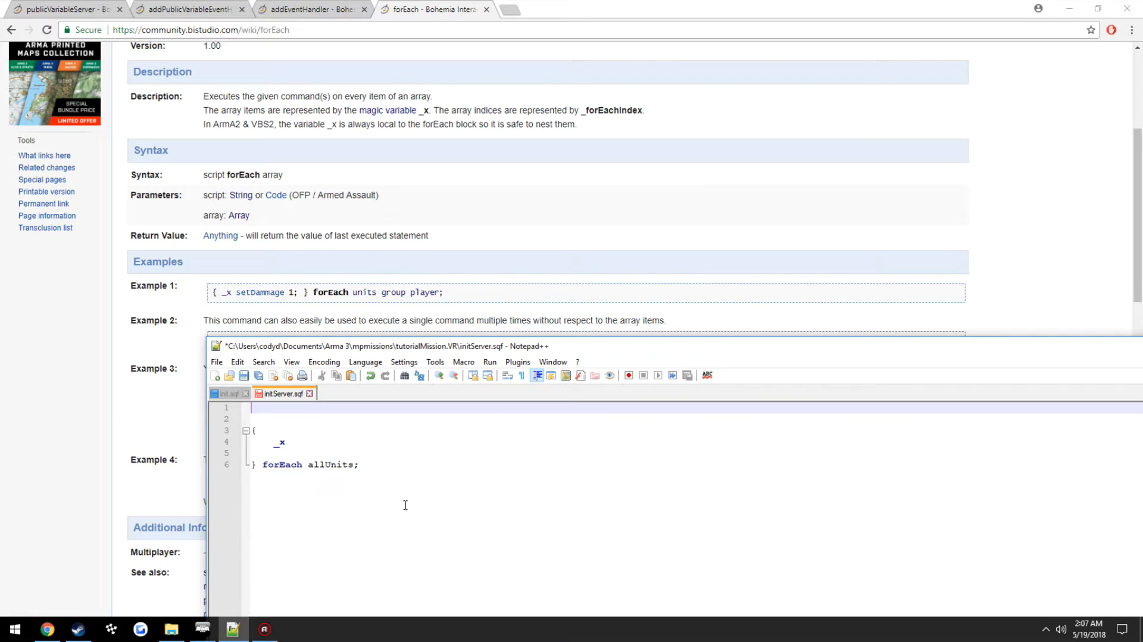
Step: Write a sample _myArray = [1, 2, 4, 3, 8]; line and loop forEach over _myArray
type("_myArr")
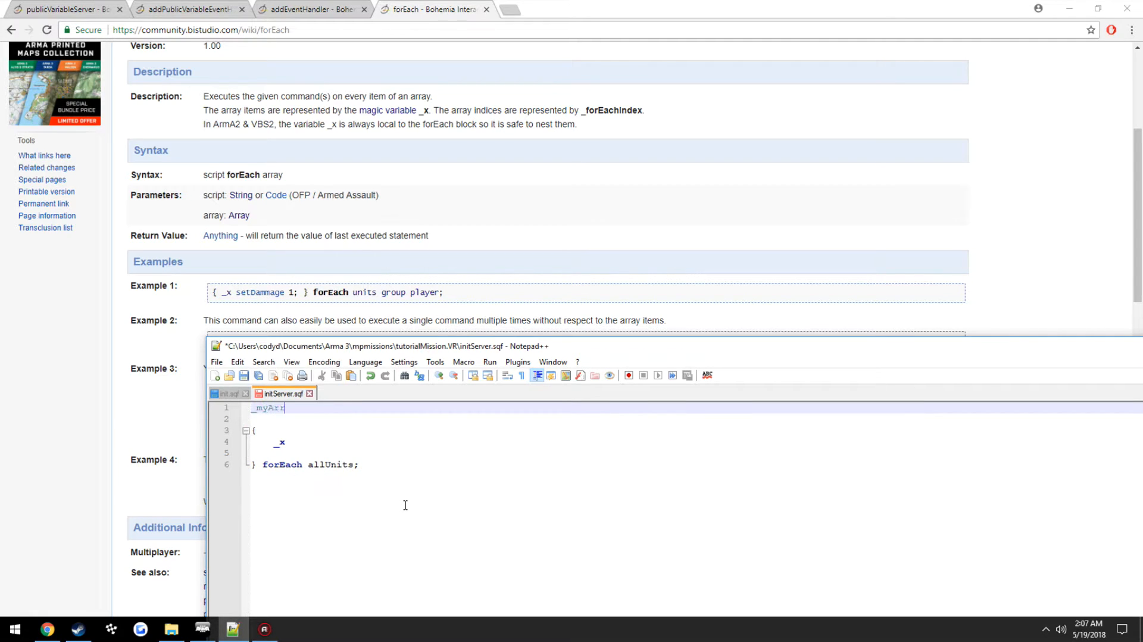
type("ay =")
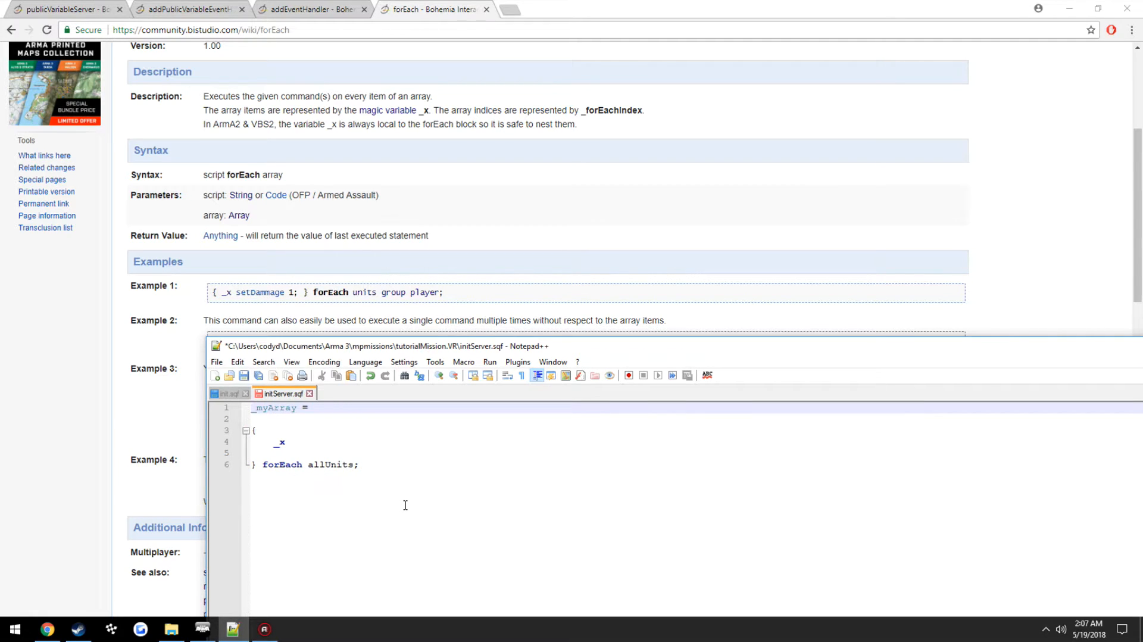
left_click(309, 408)
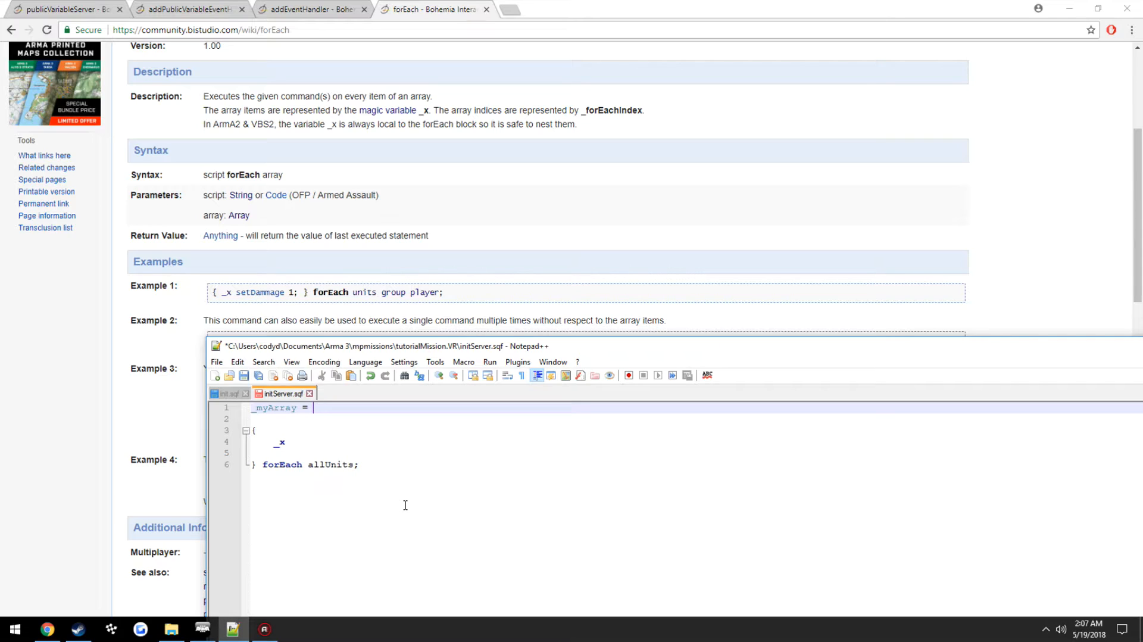
type("[1, 2,")
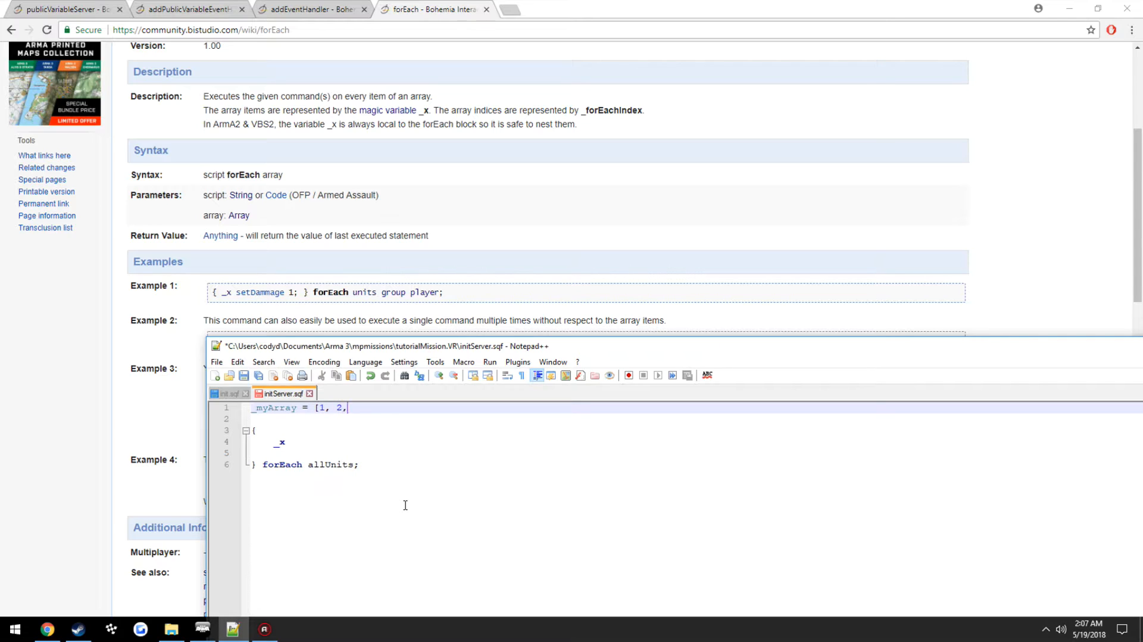
type("4,")
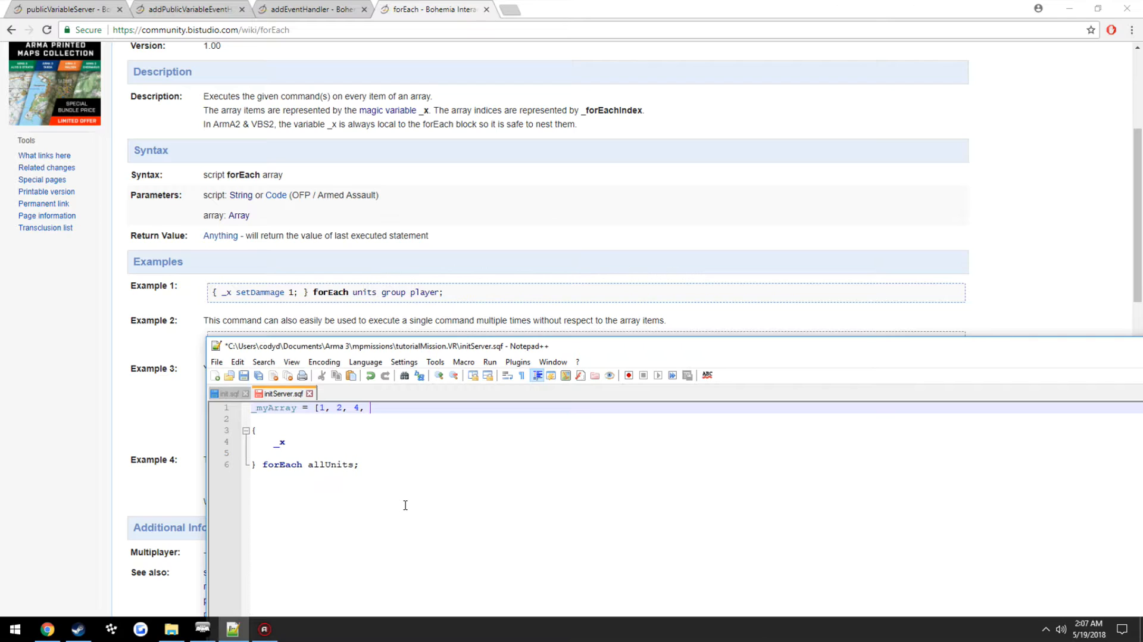
type("3, 8")
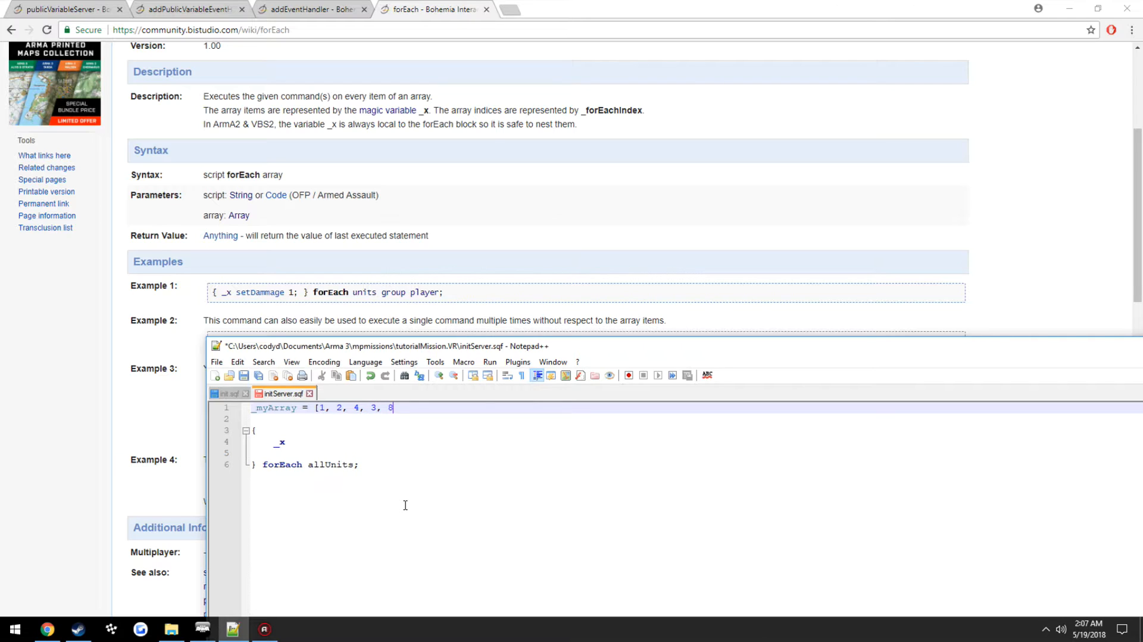
type("];")
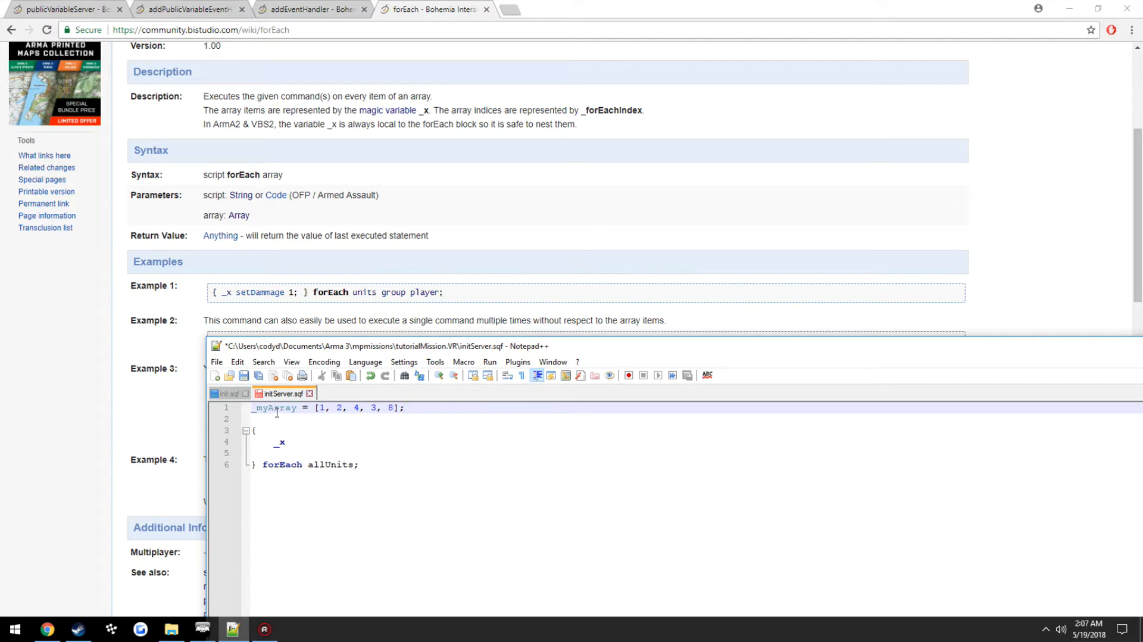
type("_myArray")
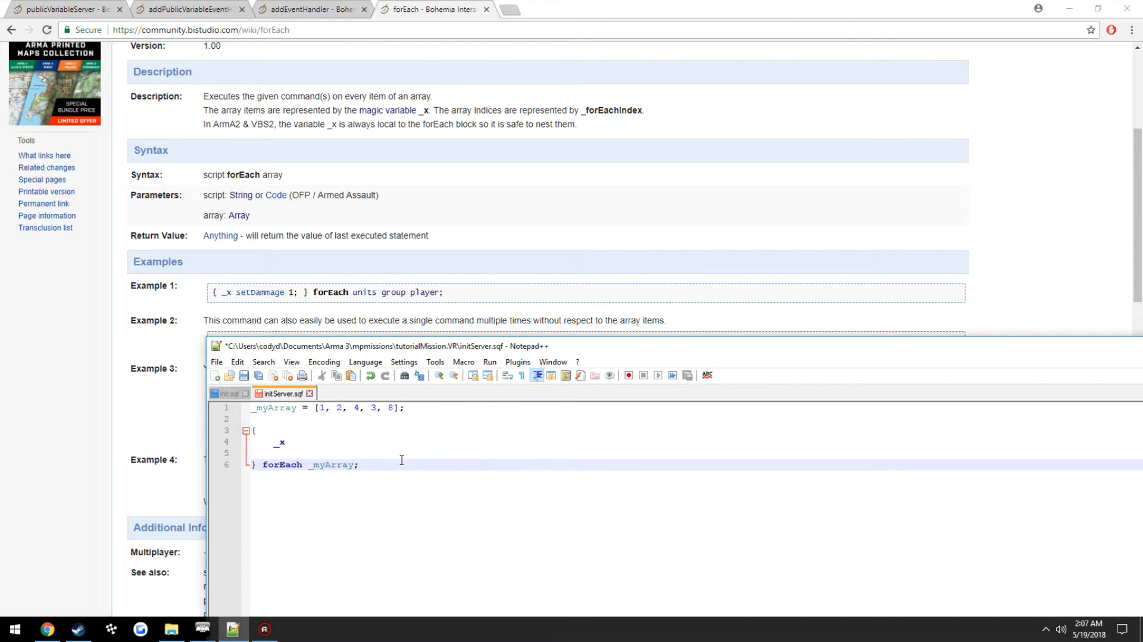
Step: Pick out array values like 4 in the loop body before reverting to allUnits
left_click(291, 441)
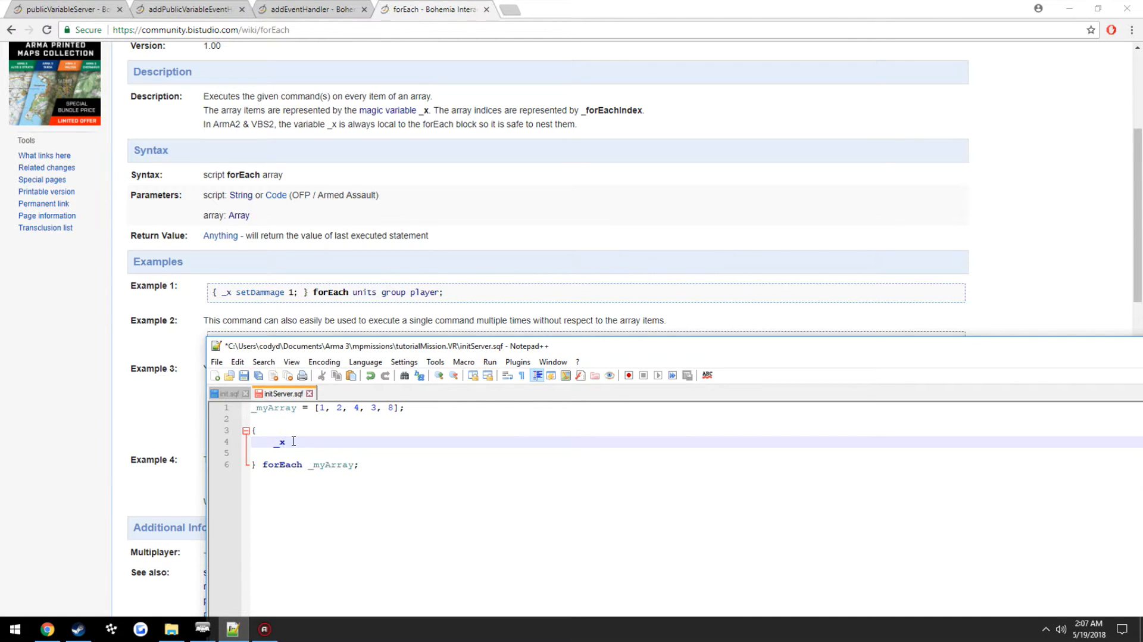
double_click(281, 442)
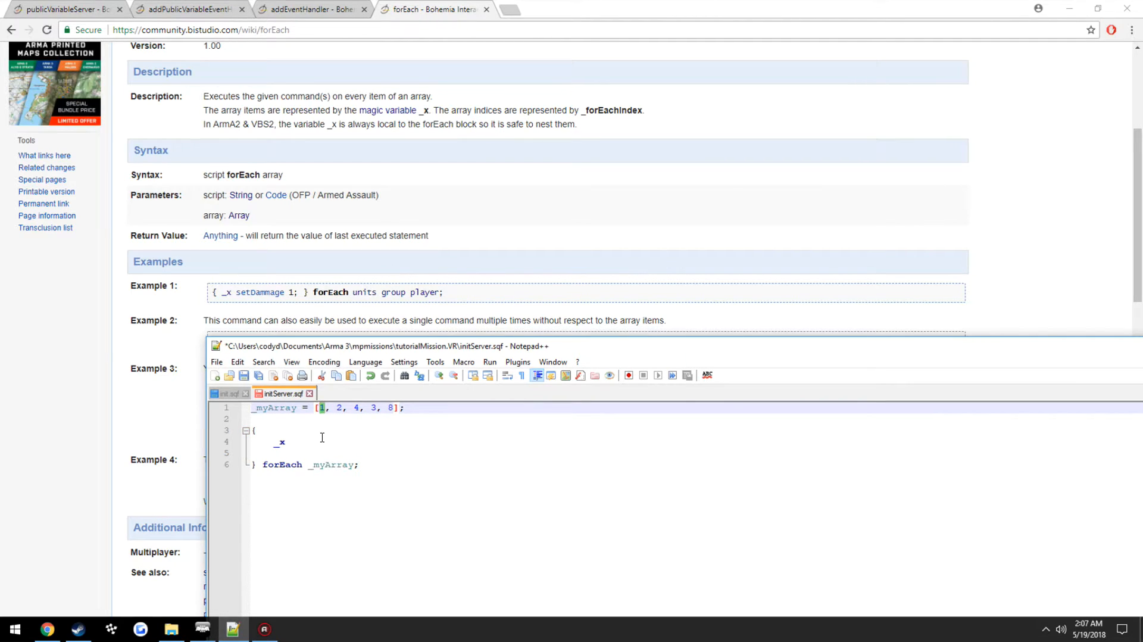
double_click(278, 442)
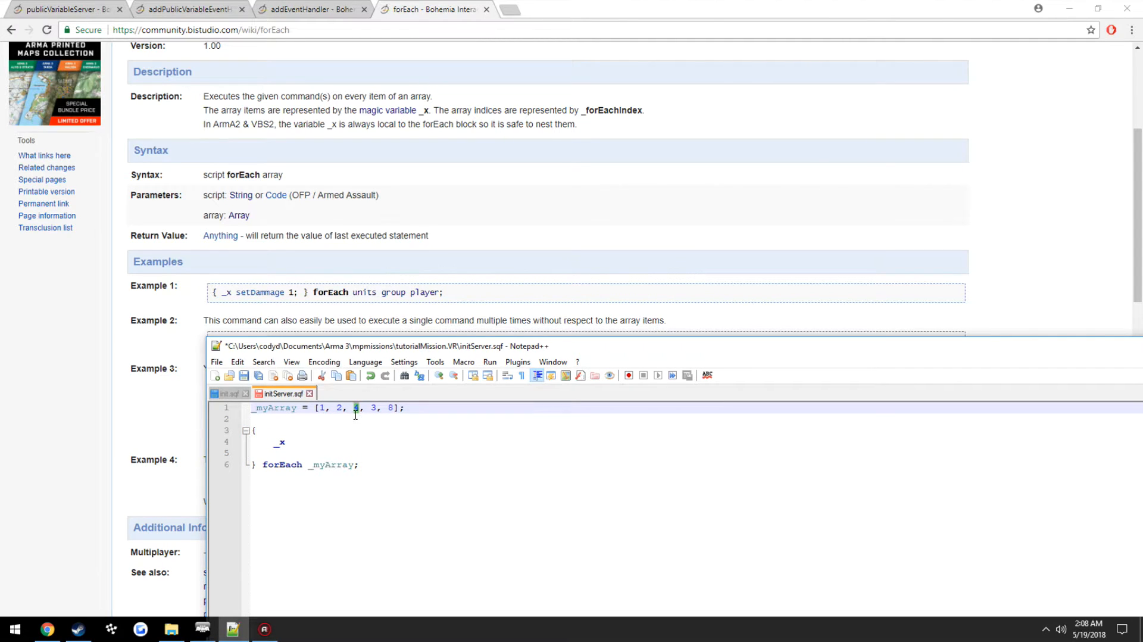
type("4")
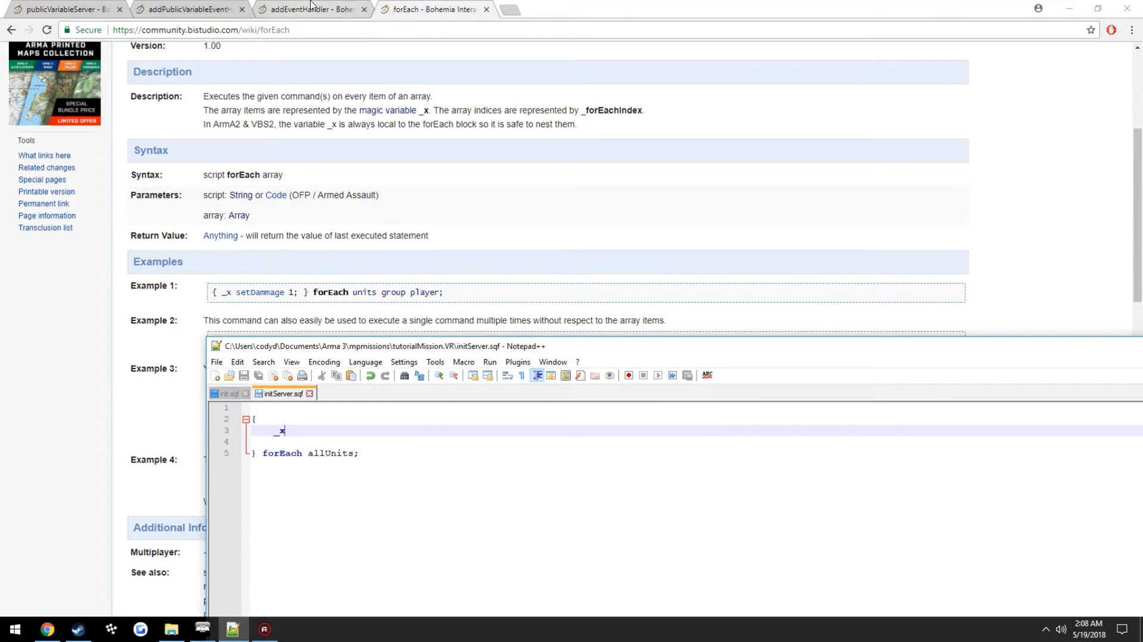
Step: Add _x addEventHandler ["Killed", { }]; inside the loop body
left_click(310, 9)
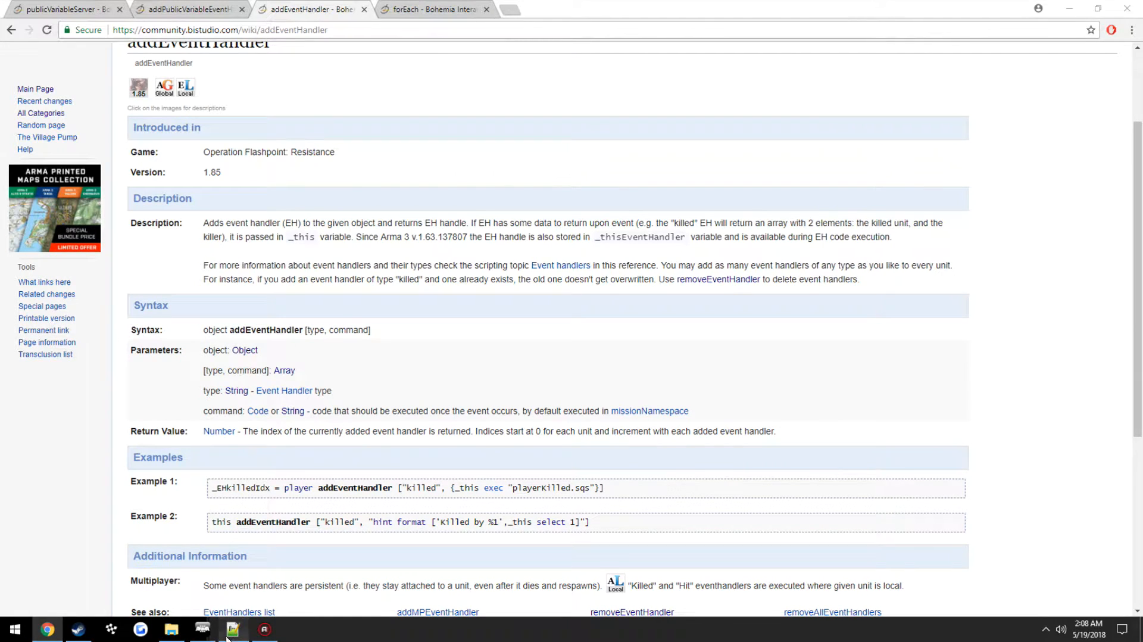
left_click(232, 629)
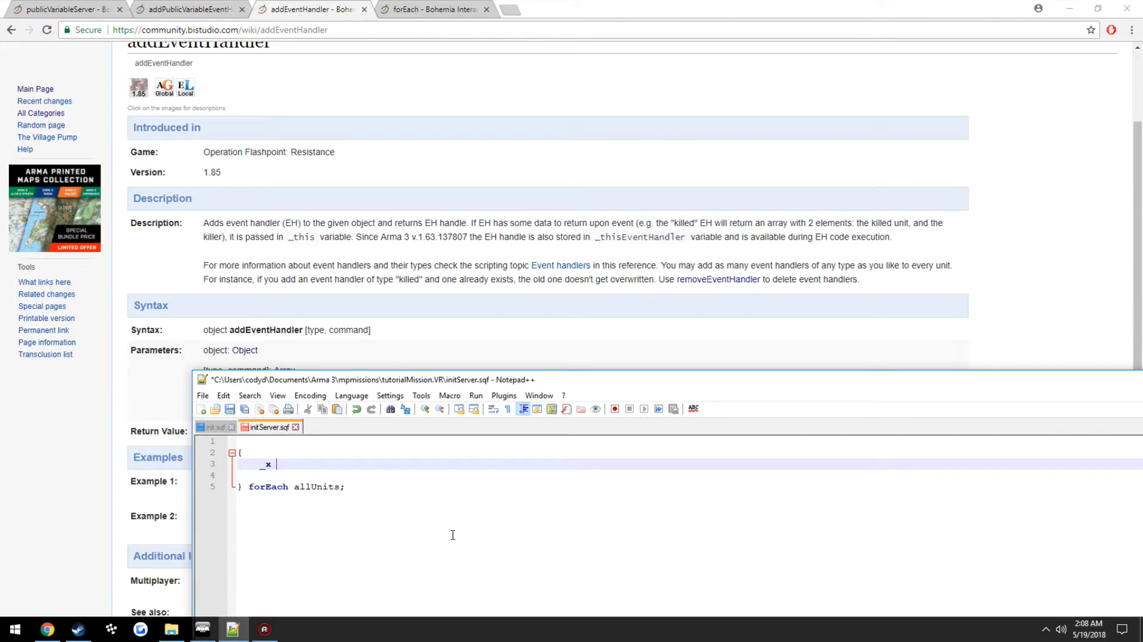
type("addEvene")
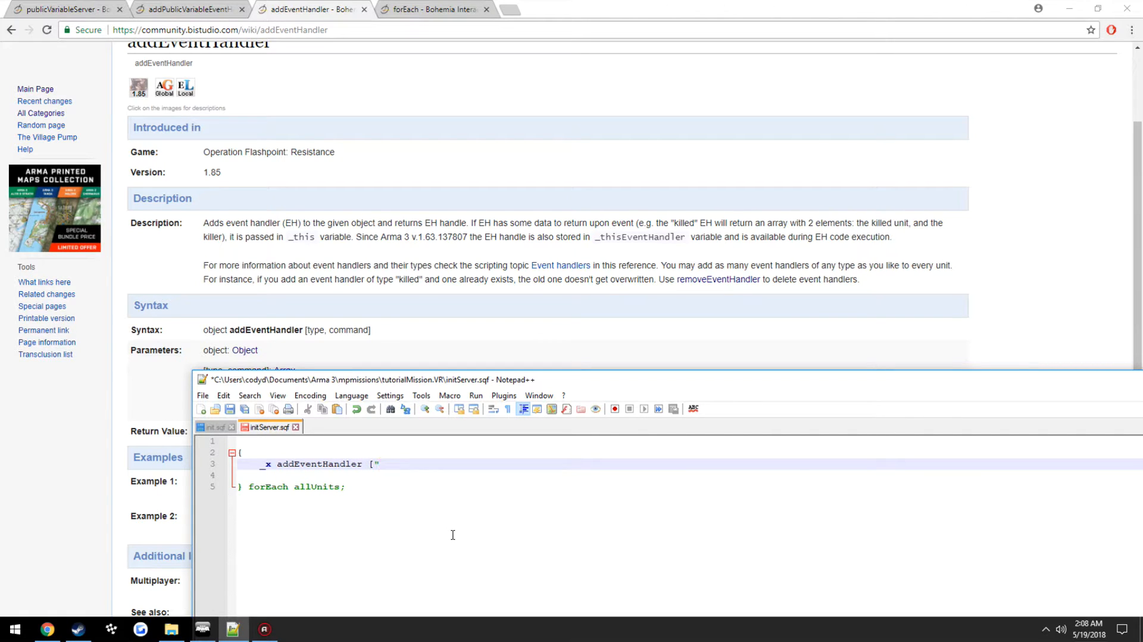
type("Kill")
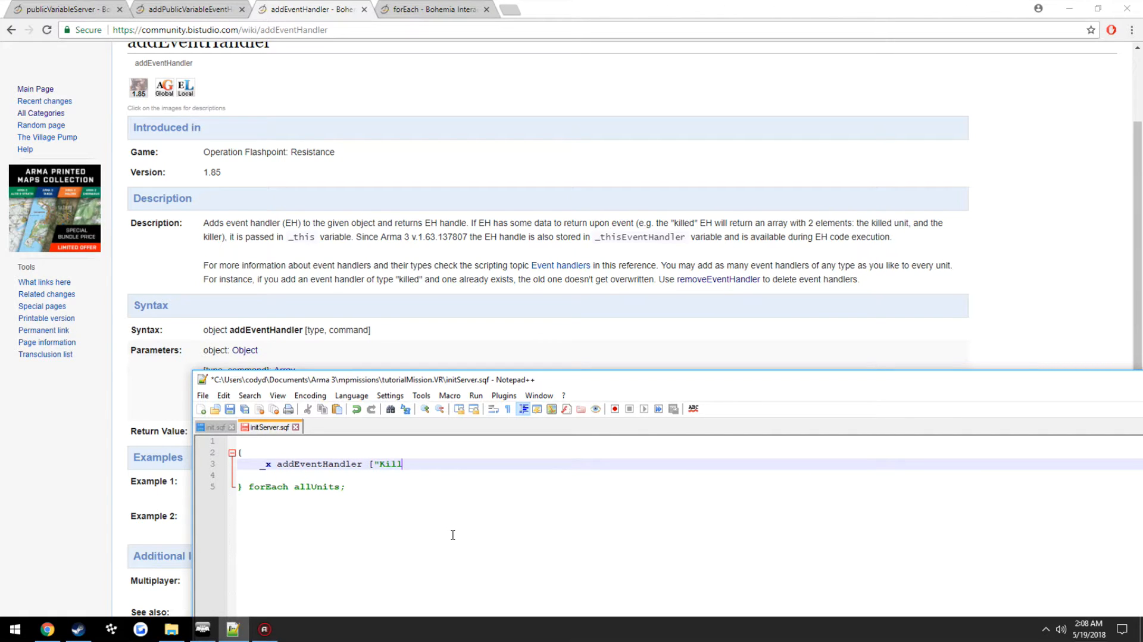
type("ed\",")
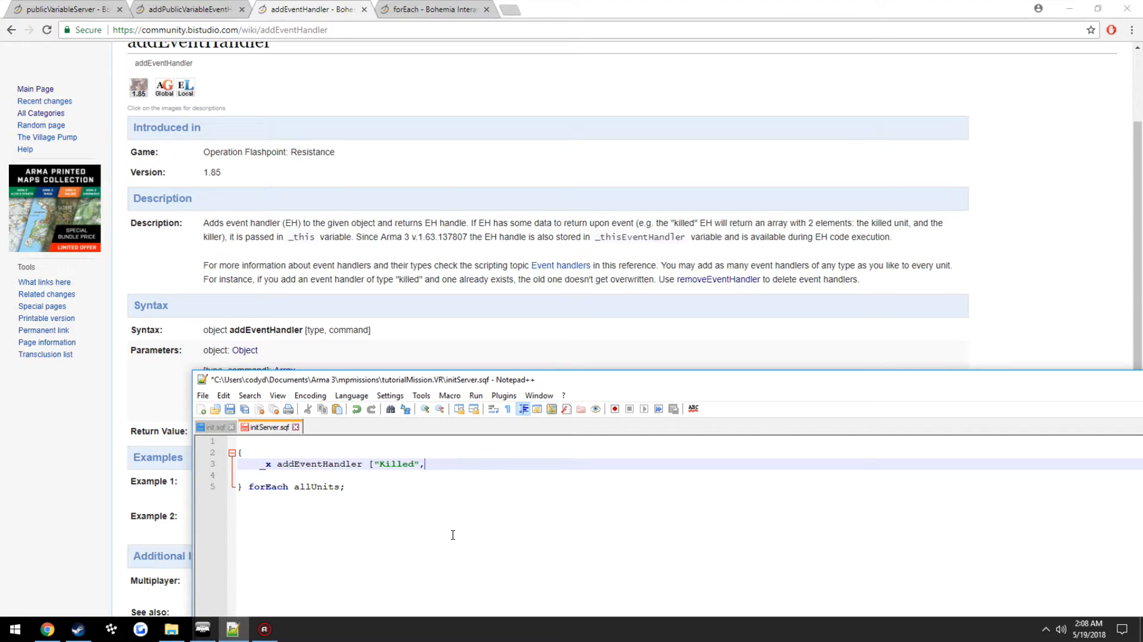
type("{")
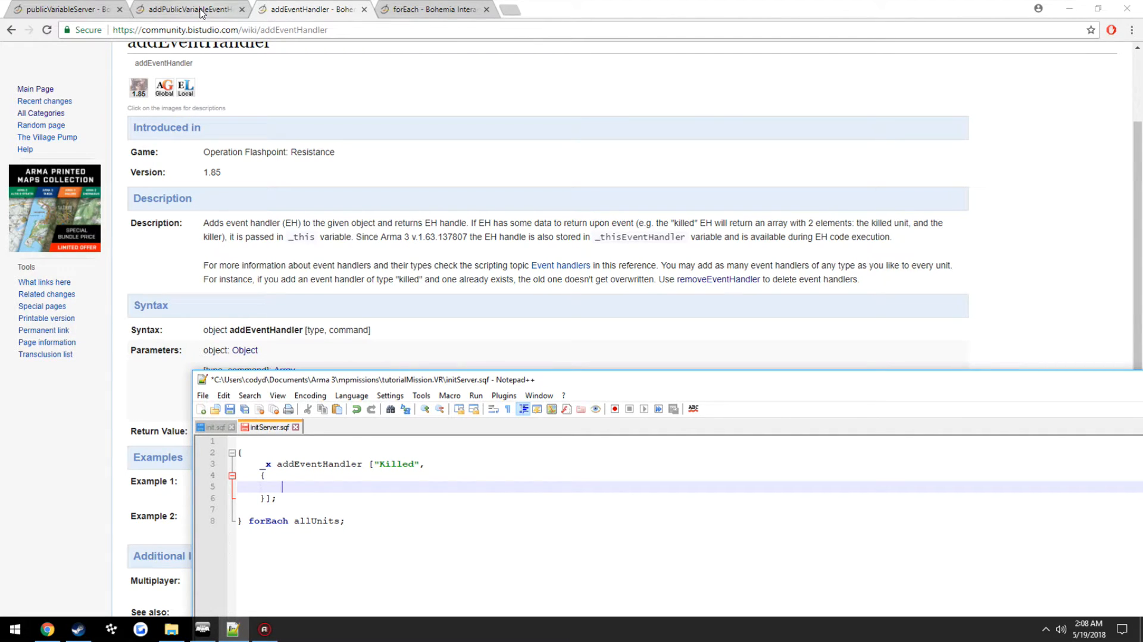
Step: Wrap the handler in if ((side _x) == WEST) then { ... }; and copy it as an EAST block
left_click(66, 8)
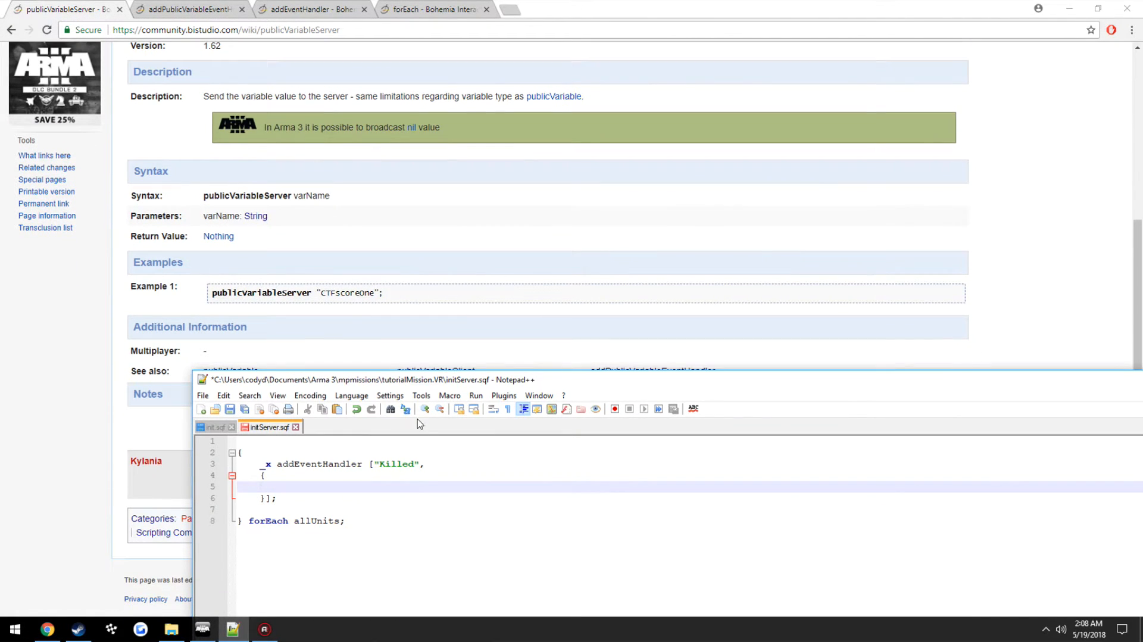
left_click(272, 451)
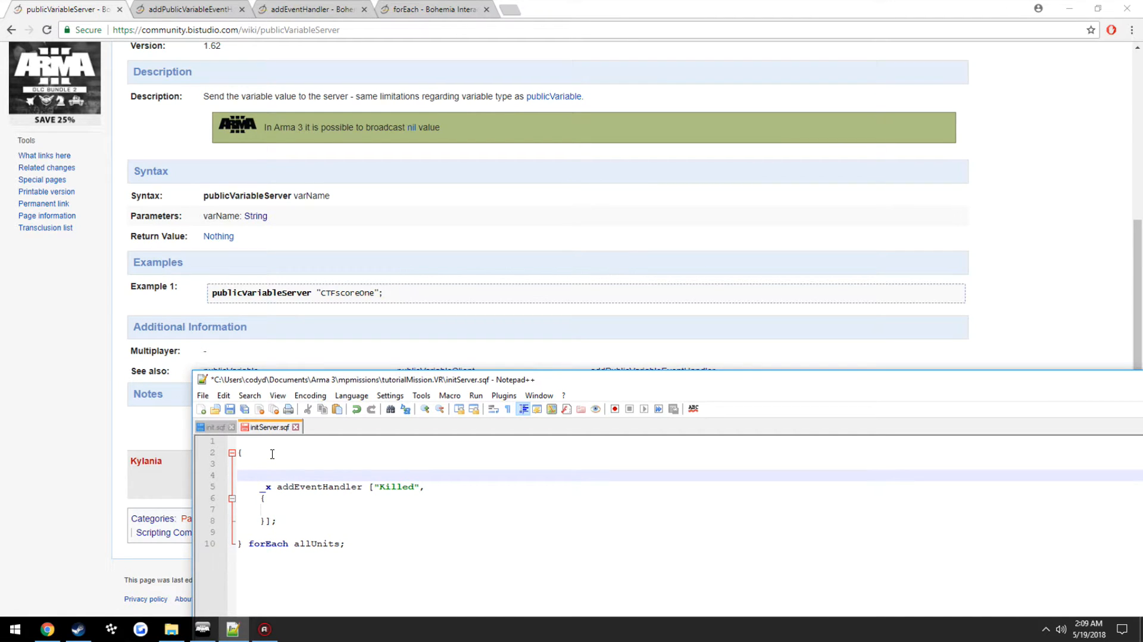
left_click(262, 475)
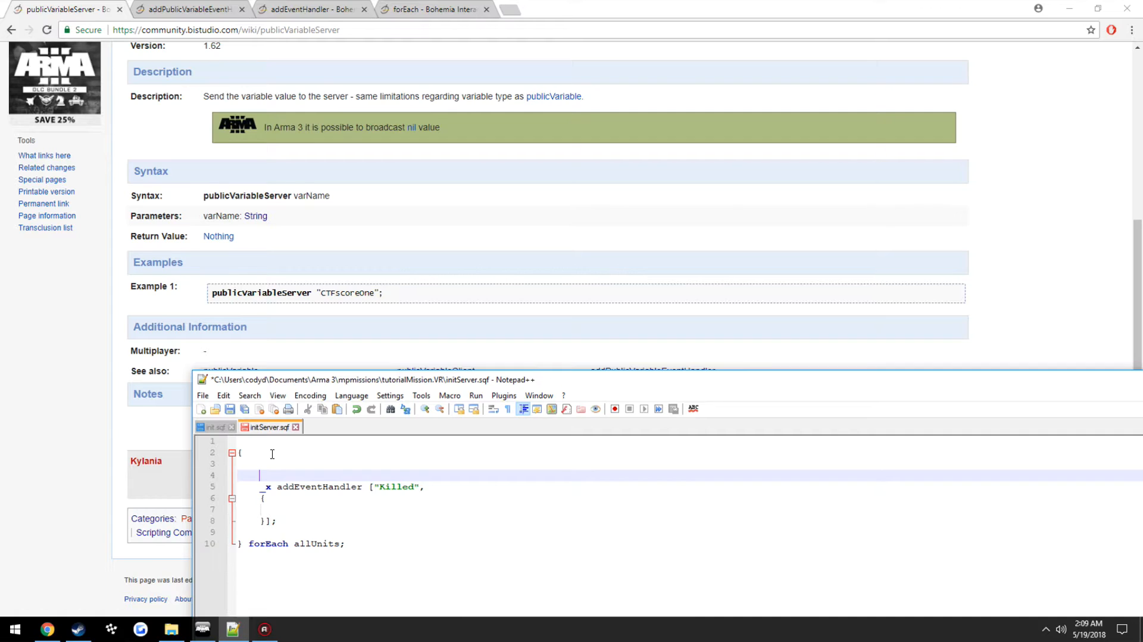
type("if (")
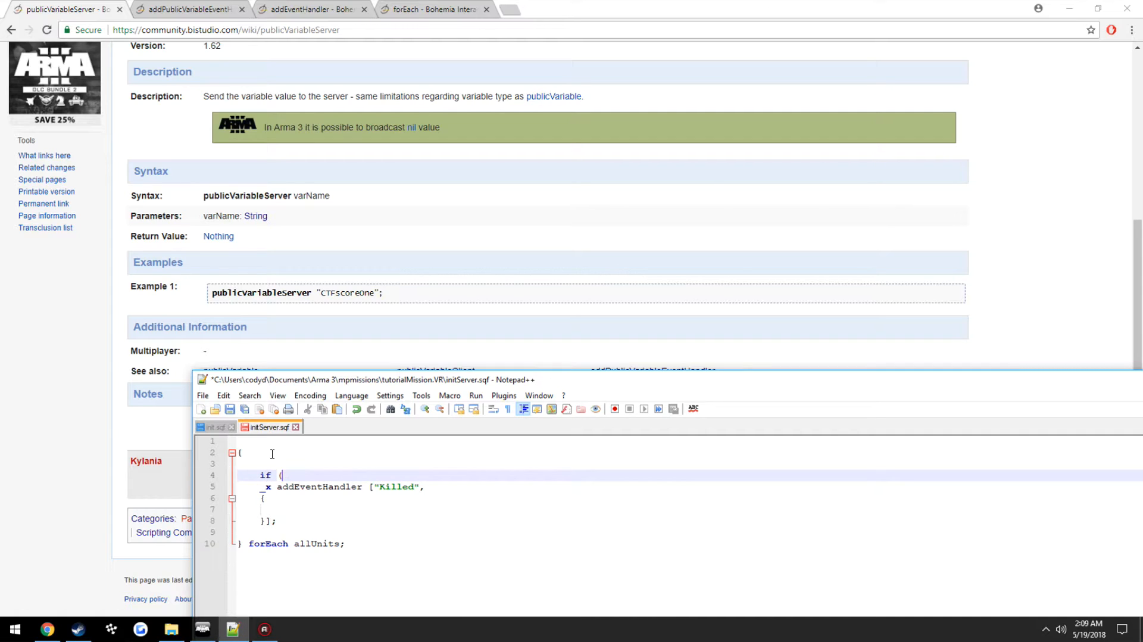
type("(side _x) ==")
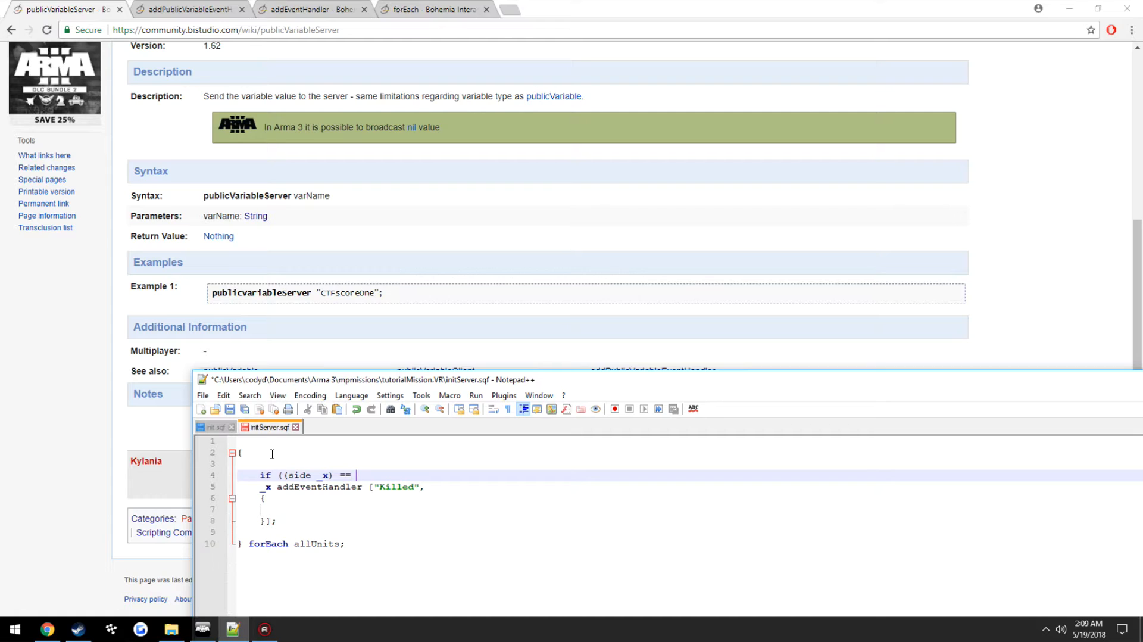
type("WEST")
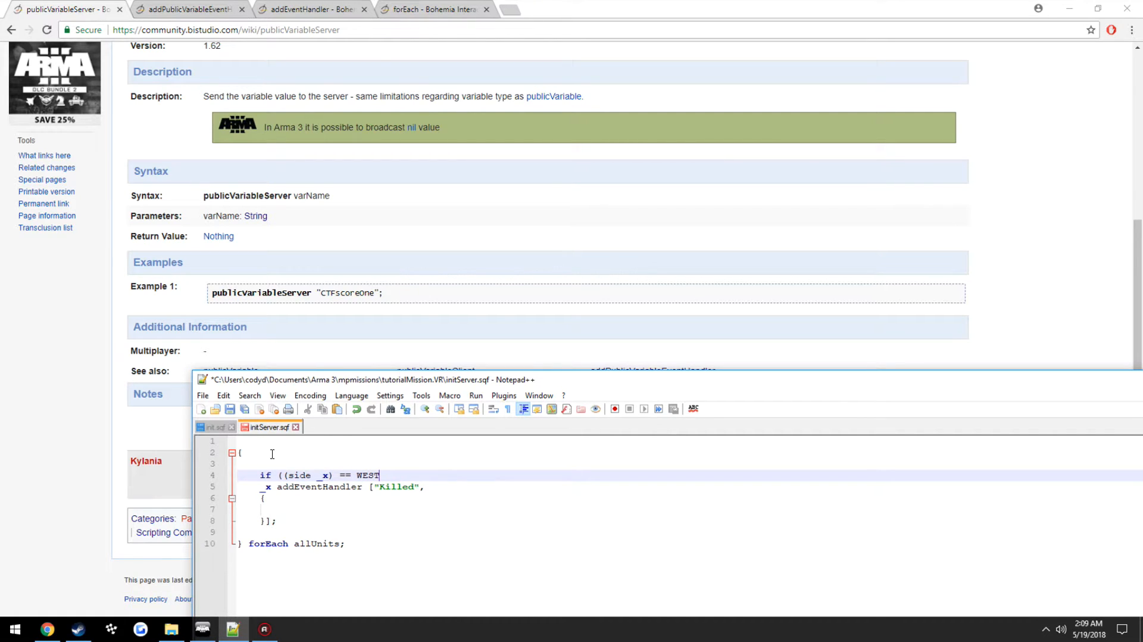
type(") then")
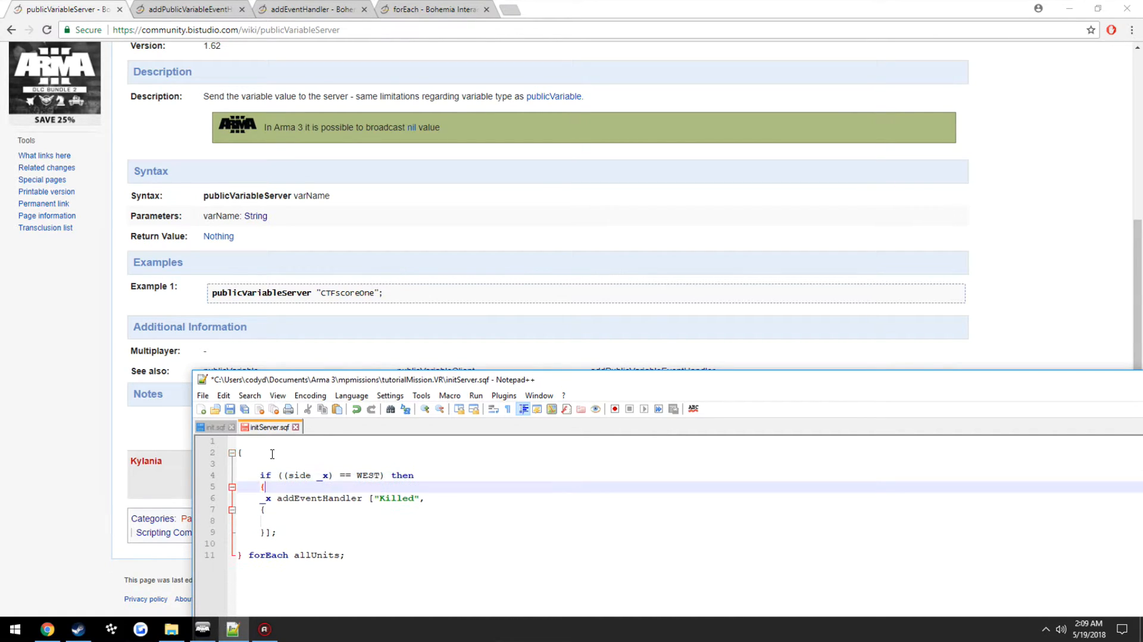
left_click(270, 543)
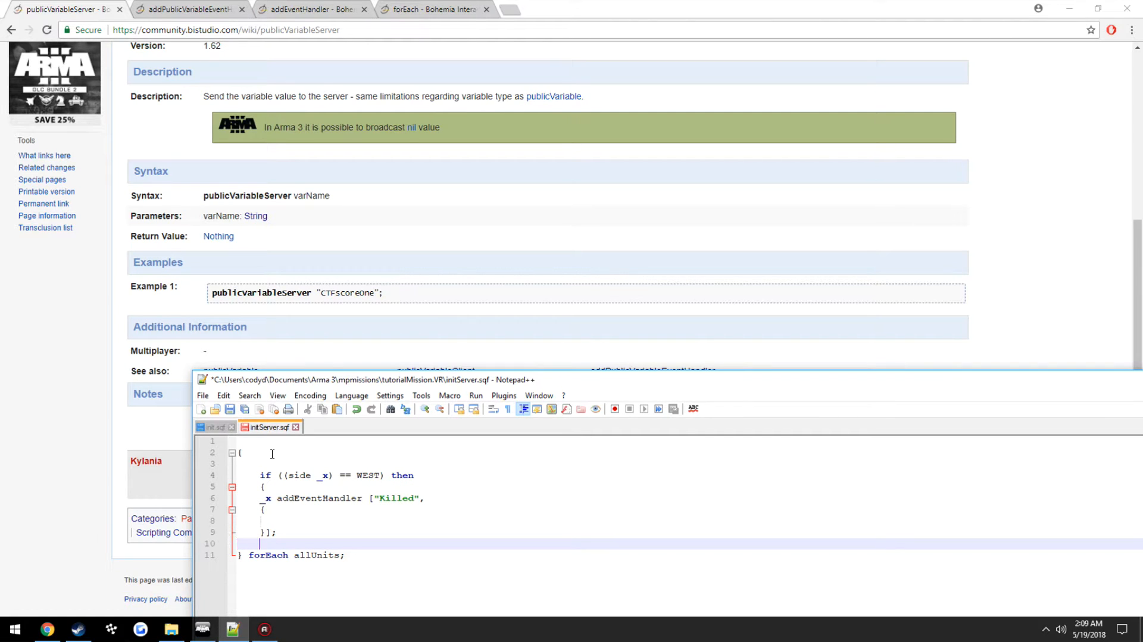
type("};")
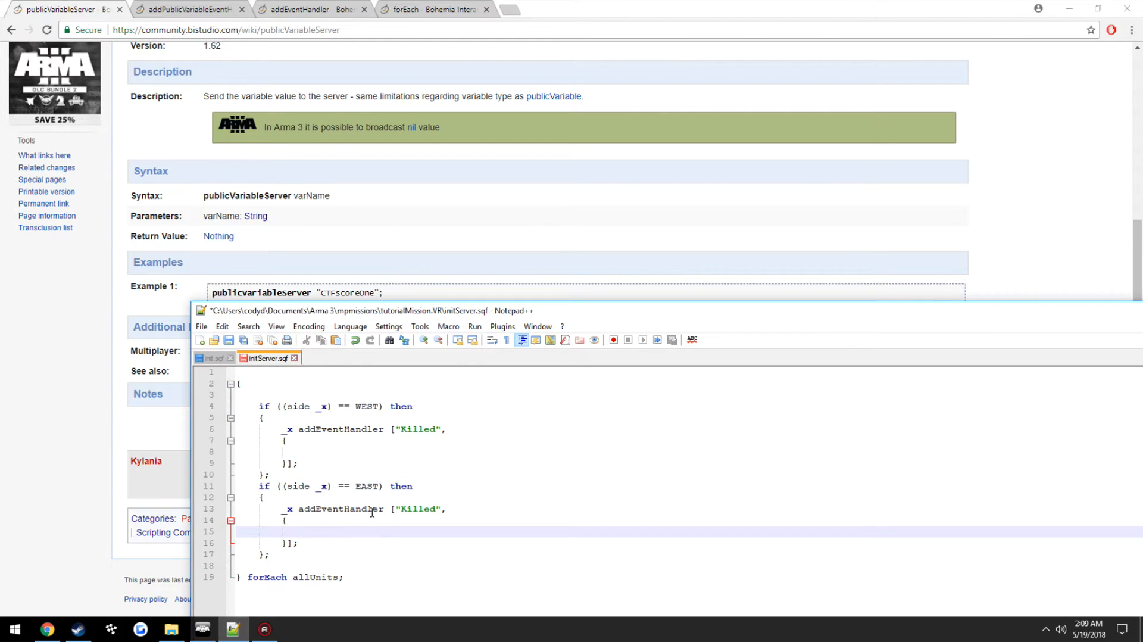
Step: Publish "bluforKilled" from the WEST handler and "opforKilled" from the EAST handler via publicVariableServer
left_click(320, 451)
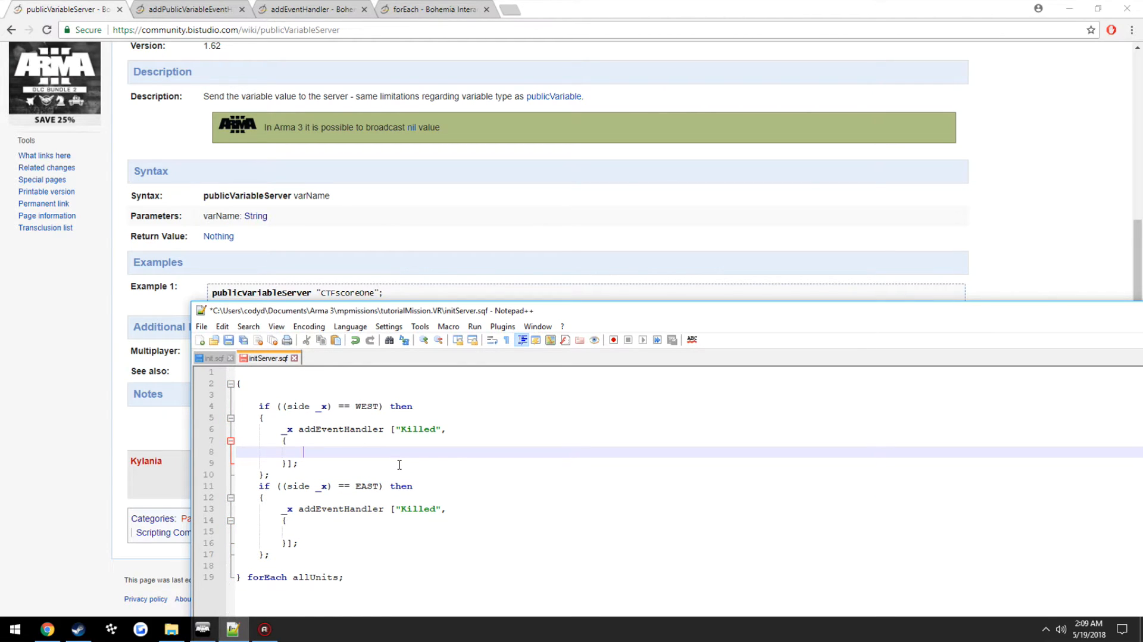
type("publicVariableServer")
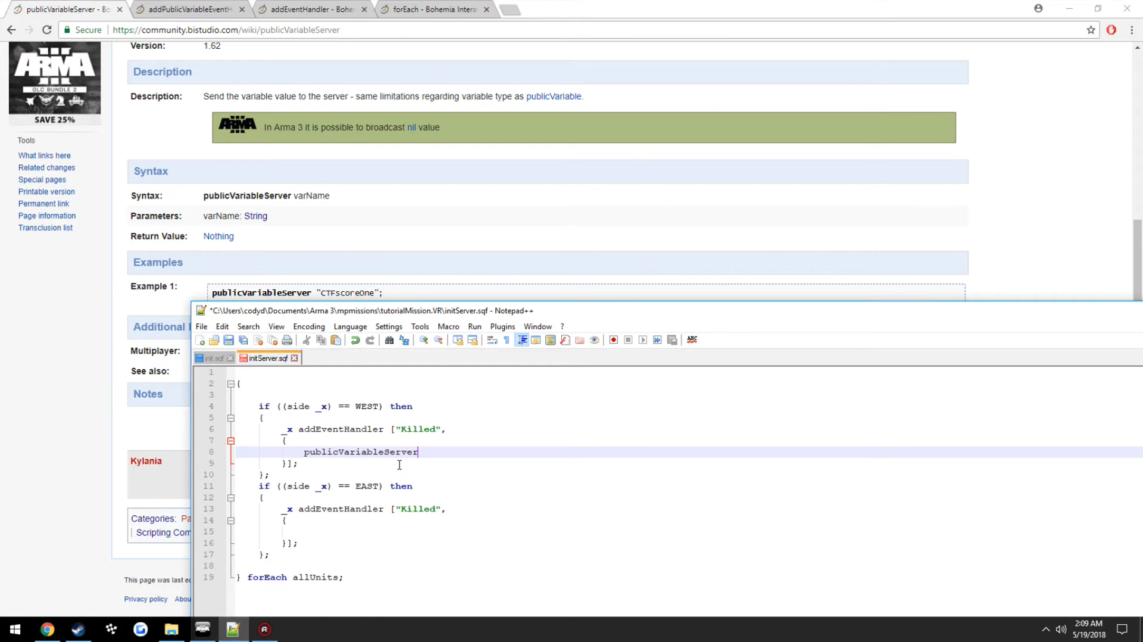
type("\"")
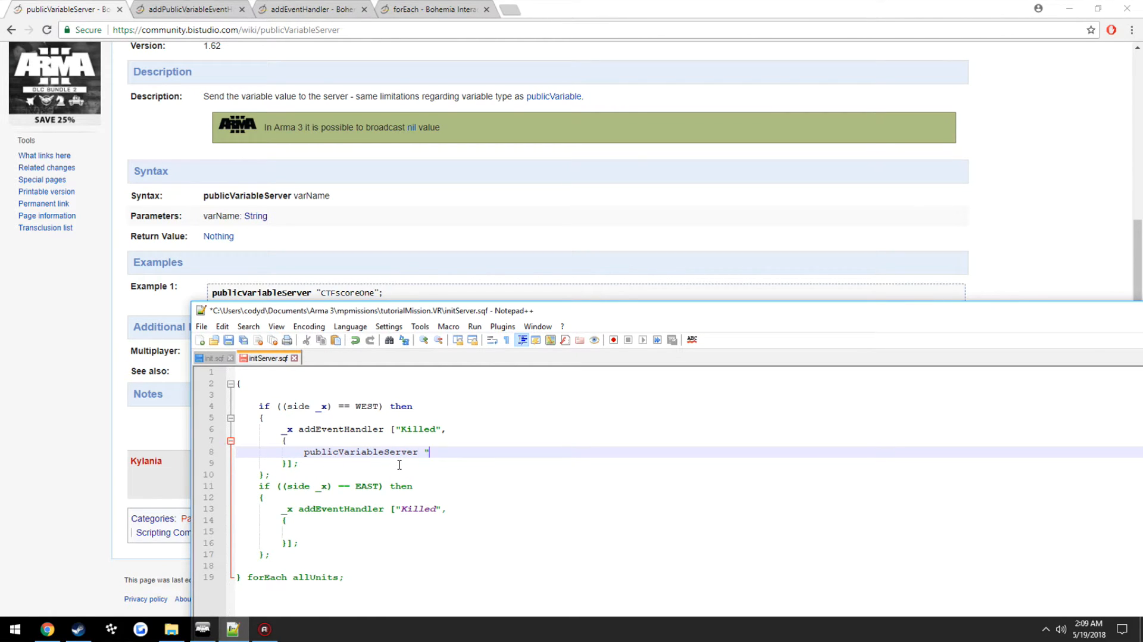
type("bluforKi")
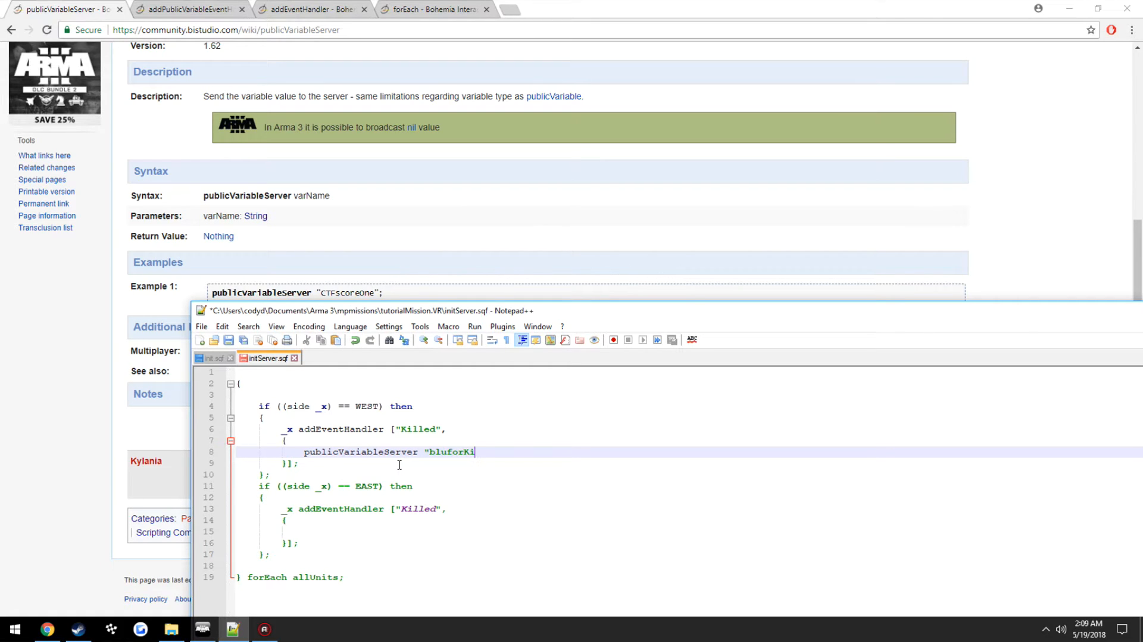
type("lled\";")
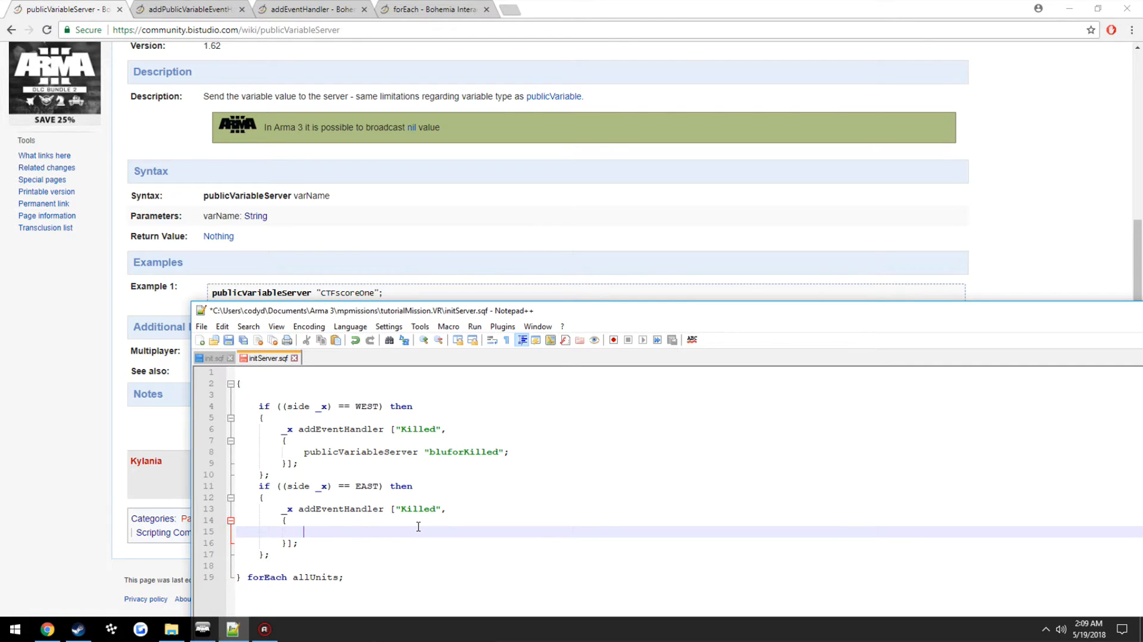
type("publicVariableServer")
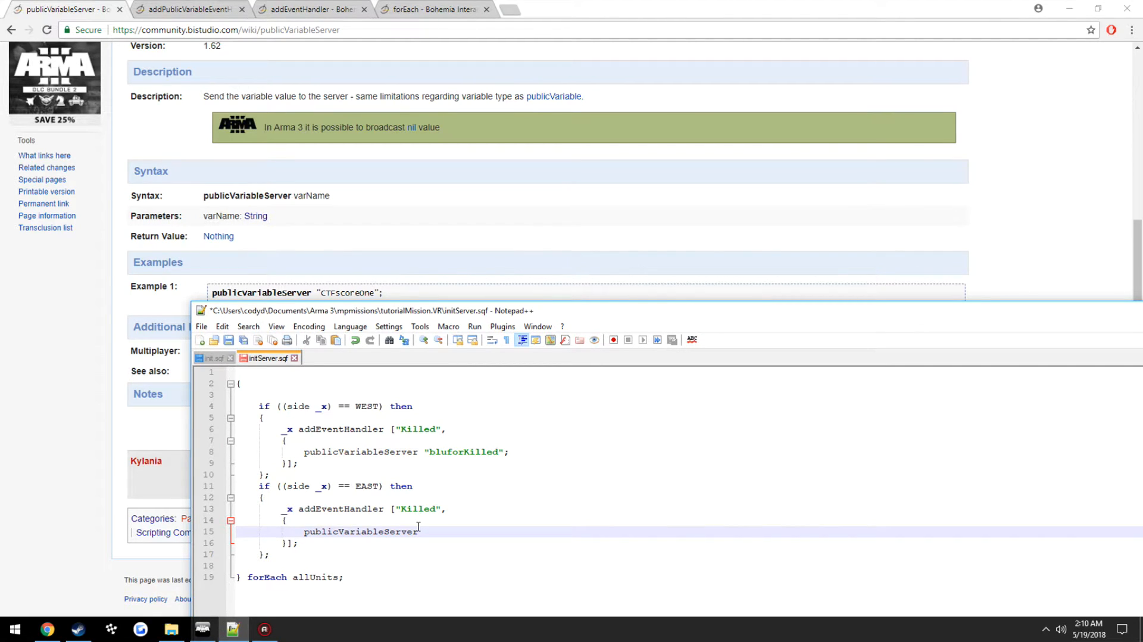
type("\"opforKilled\";")
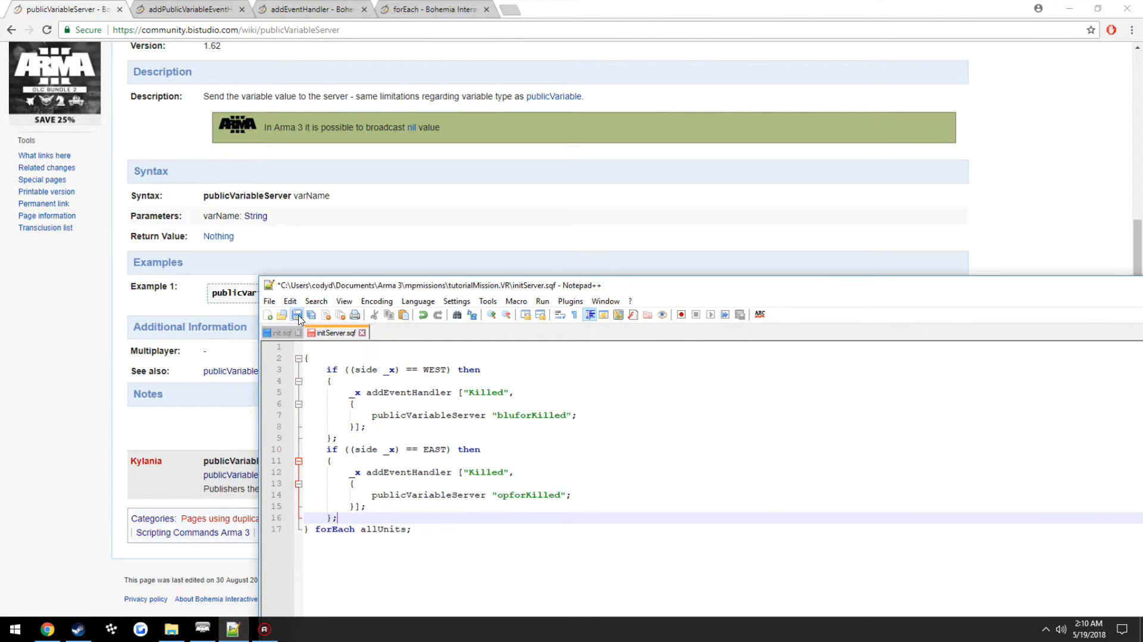
Step: Add execVM "publicEventHandlers.sqf"; as the first line and save initServer.sqf
left_click(296, 314)
type("execVM \"")
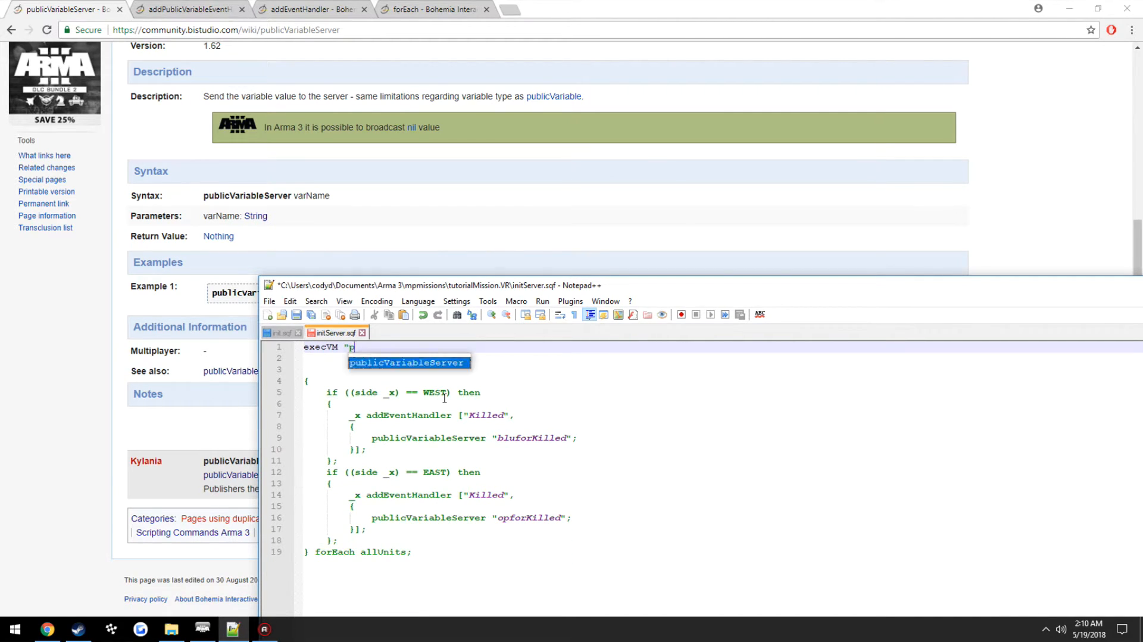
type("publicEventHandlers.sqf\";")
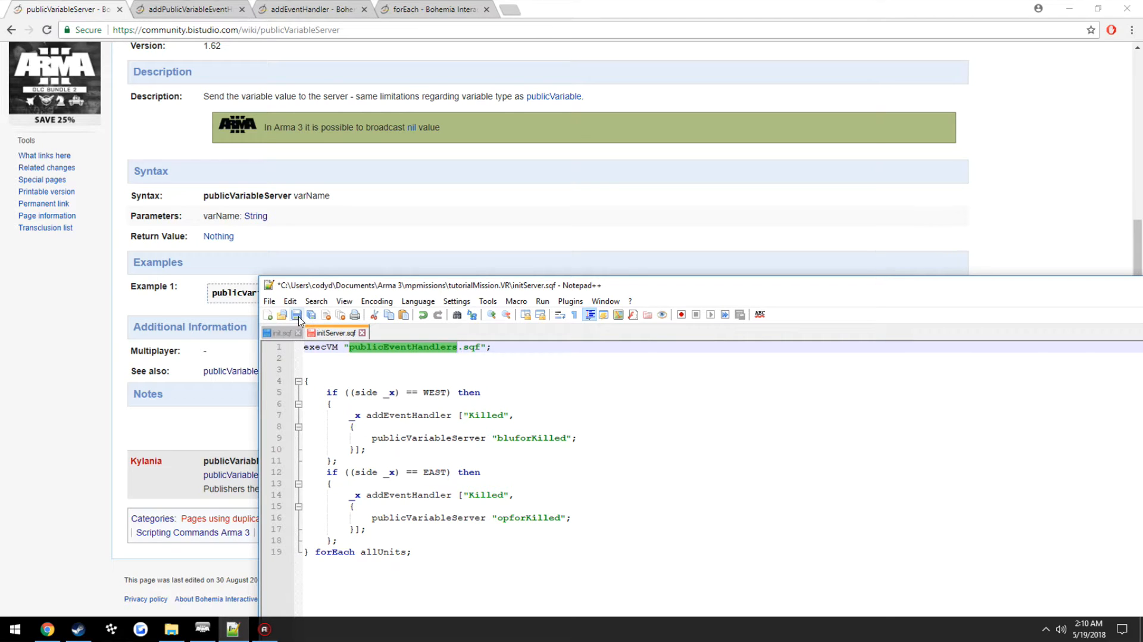
left_click(170, 628)
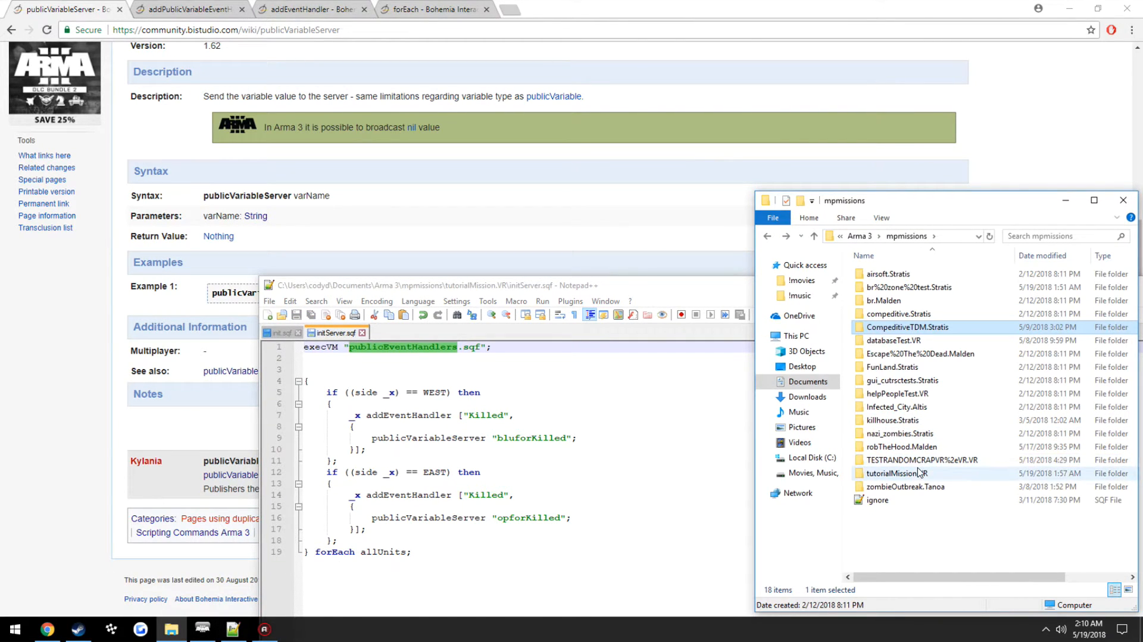
Step: Create publicEventHandlers.sqf in the tutorialMission.VR folder and open it in Notepad++
double_click(895, 473)
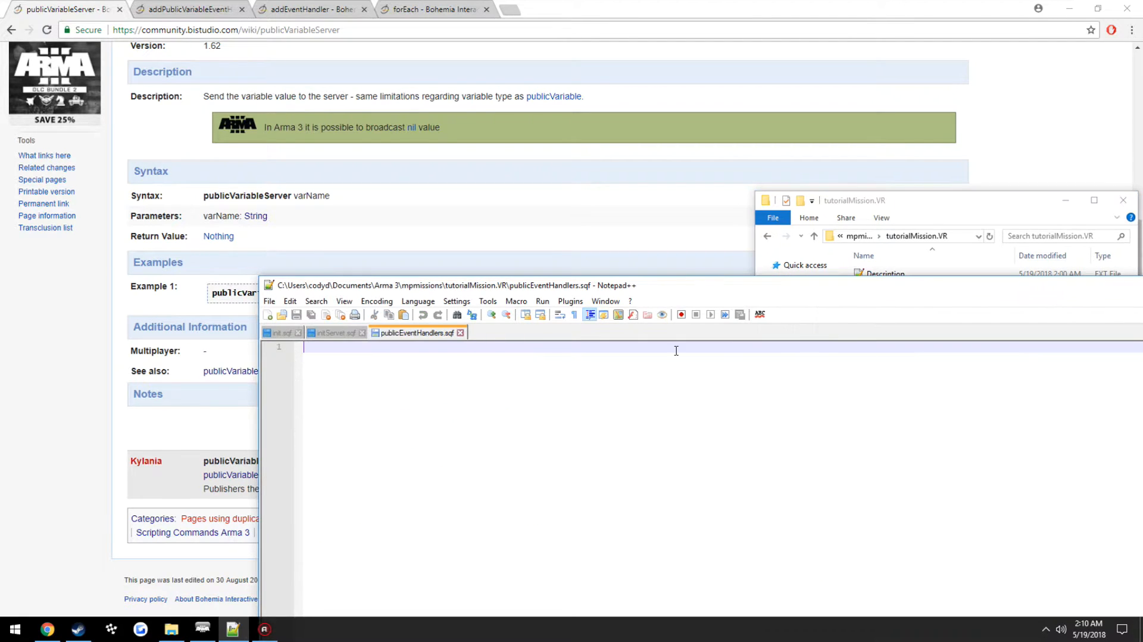
Step: Copy bluforKilled from initServer.sqf and write a "bluforKilled" addPublicVariableEventHandler block
left_click(333, 332)
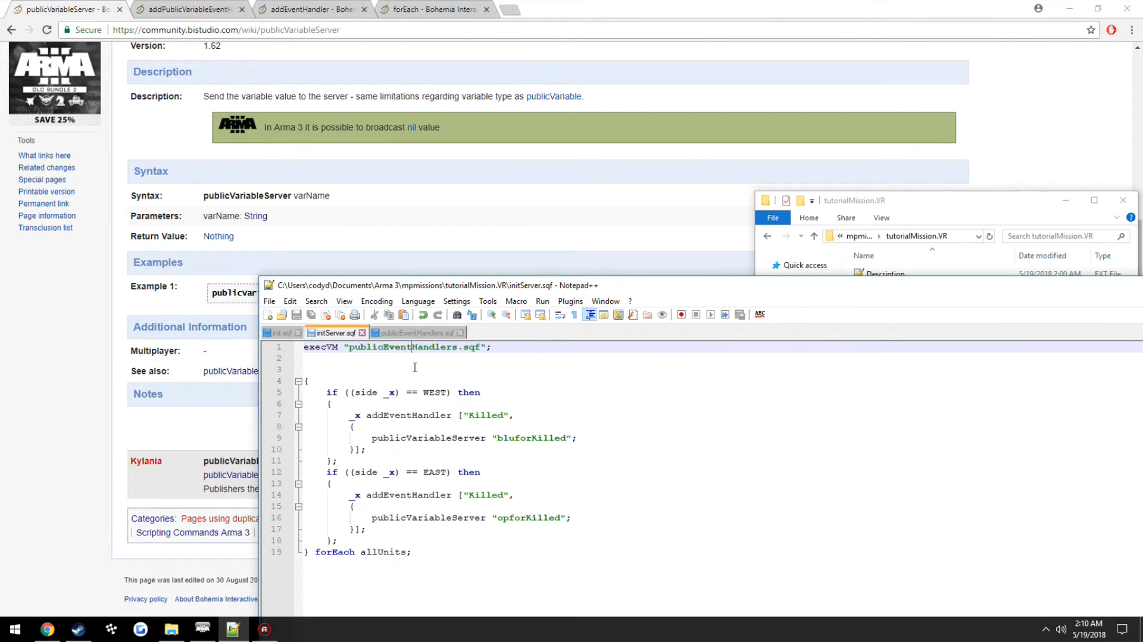
double_click(531, 438)
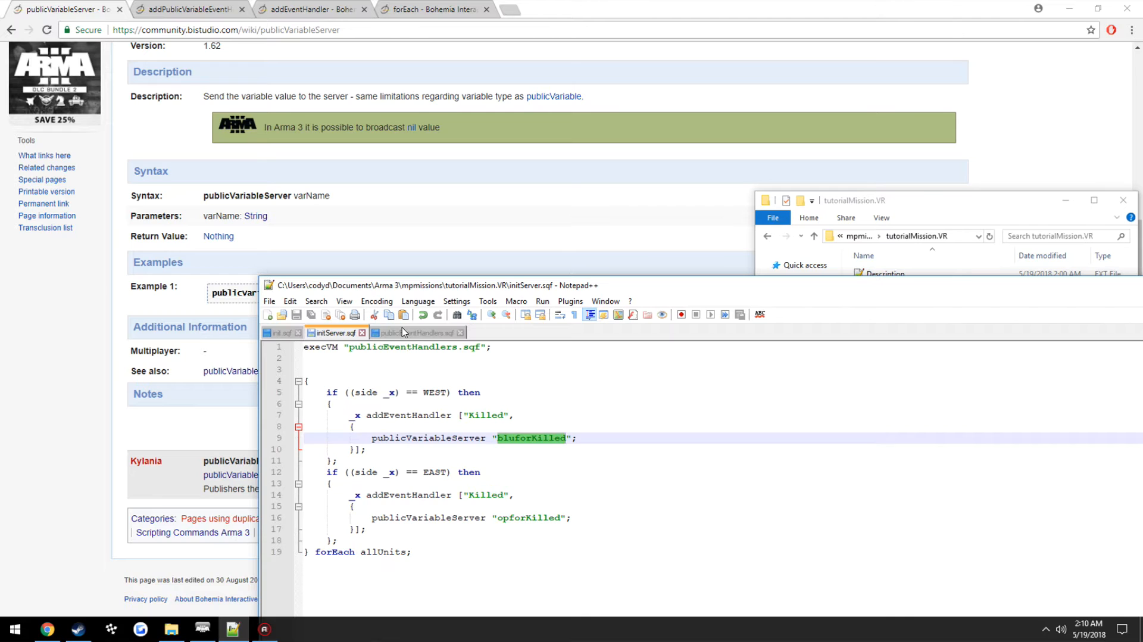
left_click(414, 332)
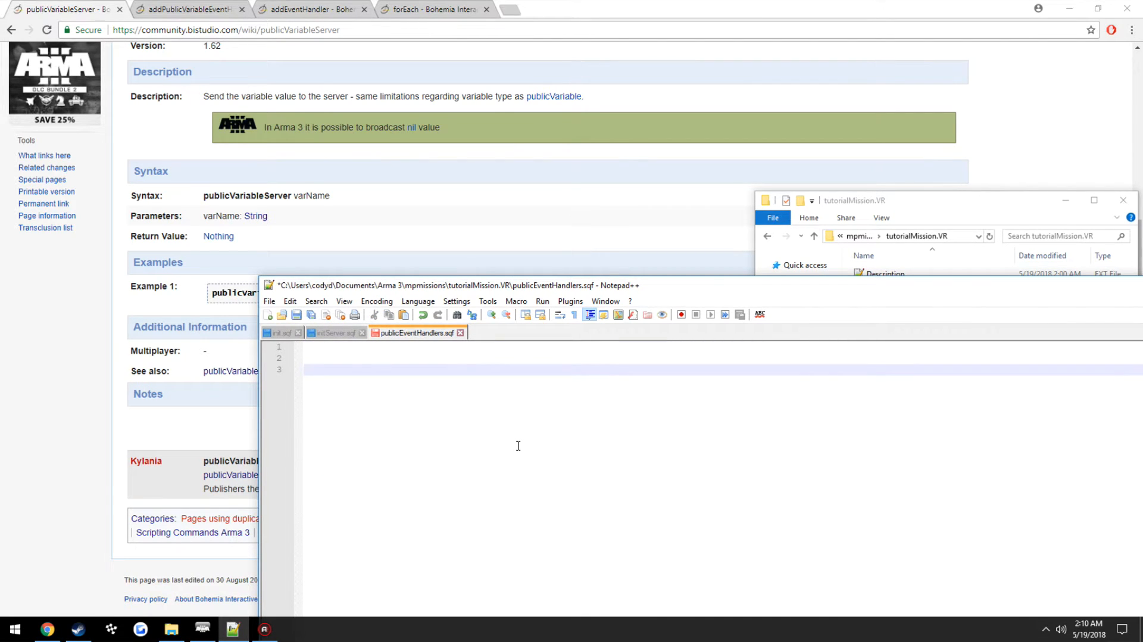
type("\"bluforKilled\" add")
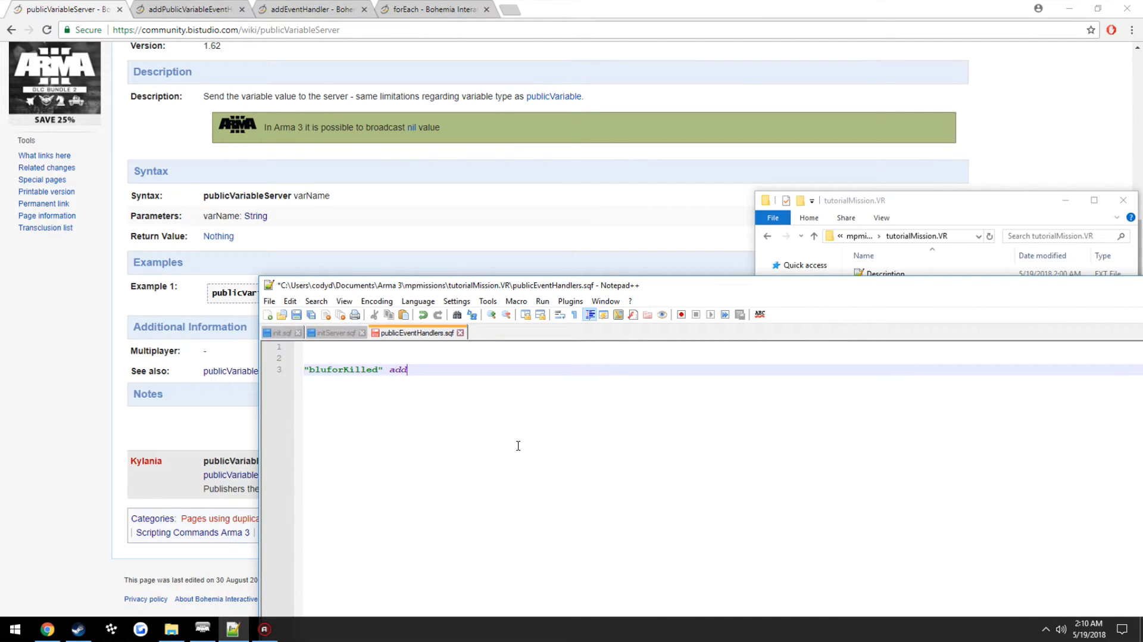
type("PublicVar")
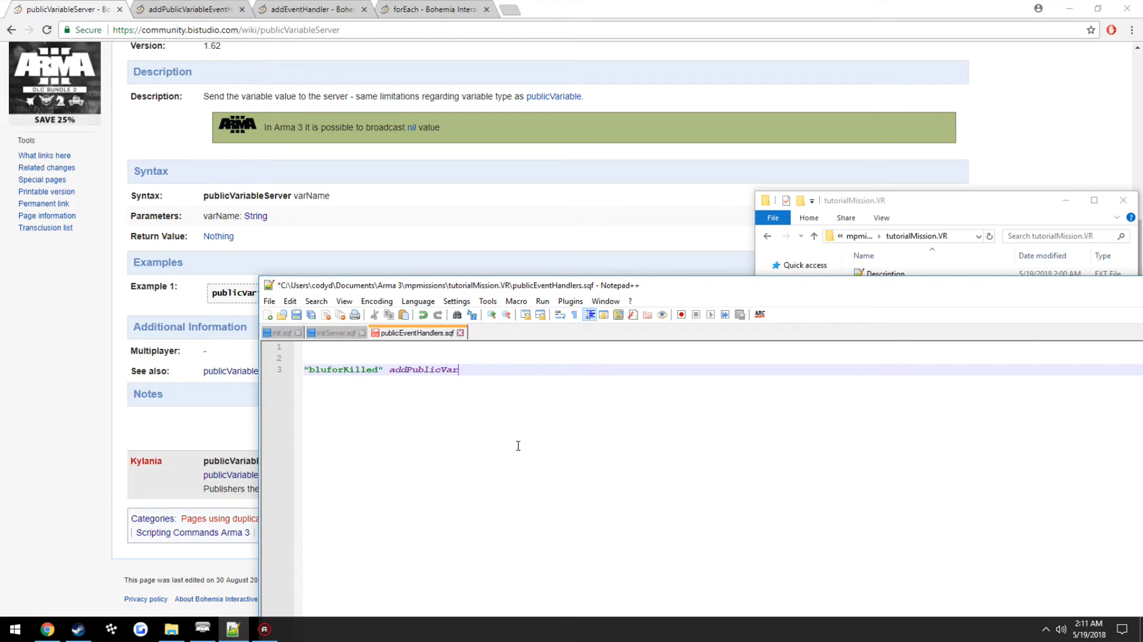
type("iableE")
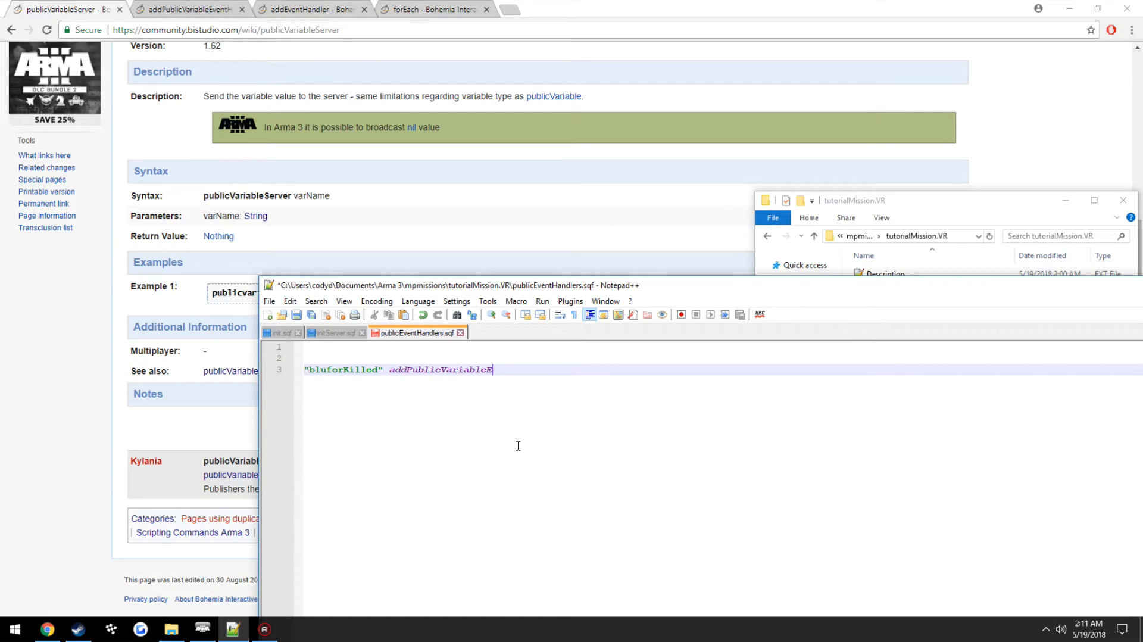
type("ventHandler")
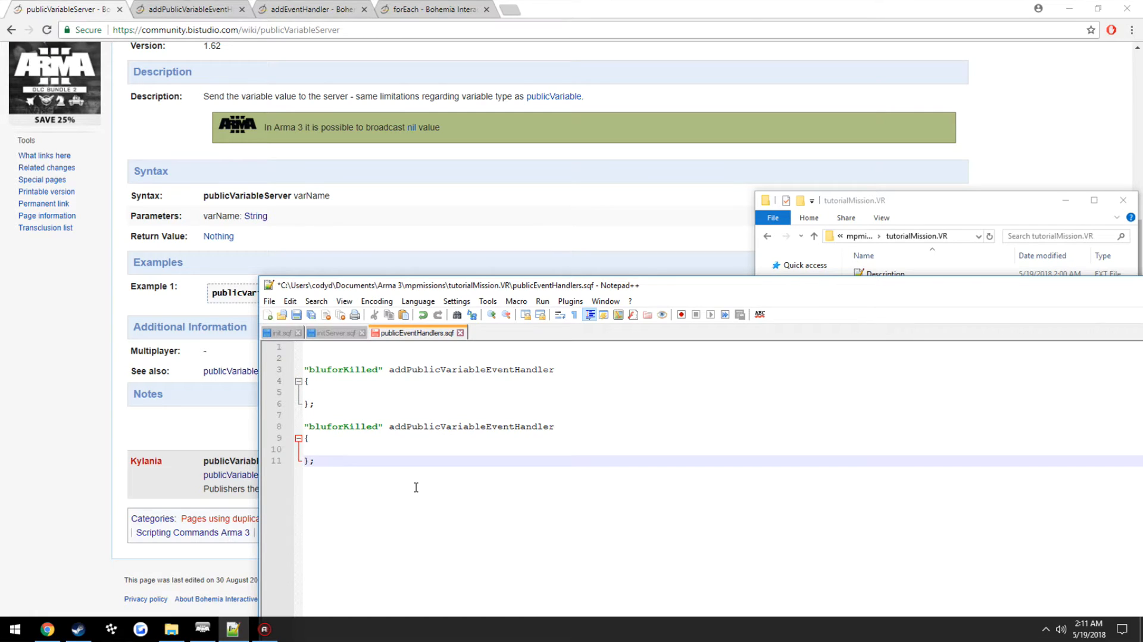
Step: Rename the second handler block to "opforKilled", checking the name against initServer.sqf
left_click(321, 426)
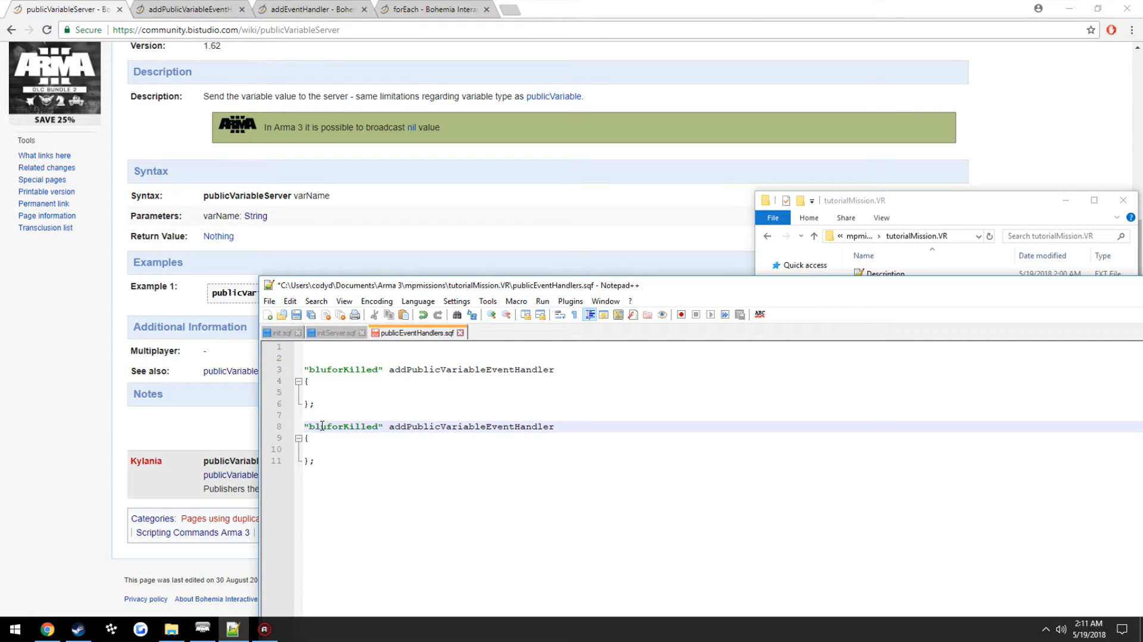
type("orKilled")
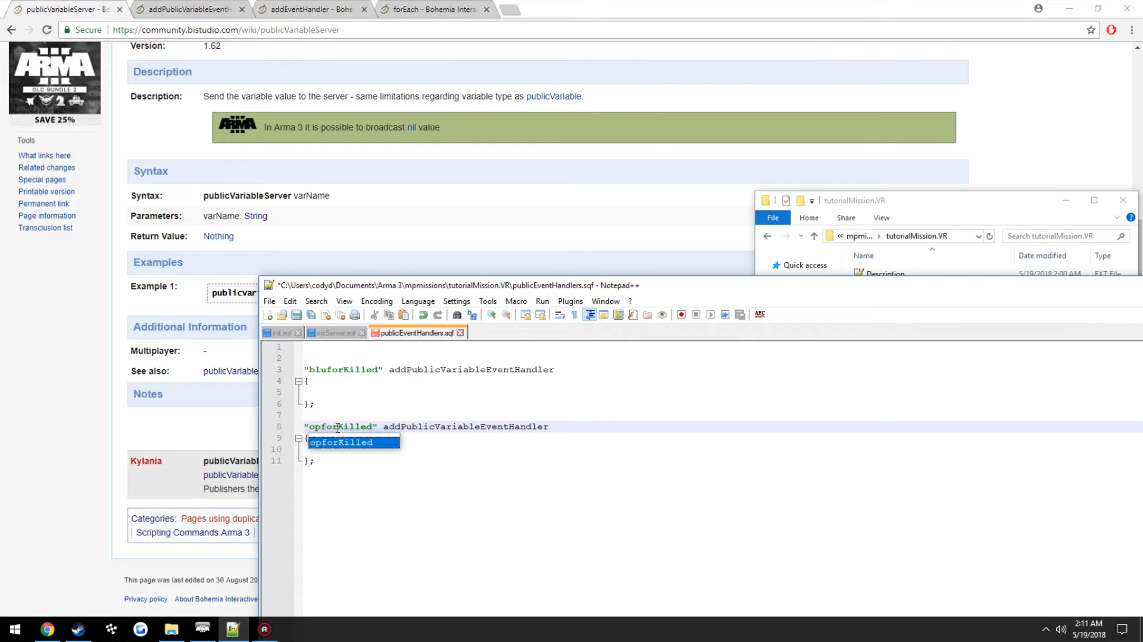
left_click(335, 332)
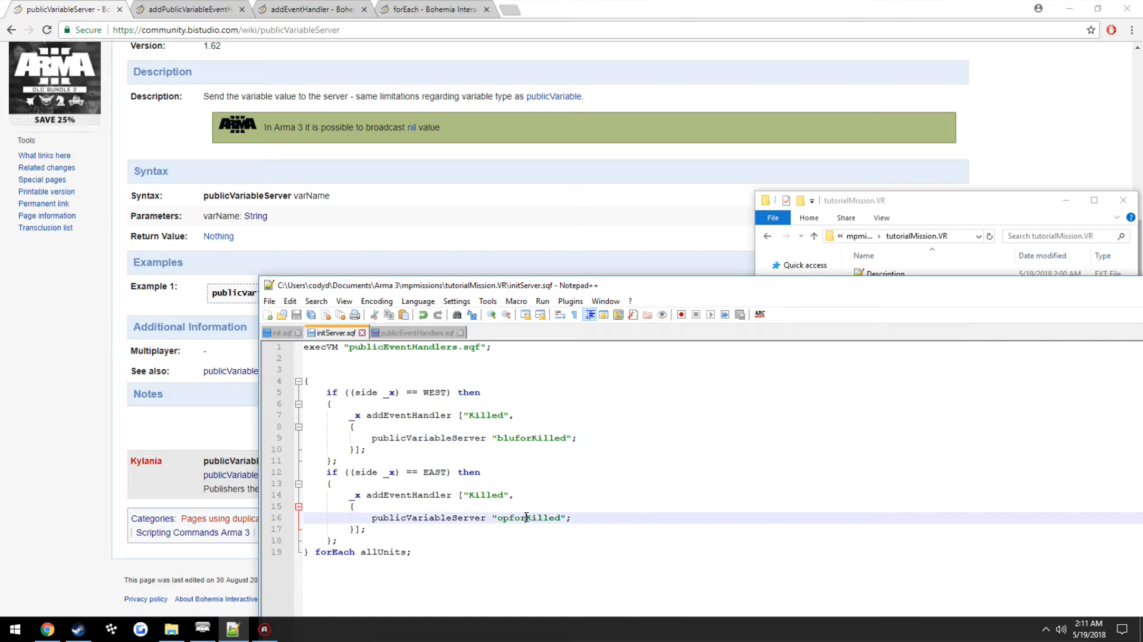
left_click(416, 333)
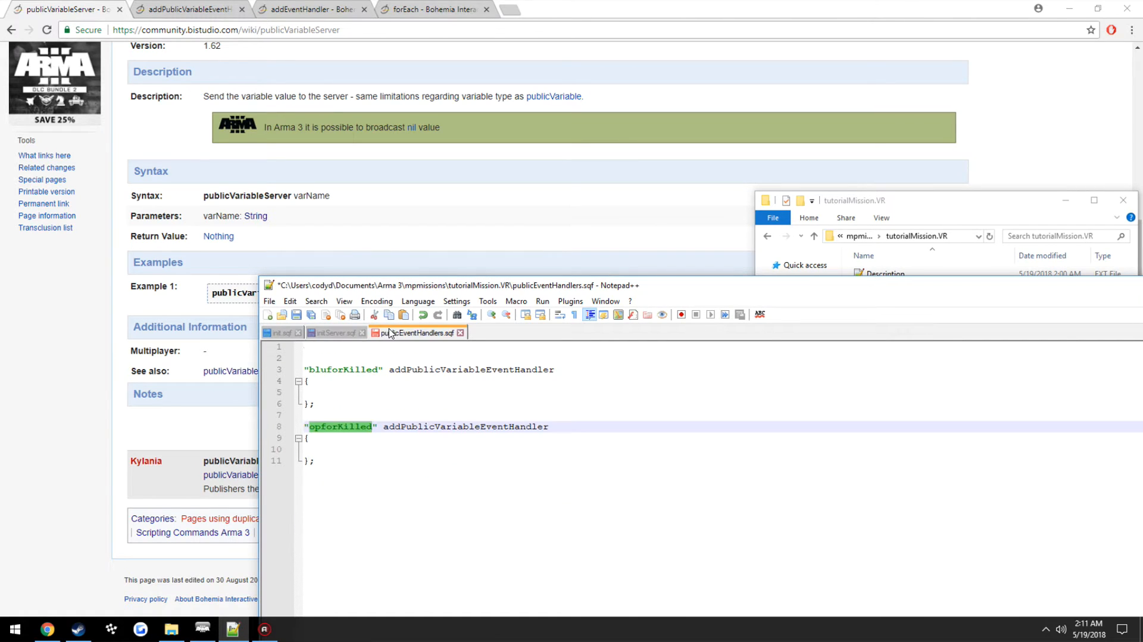
left_click(334, 332)
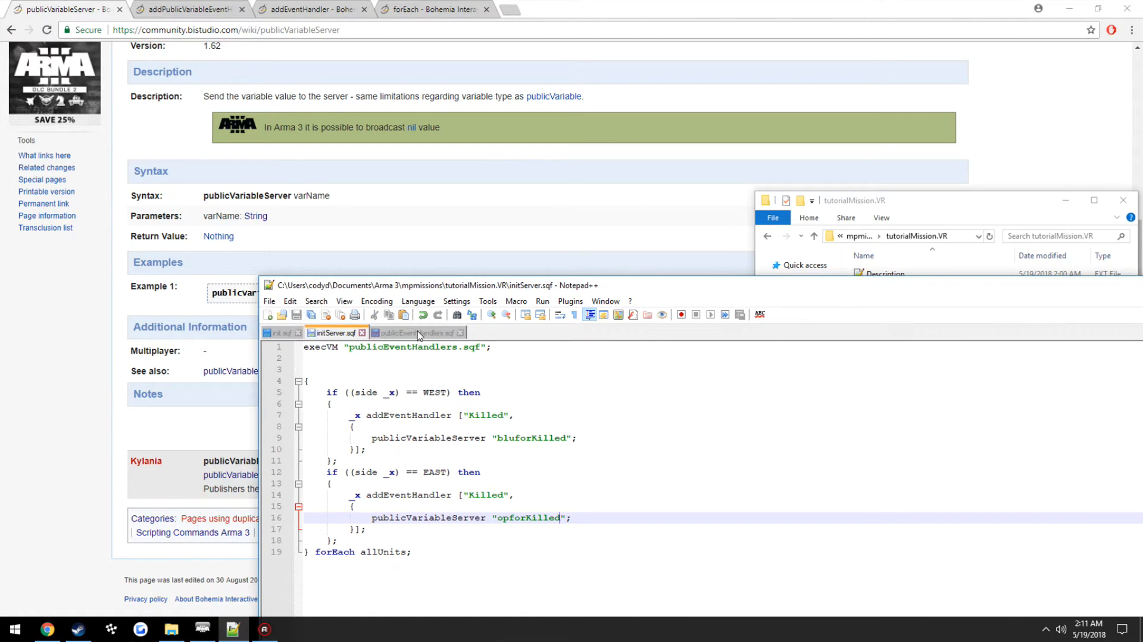
left_click(412, 332)
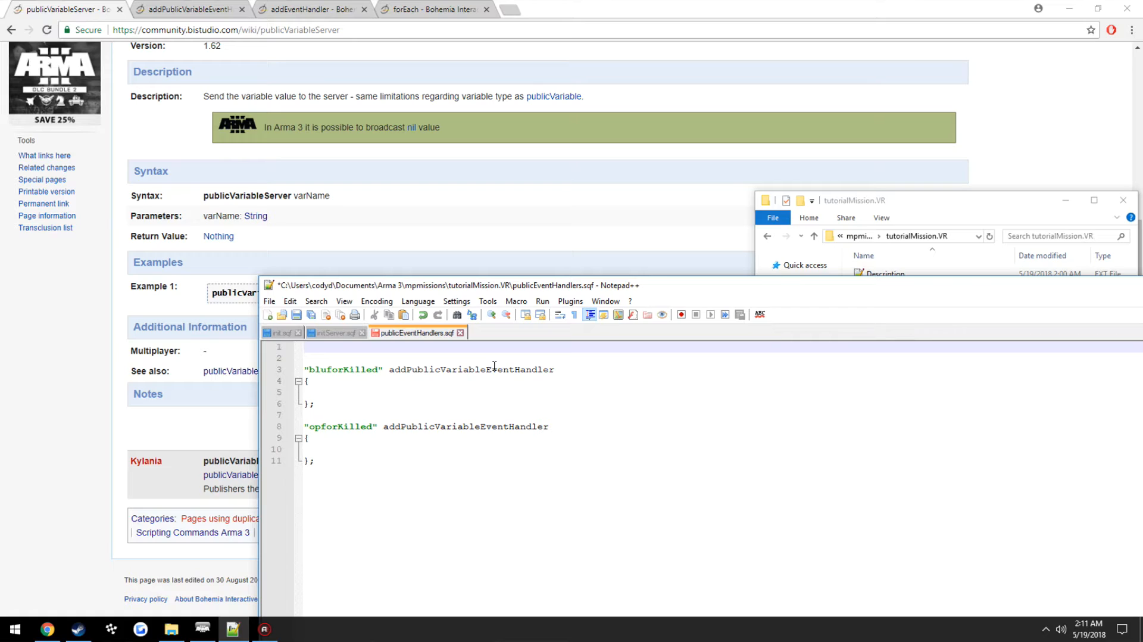
left_click(304, 346)
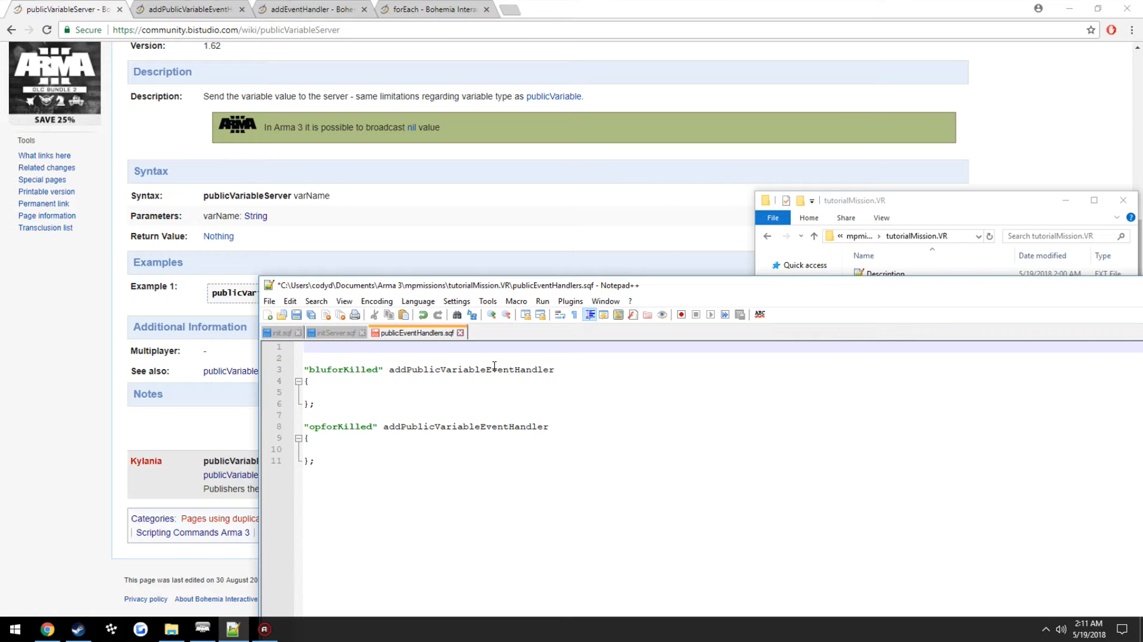
Step: Initialise bluforDeaths = 0; and opforDeaths = 0; at the top of publicEventHandlers.sqf
type("blufor")
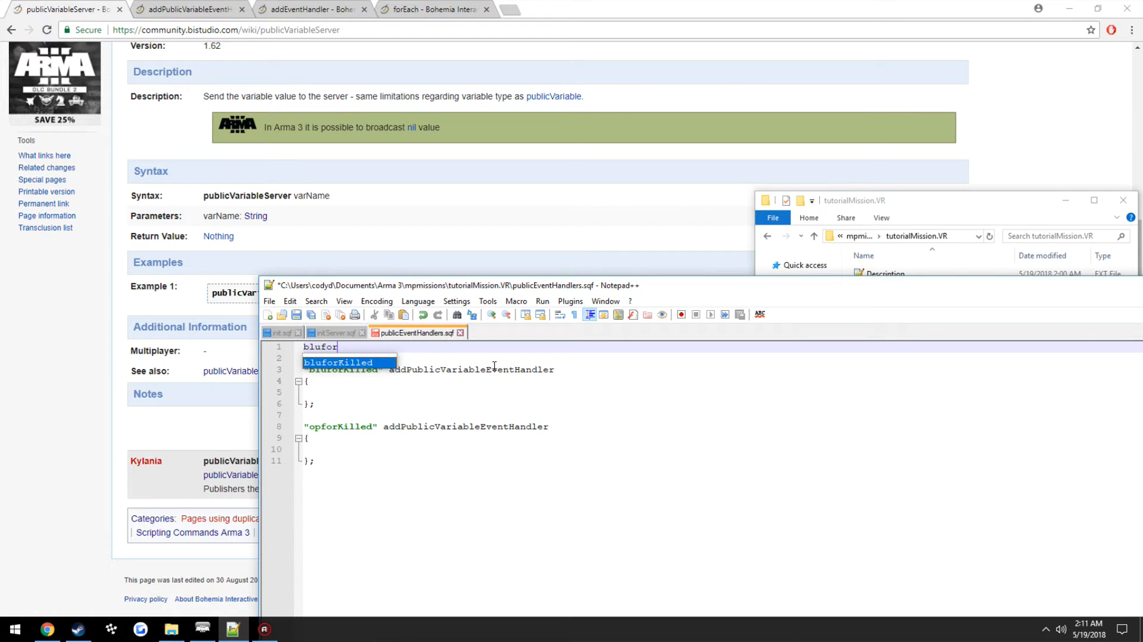
type("Deaths")
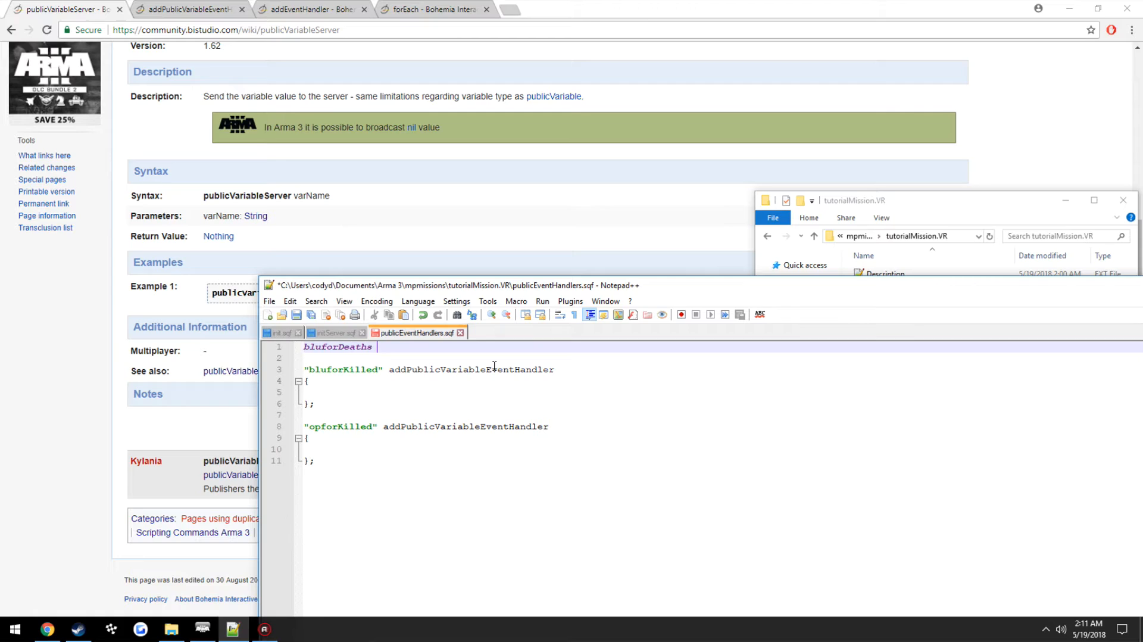
type("= 0;")
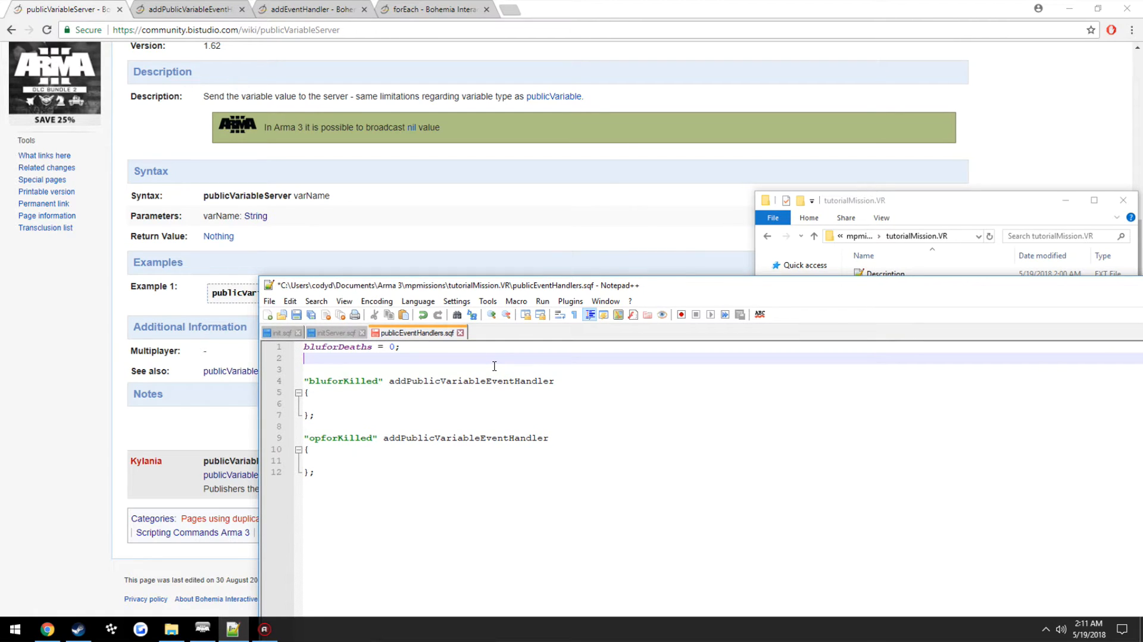
type("opforDeaths =")
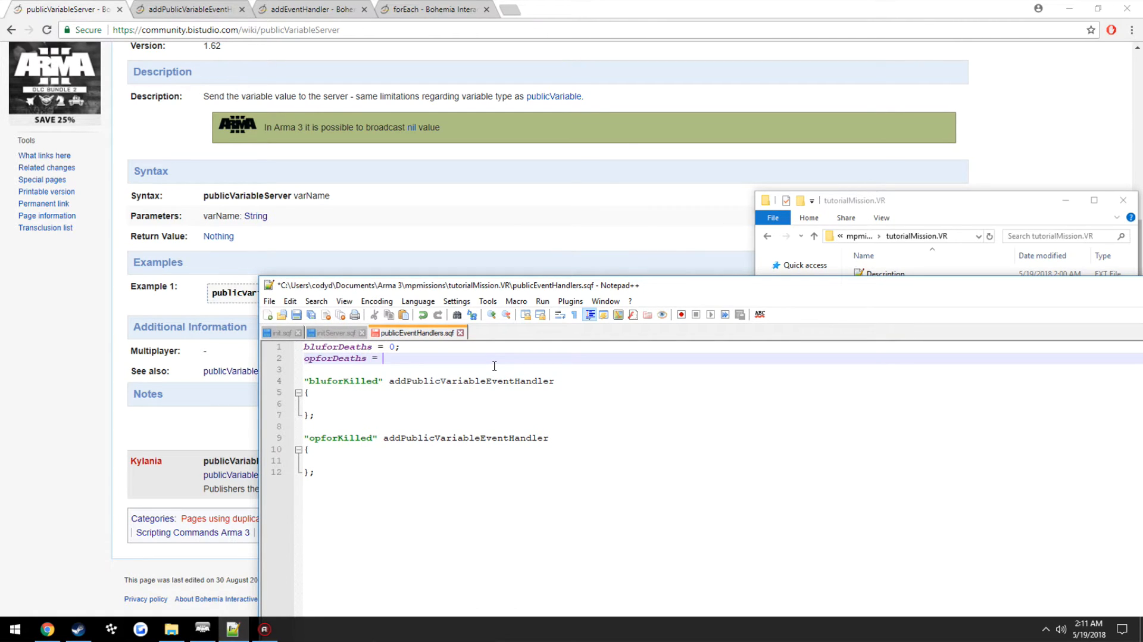
type("0;")
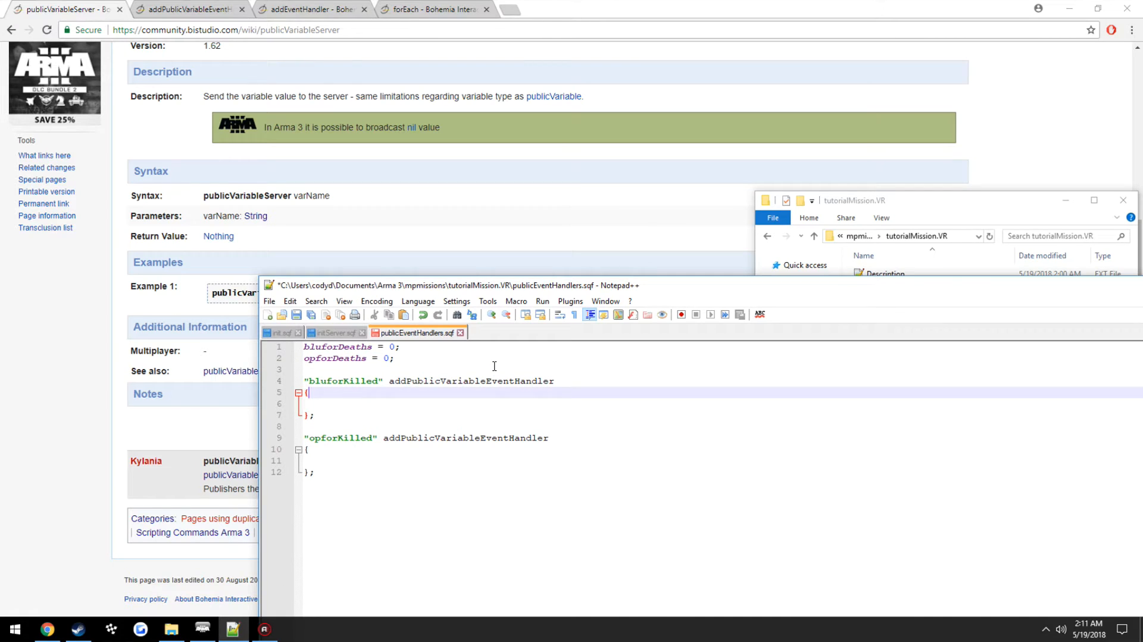
Step: Increment bluforDeaths and opforDeaths by 1 inside their matching handlers
type("bluforDeaths")
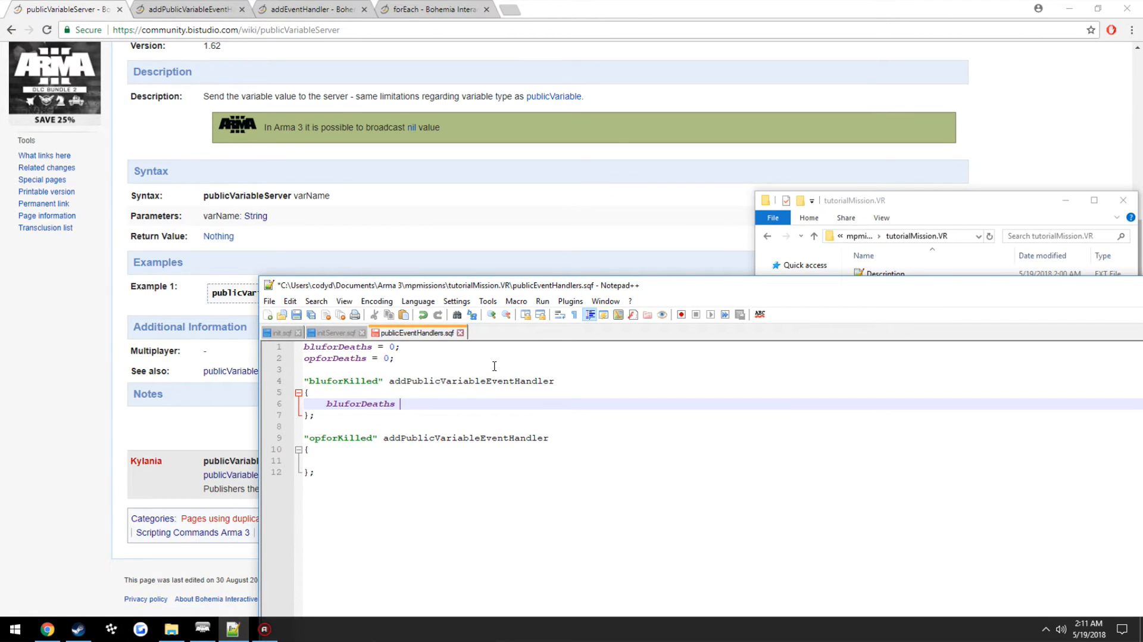
type("=")
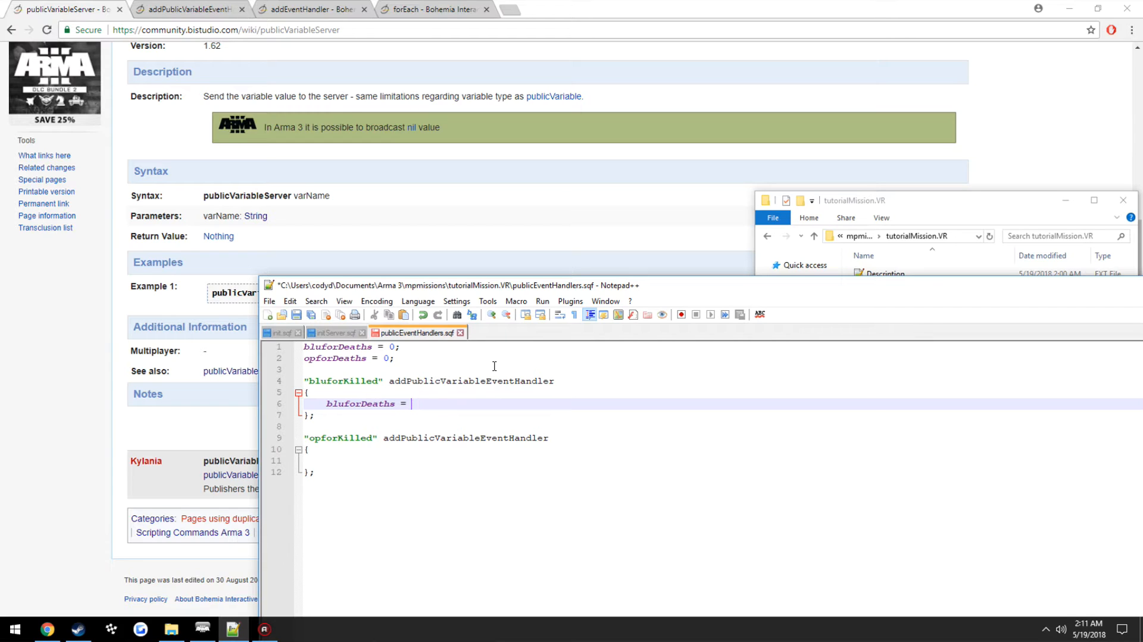
type("bluforDeaths + 1;")
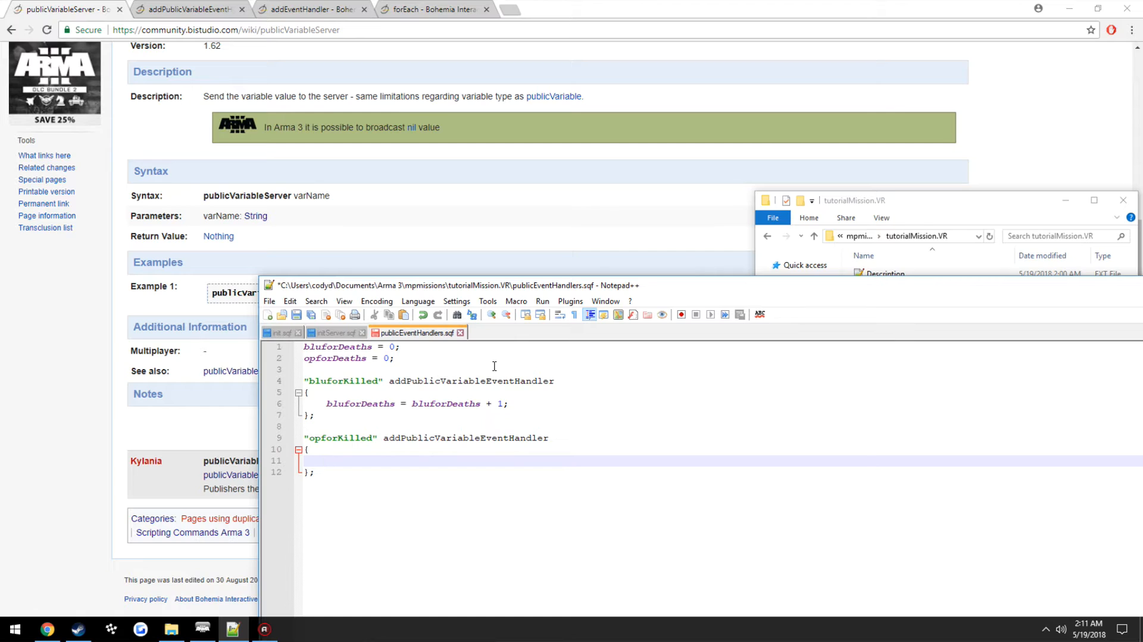
type("opforDeaths =")
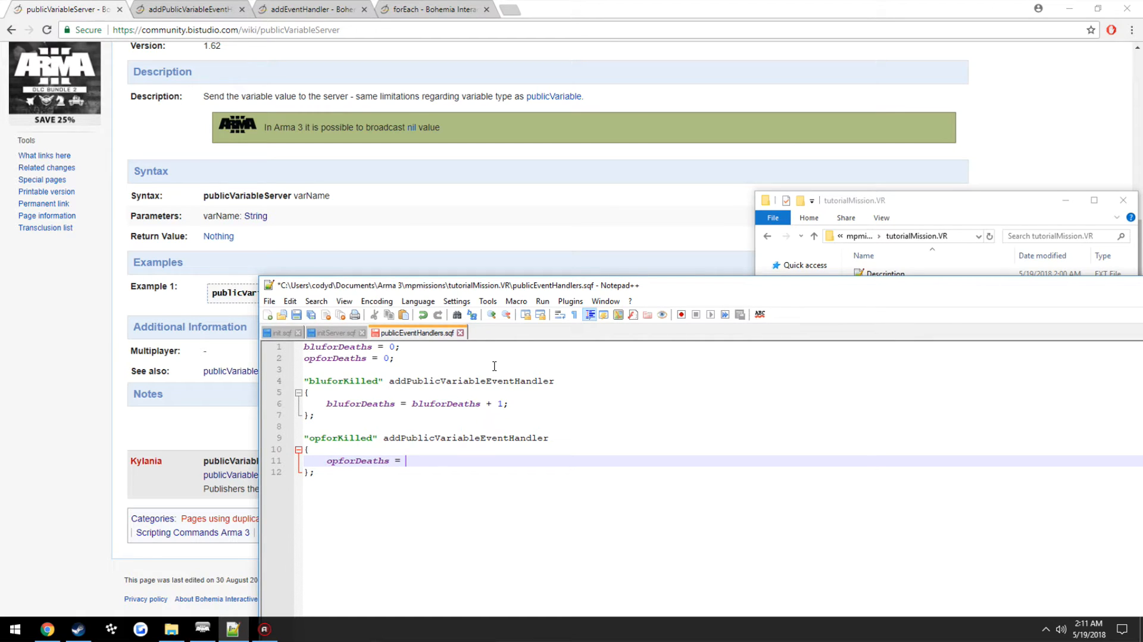
type("opforDeaths + 1;")
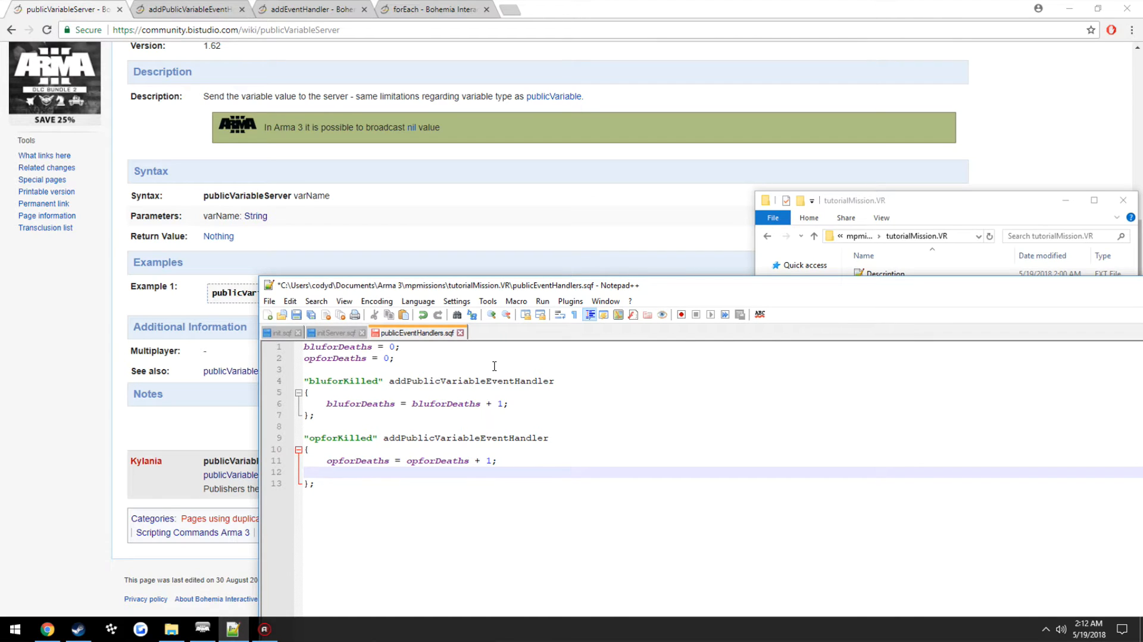
Step: Write if (opforDeaths >= killLimit) in the OPFOR handler and define killLimit = 3 at the top
type("if")
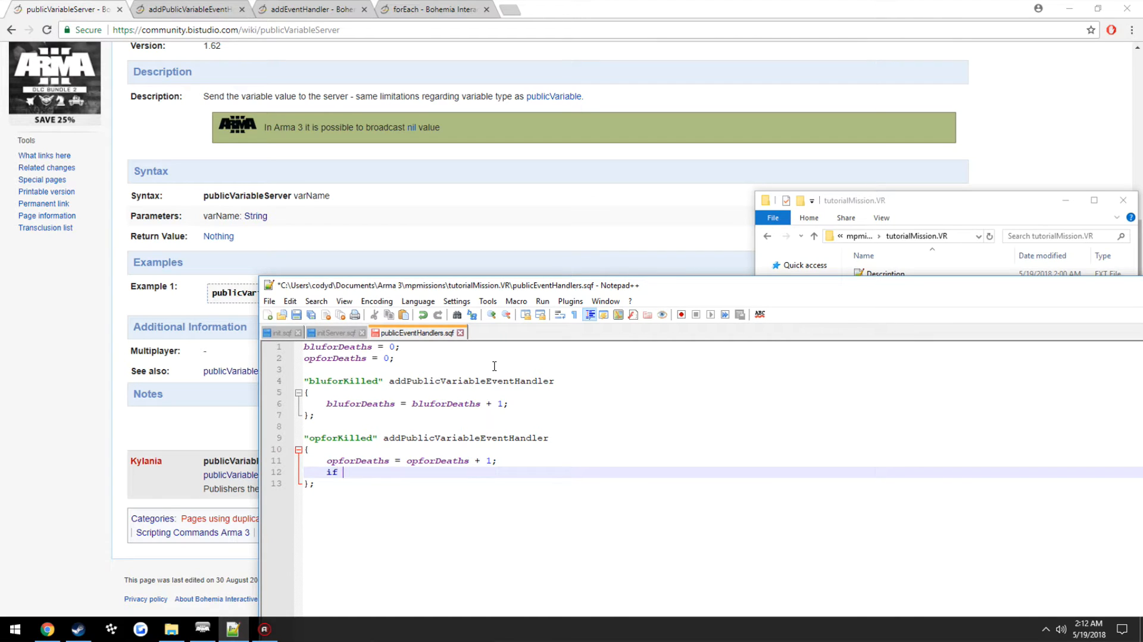
type("(opforDeaths")
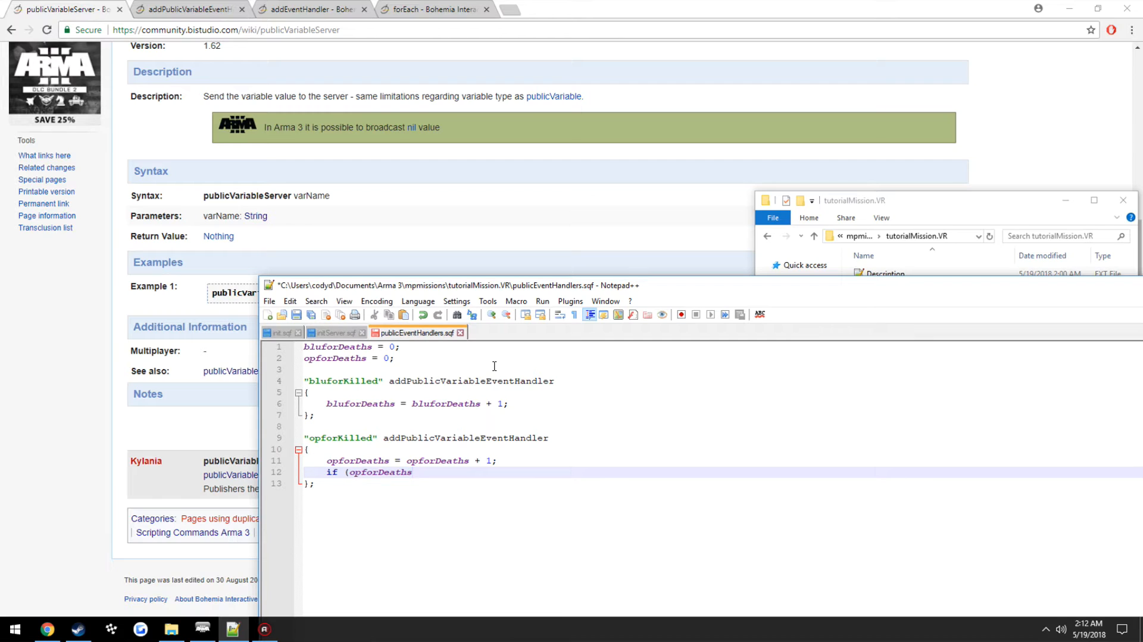
type(">")
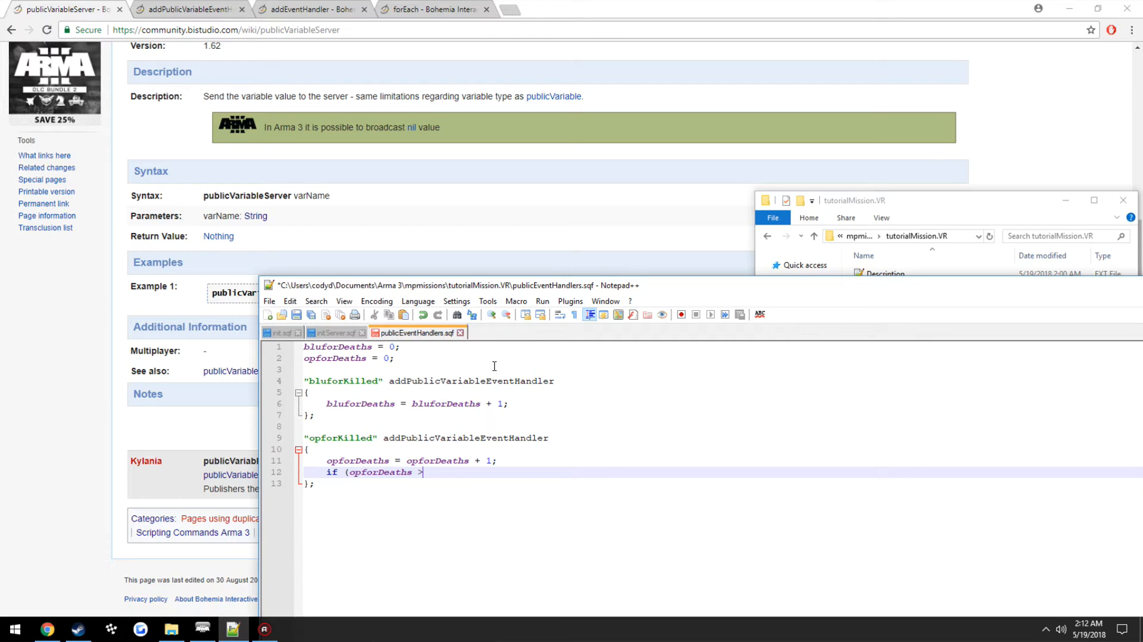
type("=")
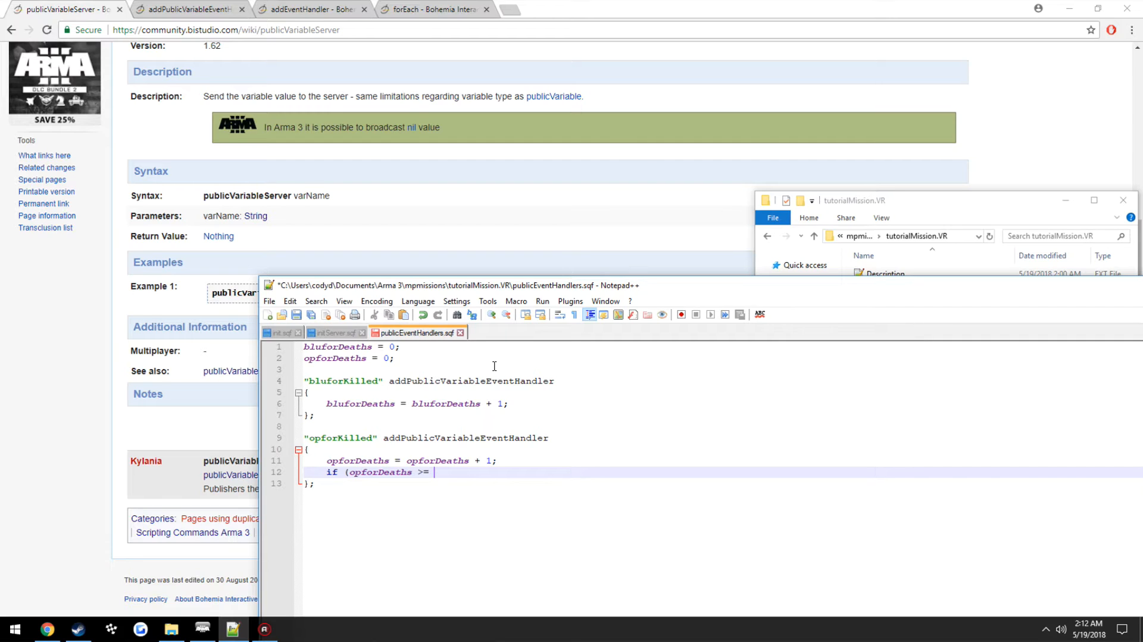
type("killLimit) then")
type("};")
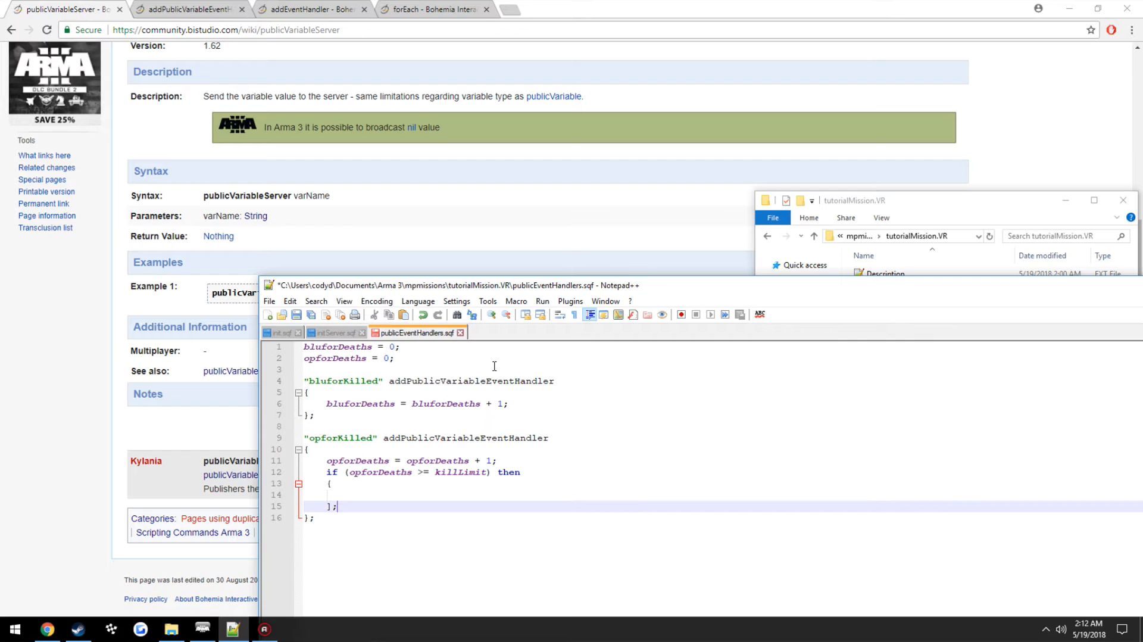
left_click(346, 494)
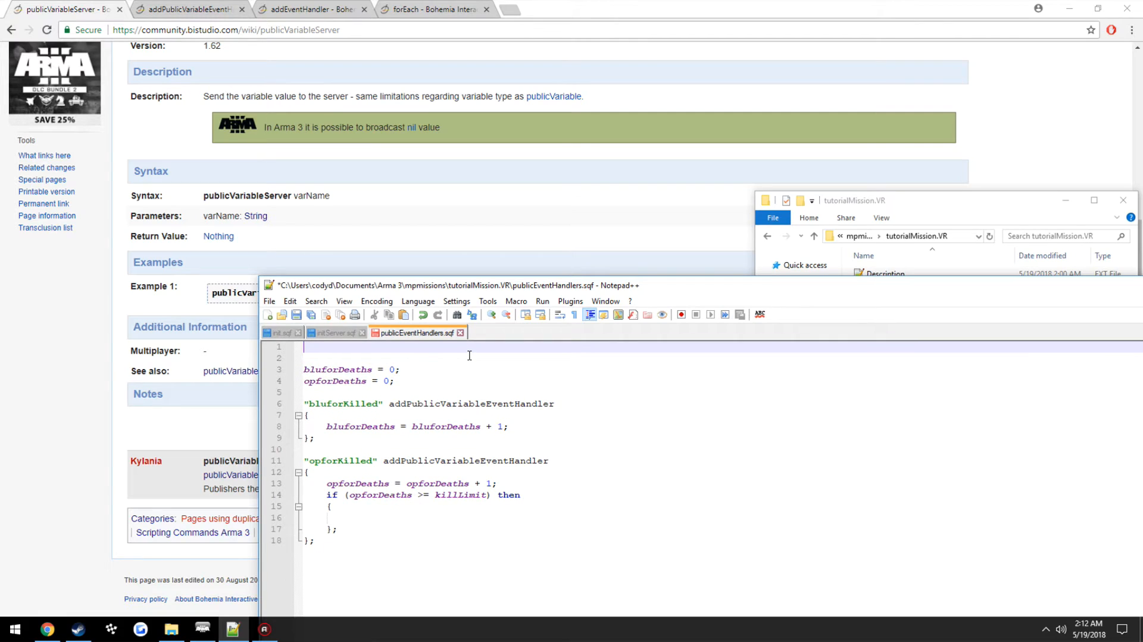
type("killLimit = 3")
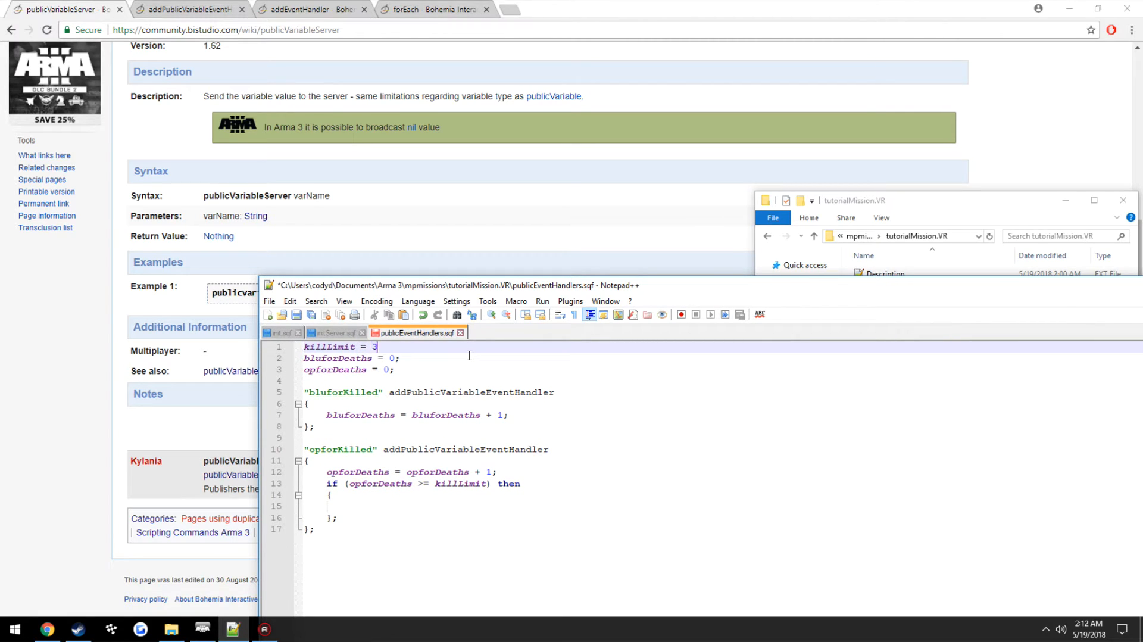
Step: Inside the OPFOR limit block, remoteExec an "OPFOR LIMIT REACHED" hint
left_click(357, 504)
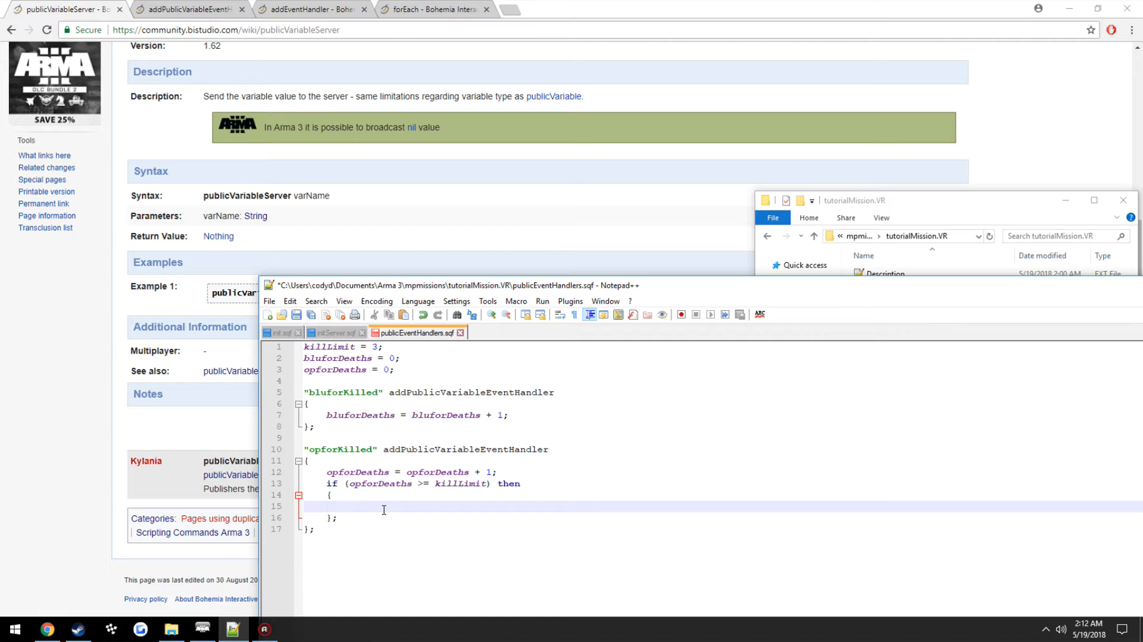
type("\"OP")
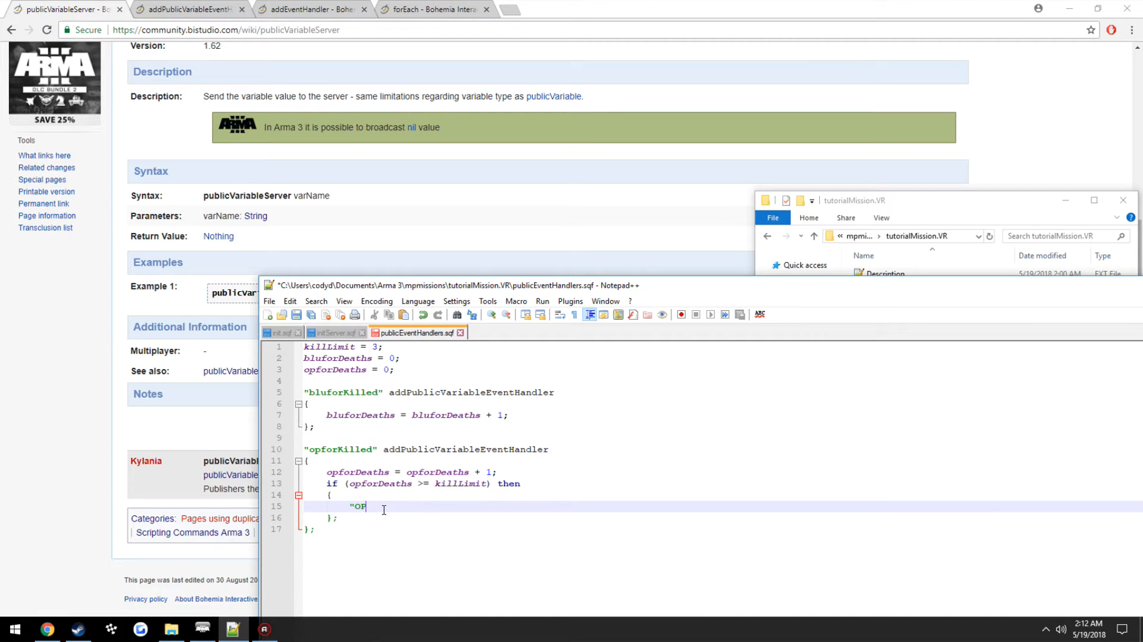
type("FOR")
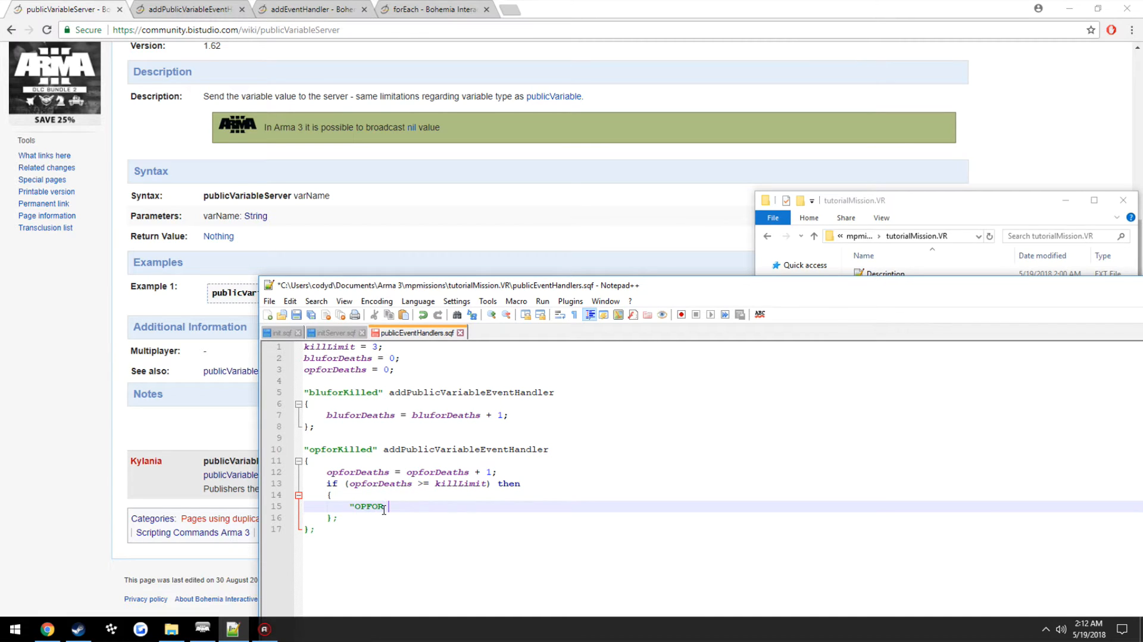
type("LIMIT REACH")
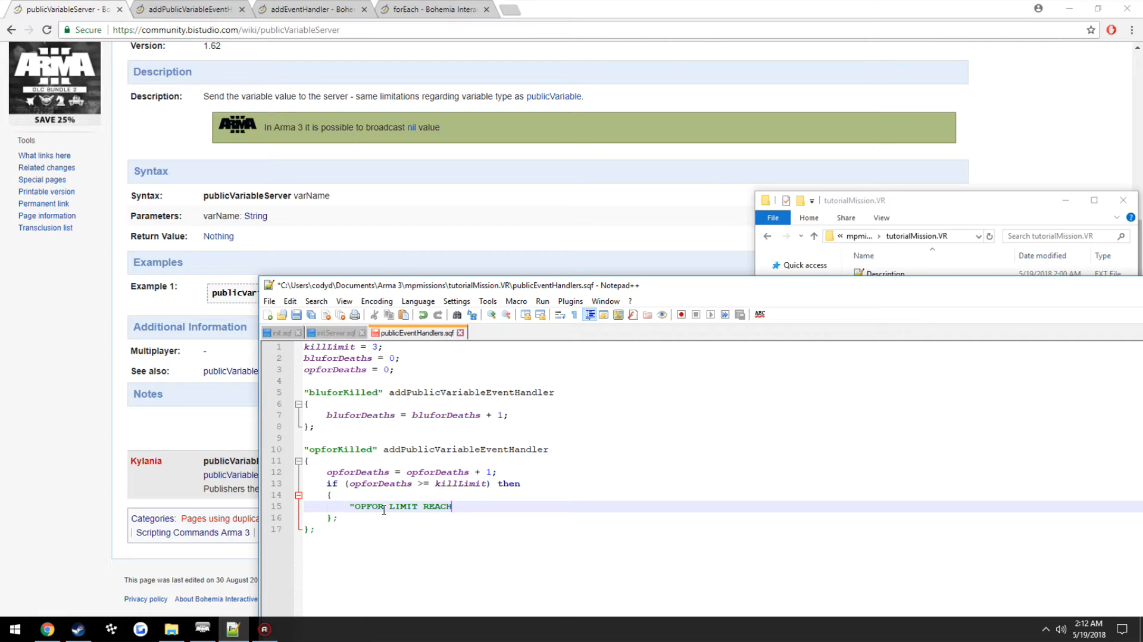
type("ED\" remote")
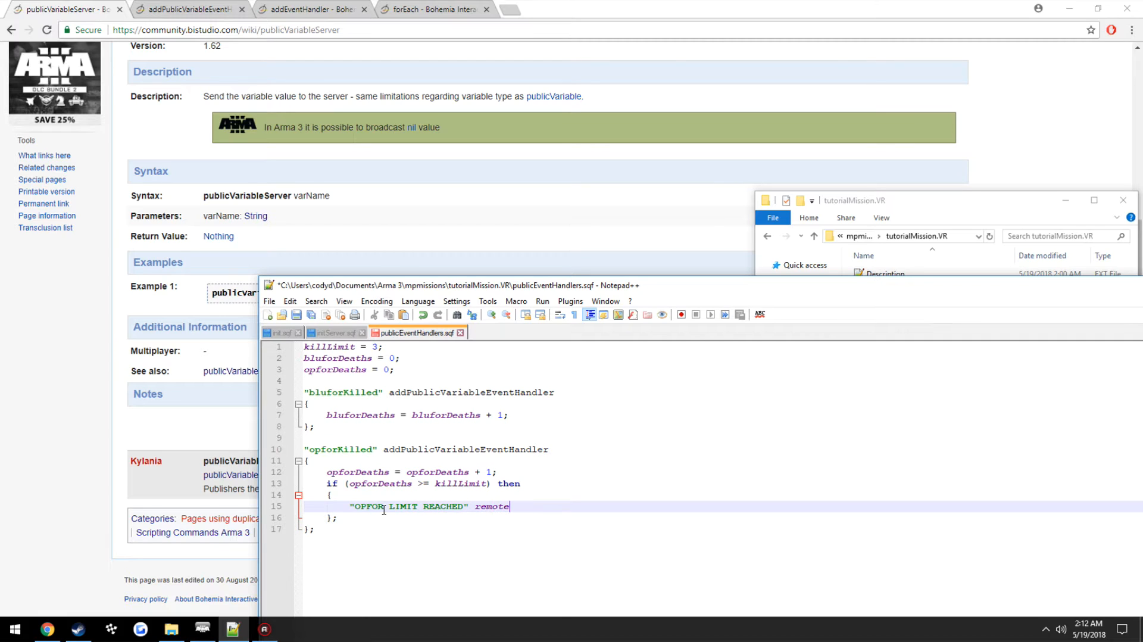
type("Exec [\"hint\";")
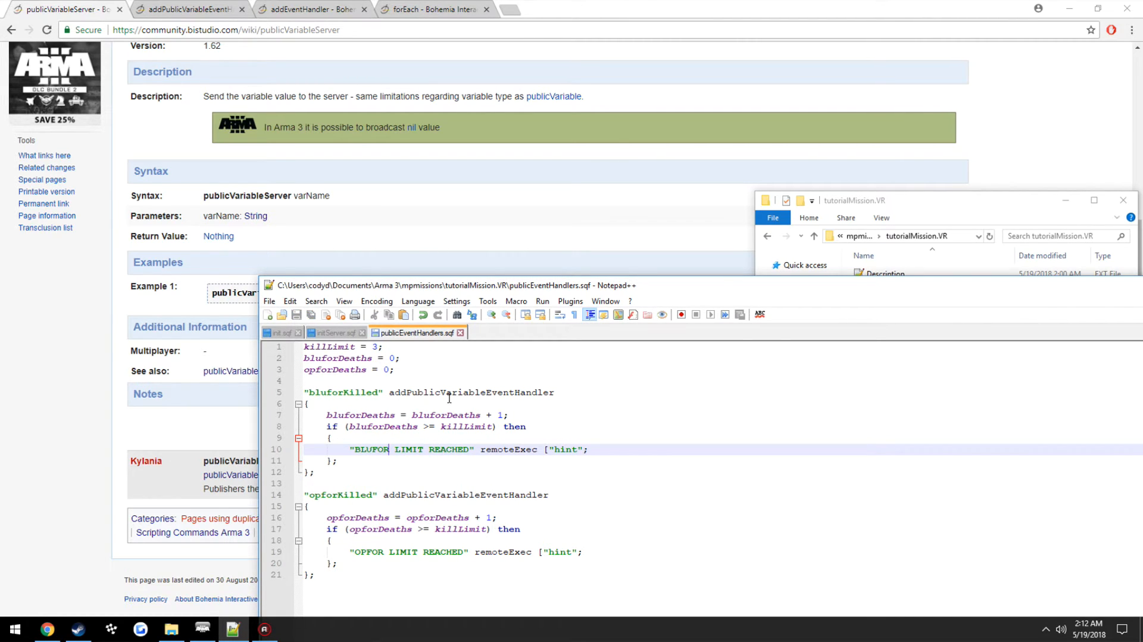
mouse_move(336, 332)
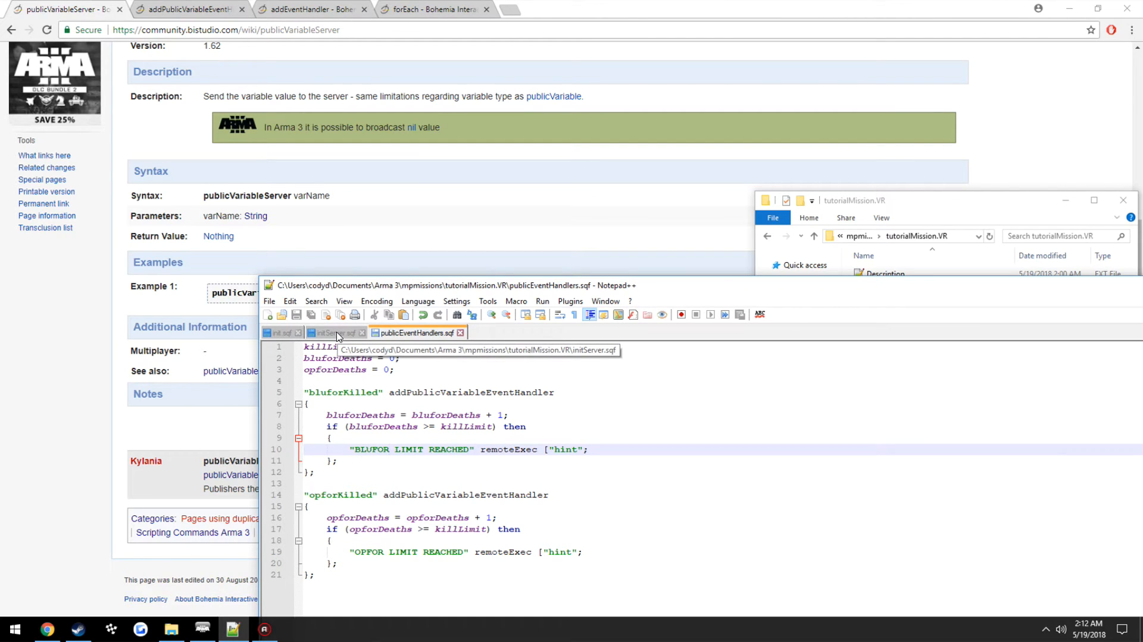
Step: Return from initServer.sqf to Eden and start tutorialMission as a multiplayer preview
left_click(333, 332)
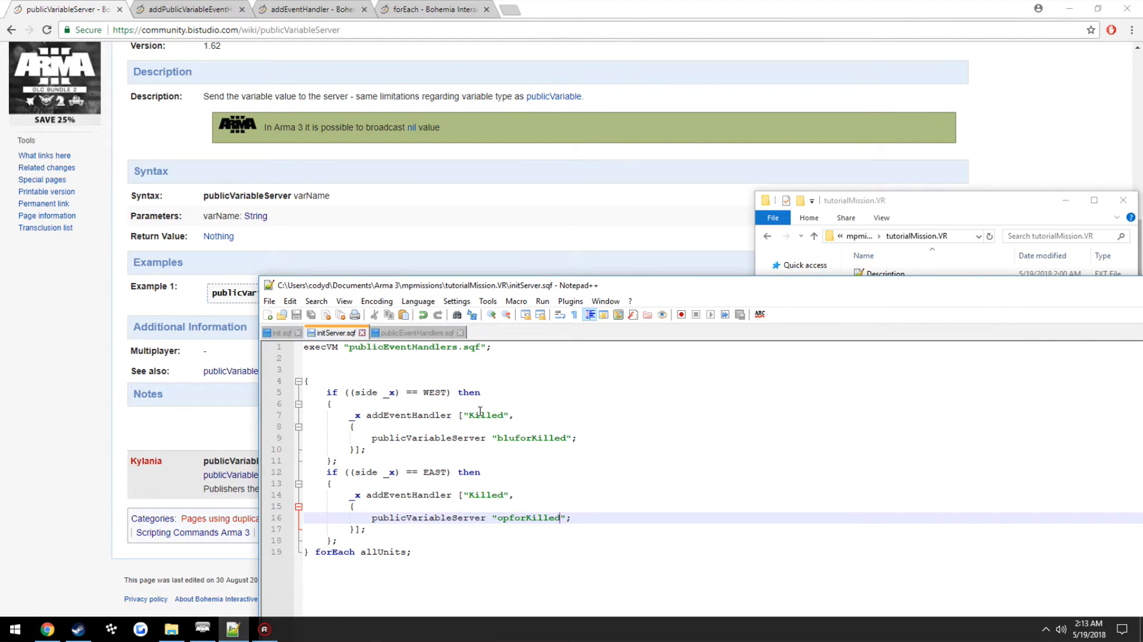
left_click(413, 332)
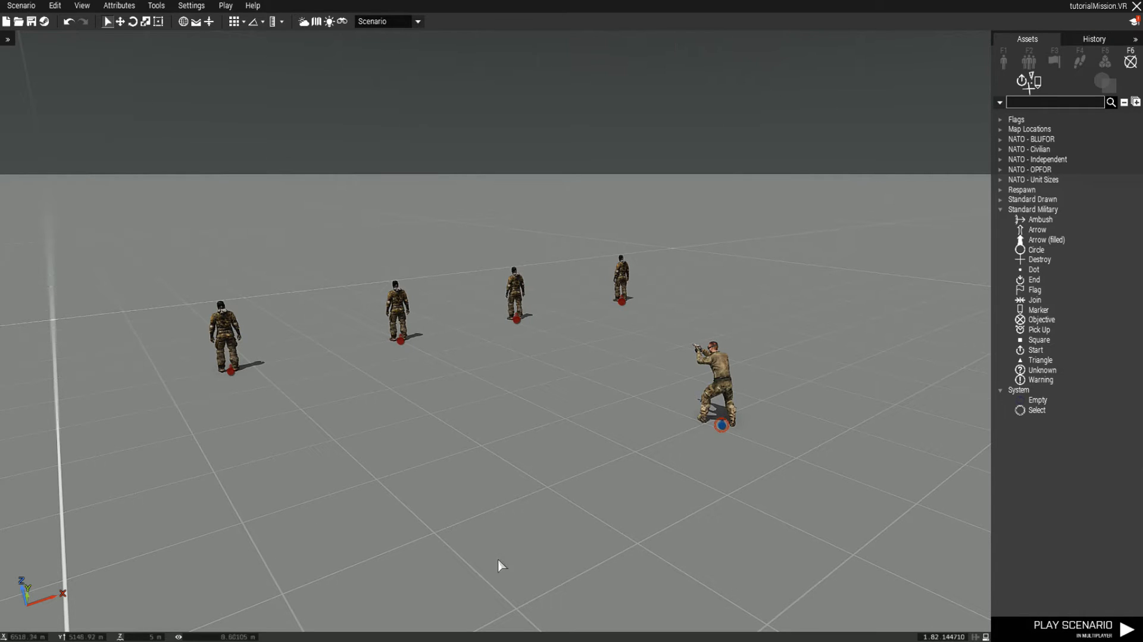
left_click(1055, 630)
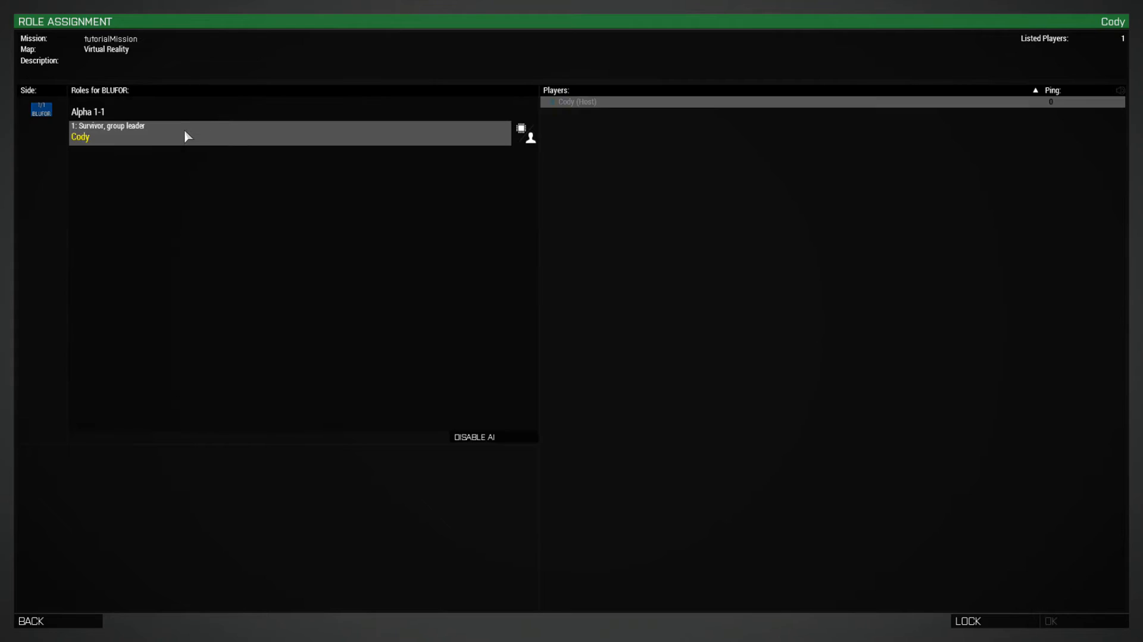
Step: Take the group leader role, cancel after the script error, and relaunch the mission
left_click(1051, 621)
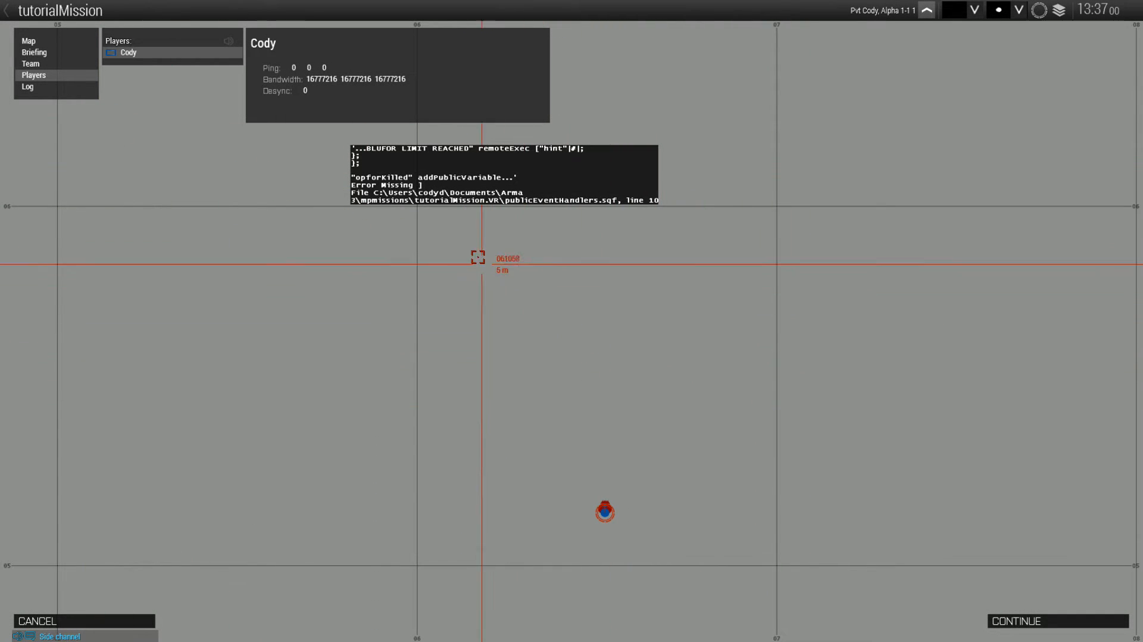
mouse_move(635, 211)
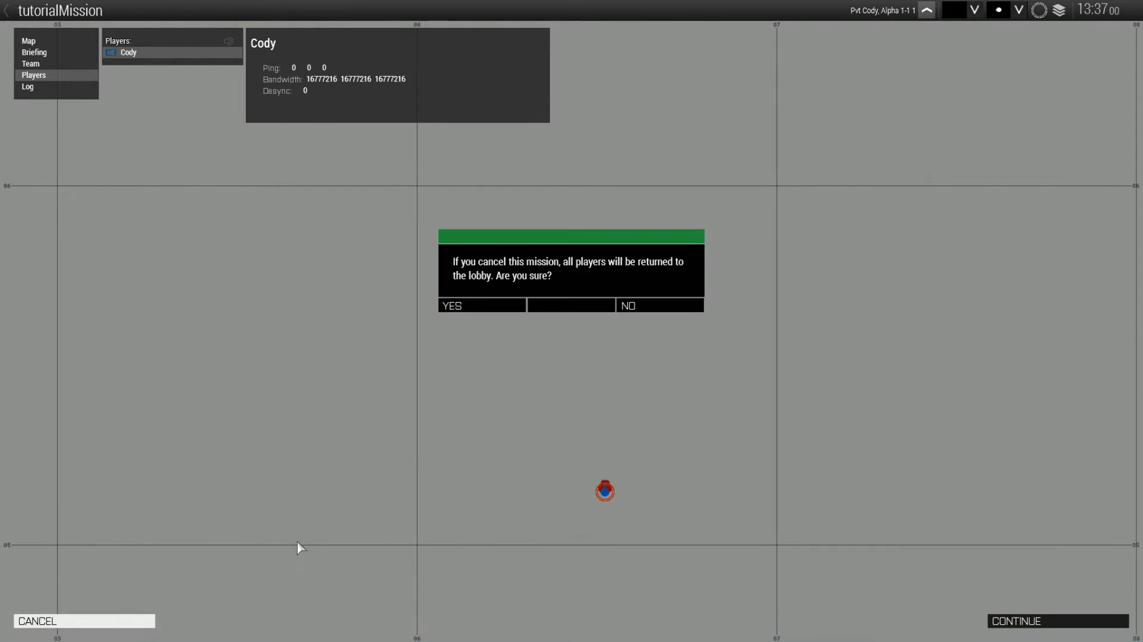
left_click(481, 305)
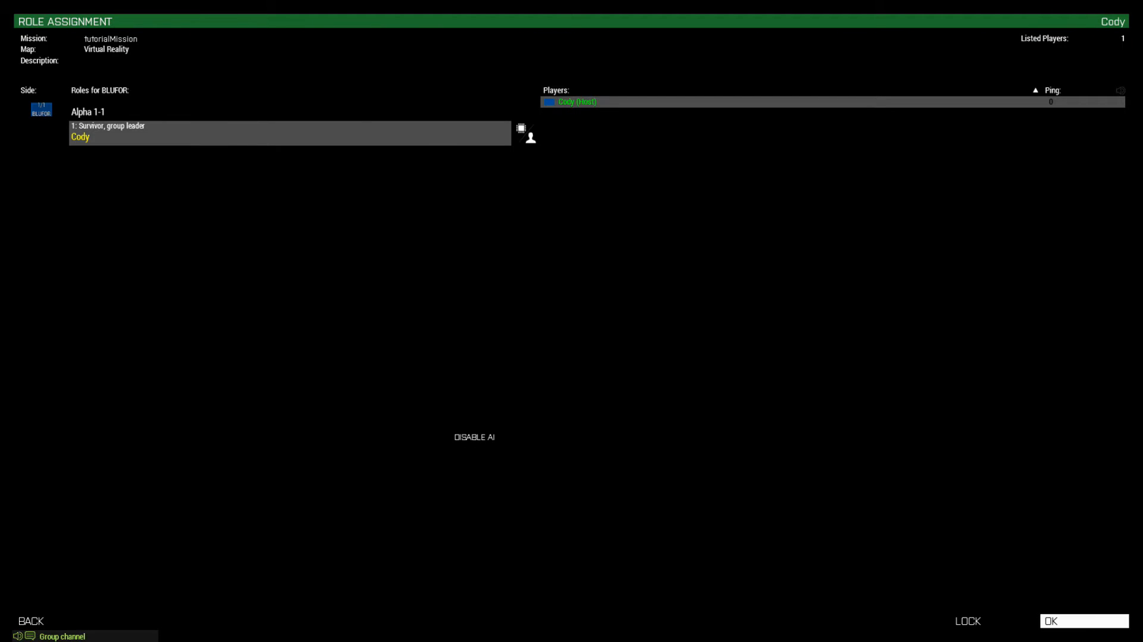
left_click(1083, 620)
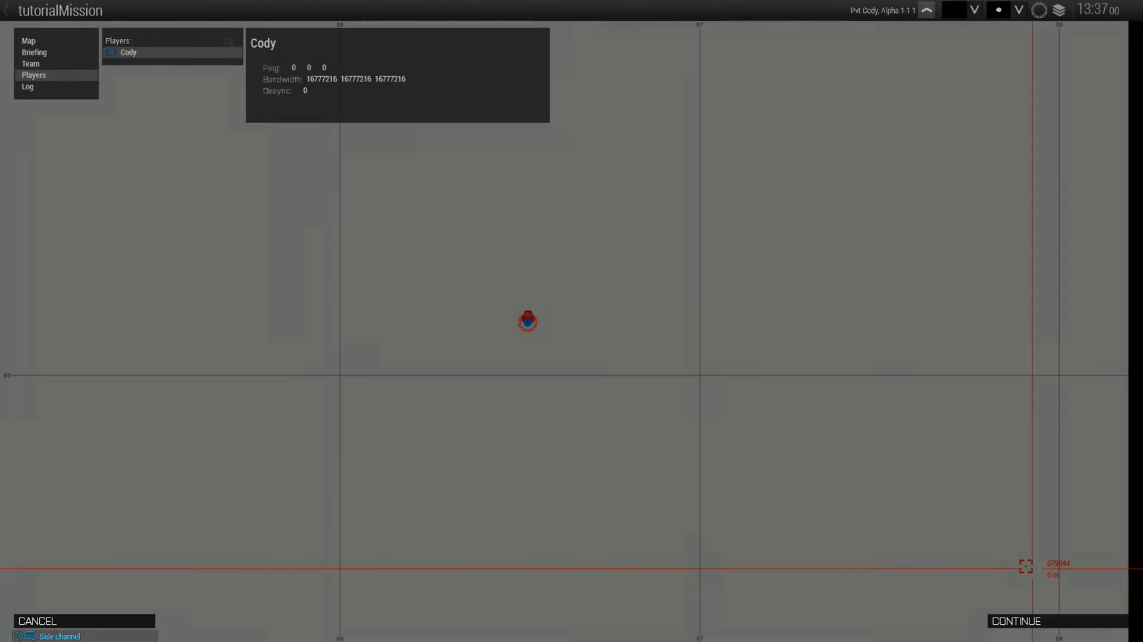
Step: Continue into the mission and shoot OPFOR soldiers until OPFOR LIMIT REACHED appears
left_click(1016, 620)
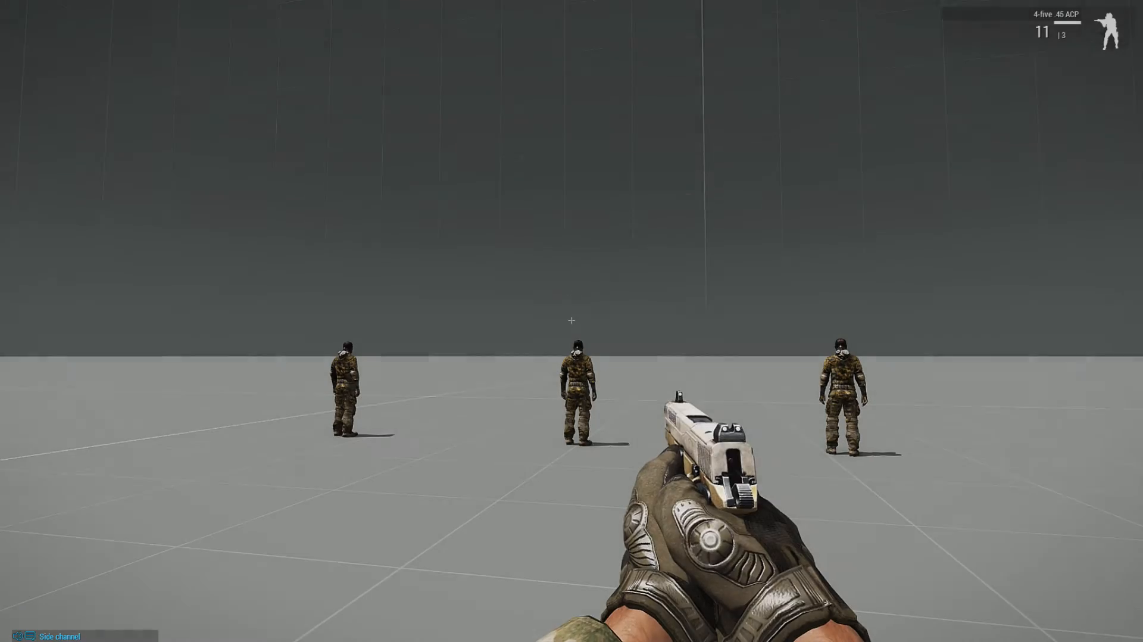
left_click(571, 321)
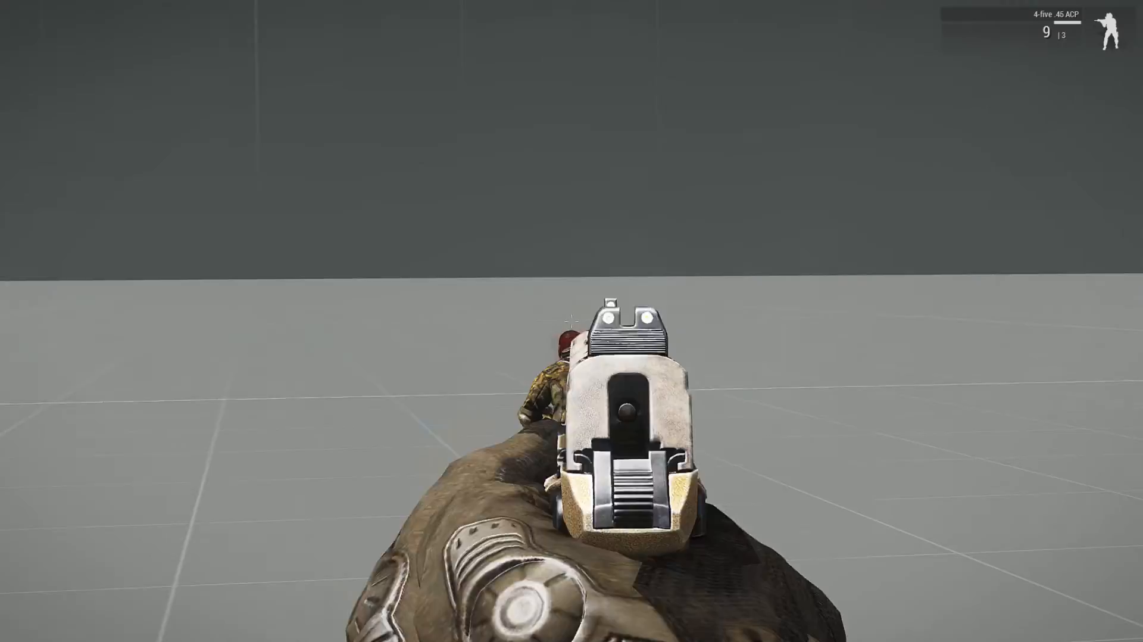
left_click(571, 319)
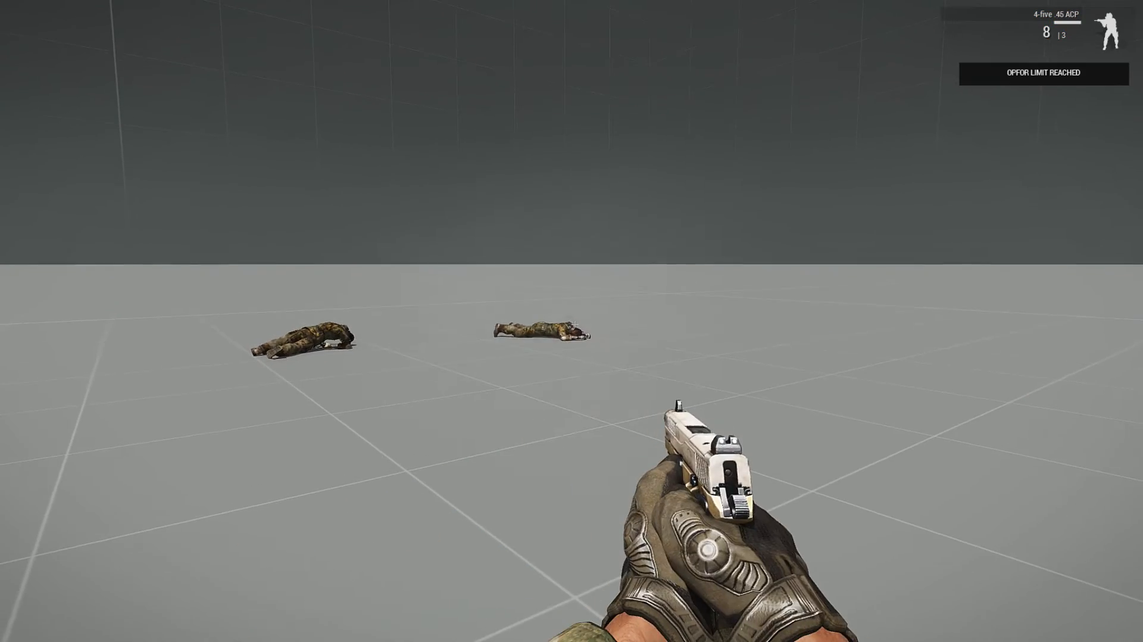
mouse_move(571, 321)
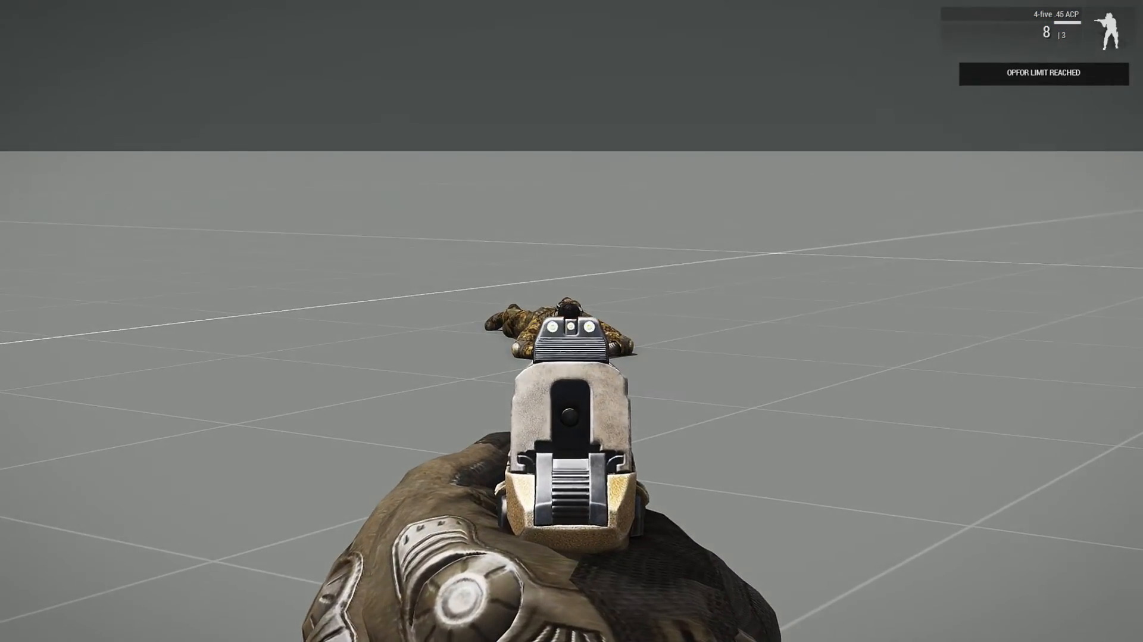
Step: Abort the mission from the pause menu and confirm, returning to Notepad++
key("Escape")
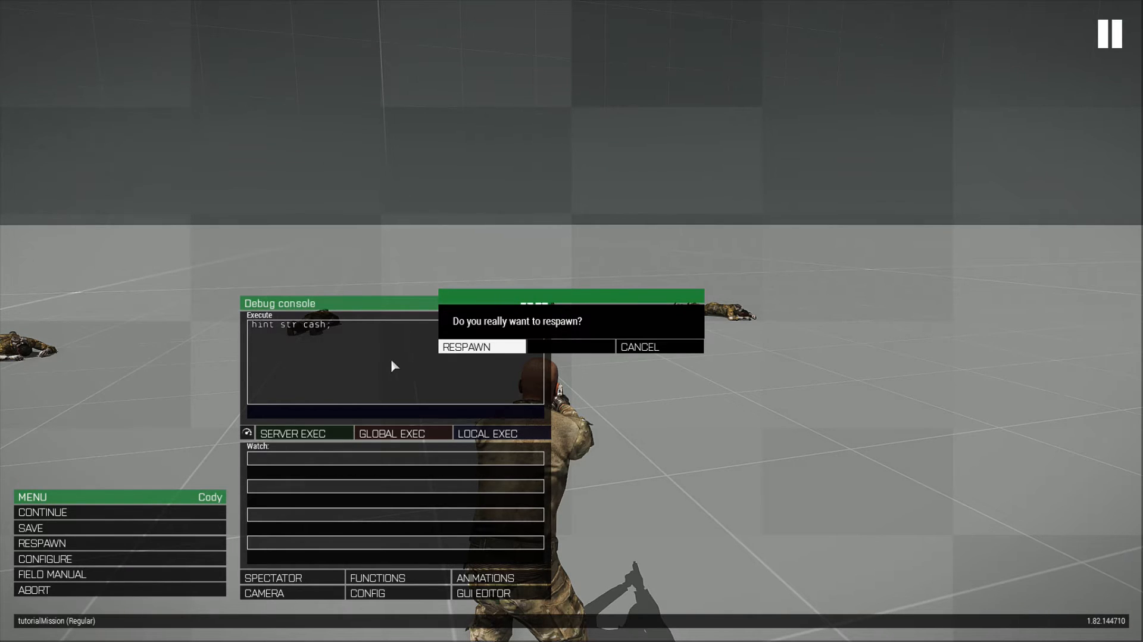
left_click(480, 346)
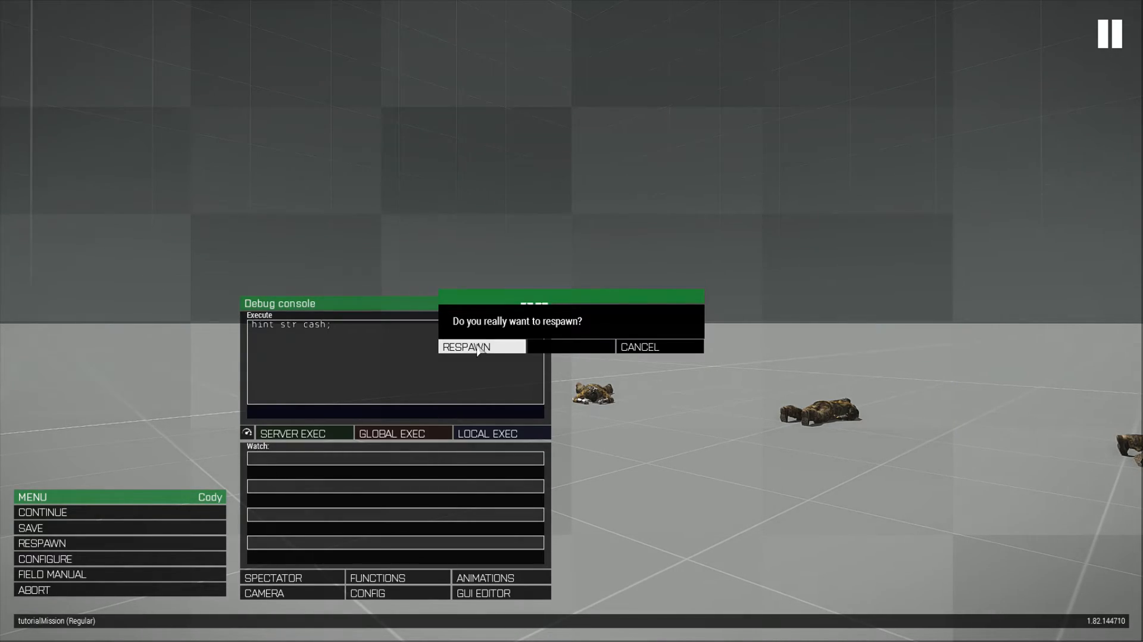
left_click(468, 348)
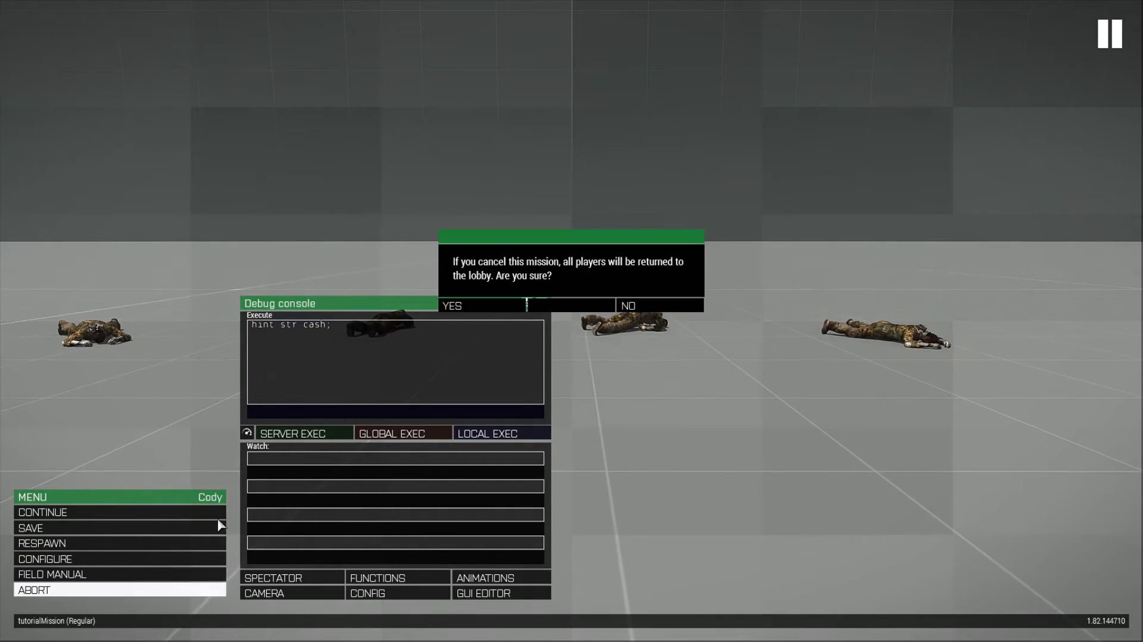
left_click(482, 306)
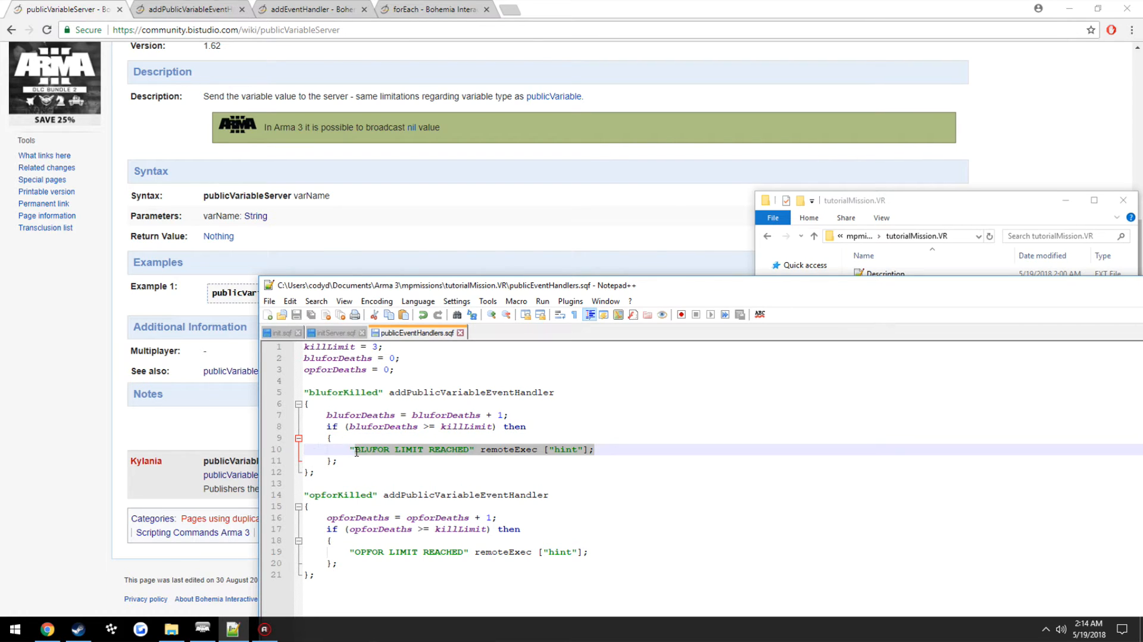
Step: Search Google for 'arma 3 endgame' in a new Chrome tab
left_click(525, 9)
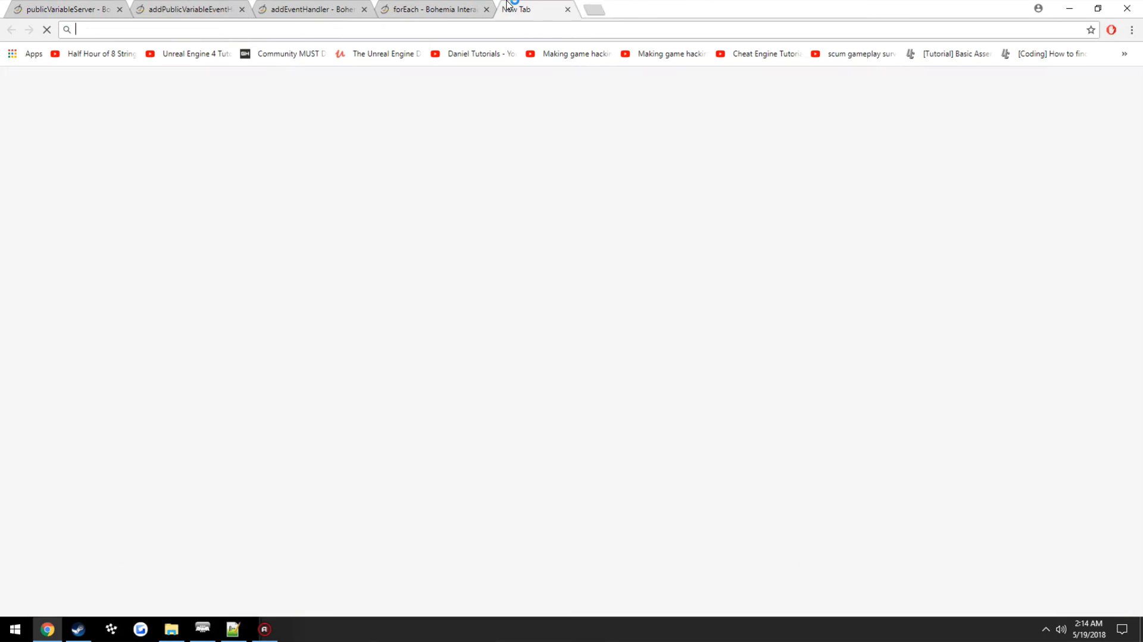
type("arma")
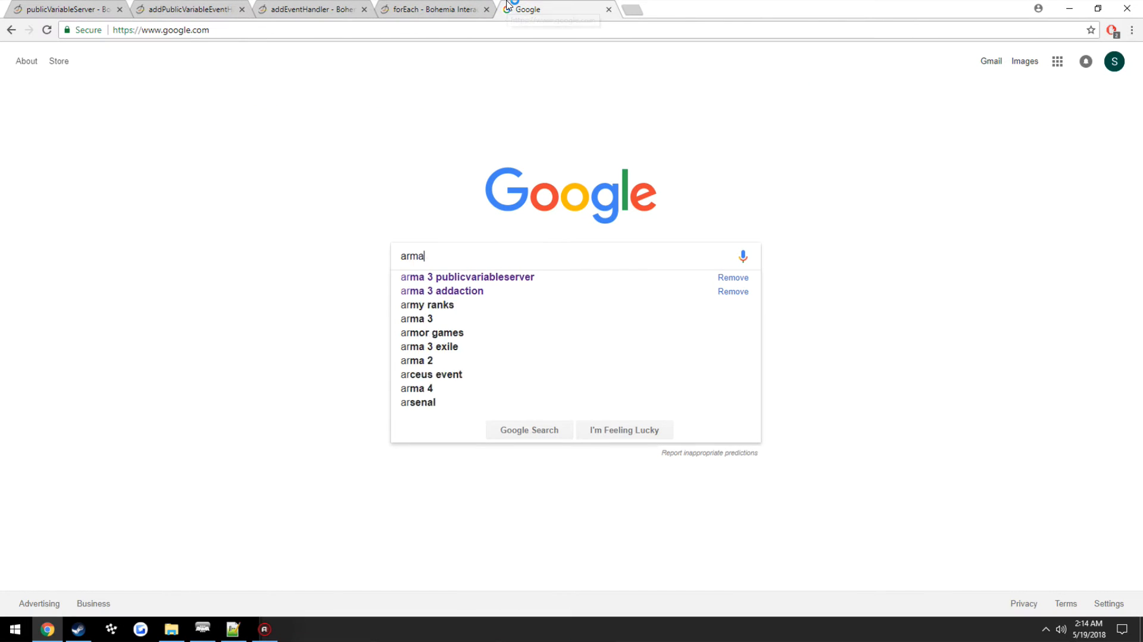
type("3 endgam")
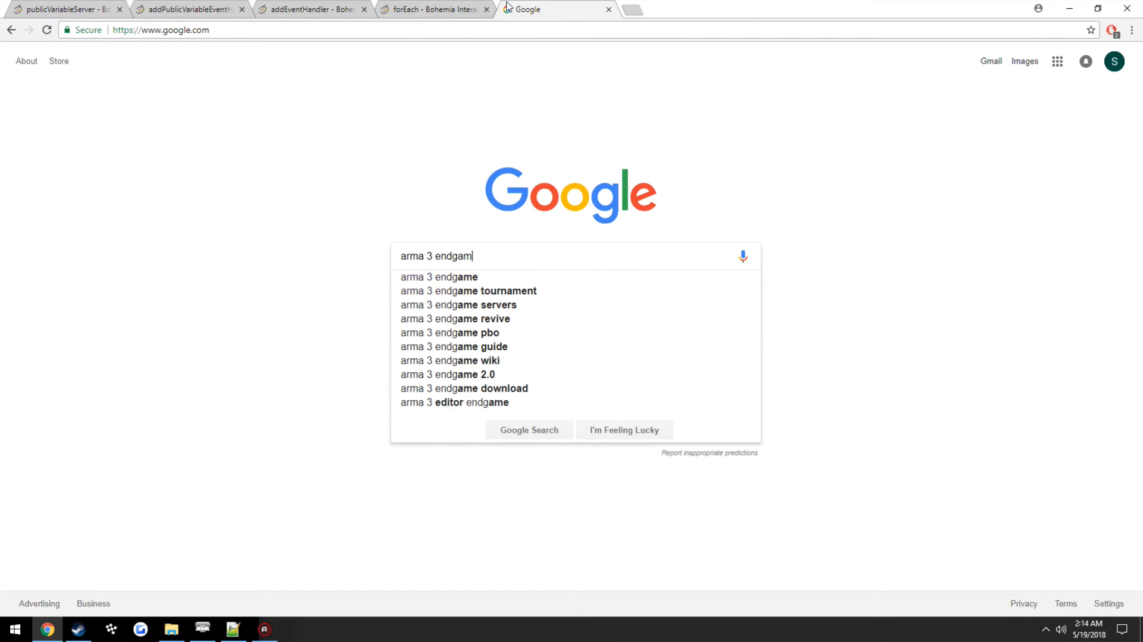
key("Return")
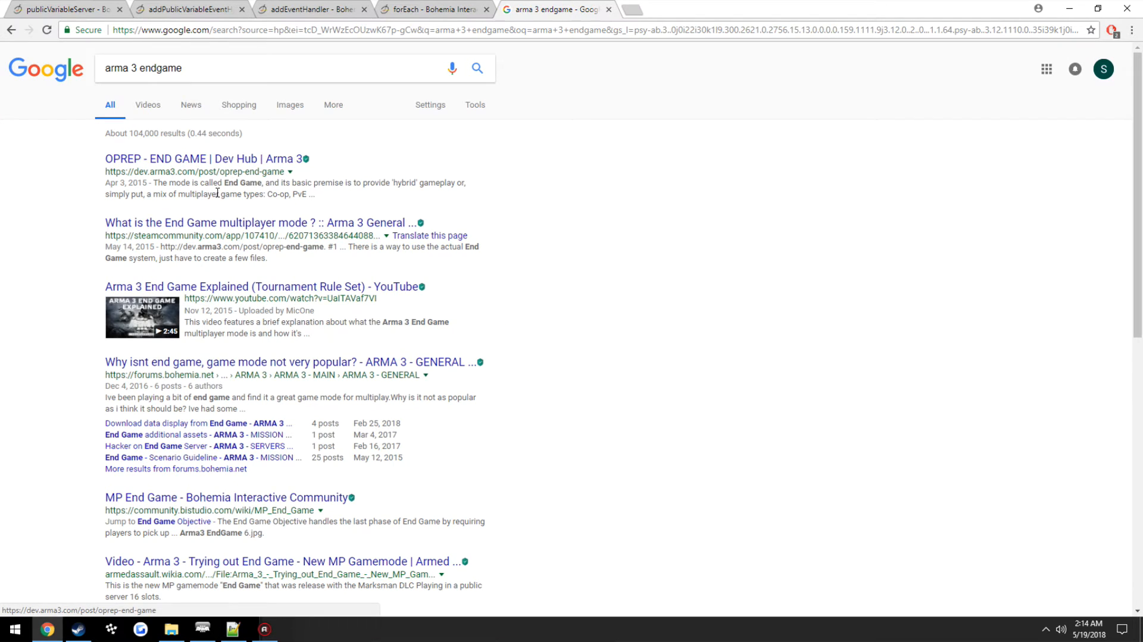
mouse_move(226, 497)
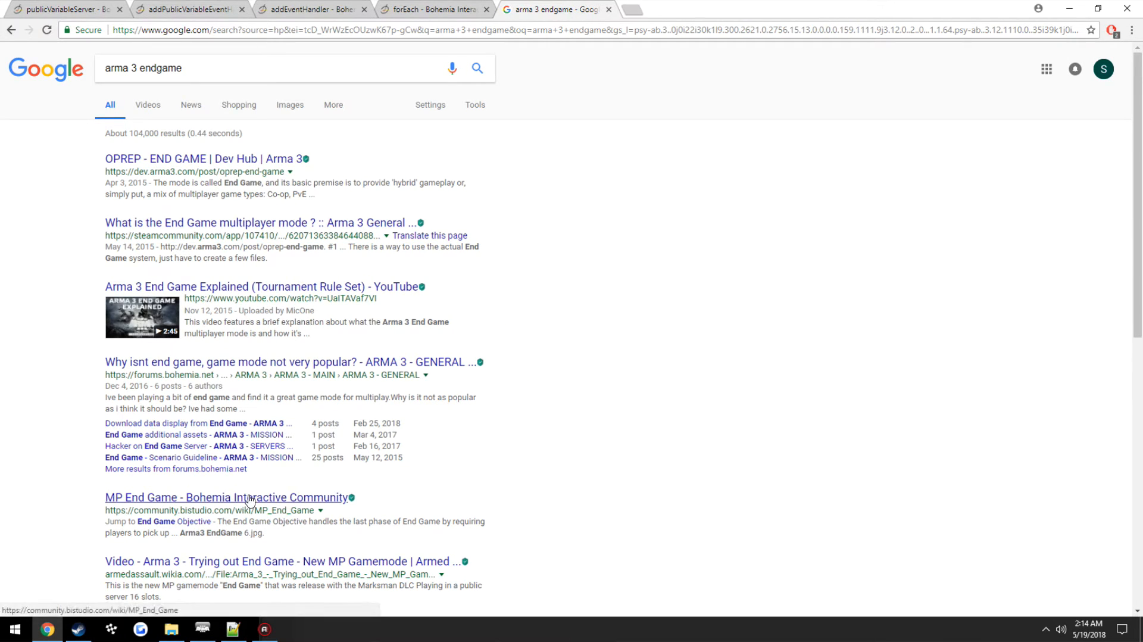
Step: Read through the MP End Game wiki result
left_click(226, 497)
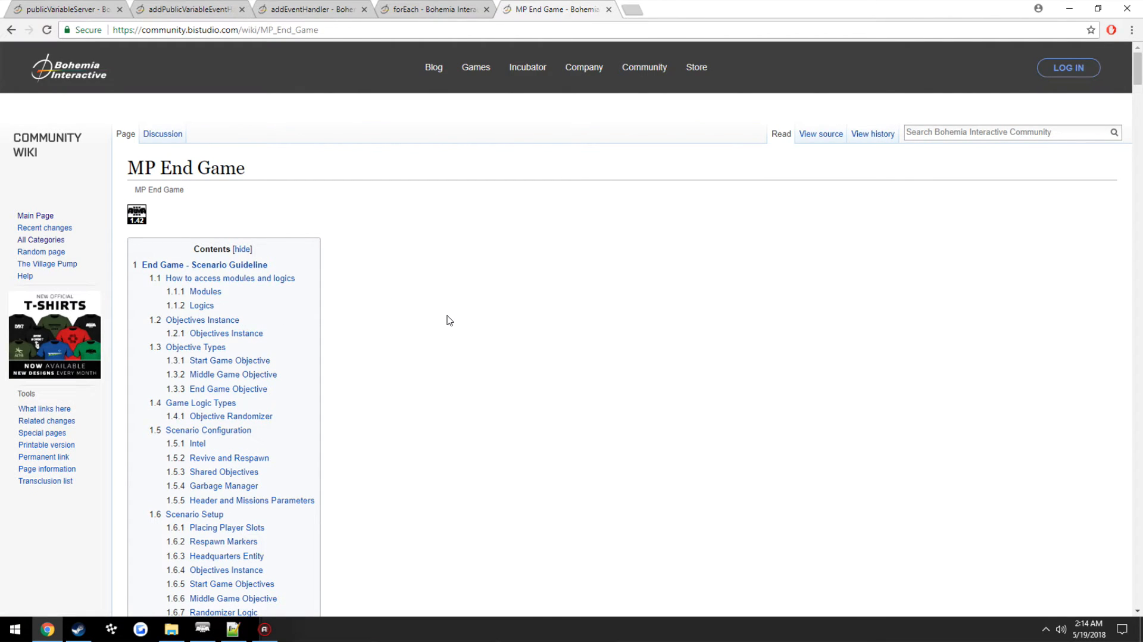
mouse_move(295, 306)
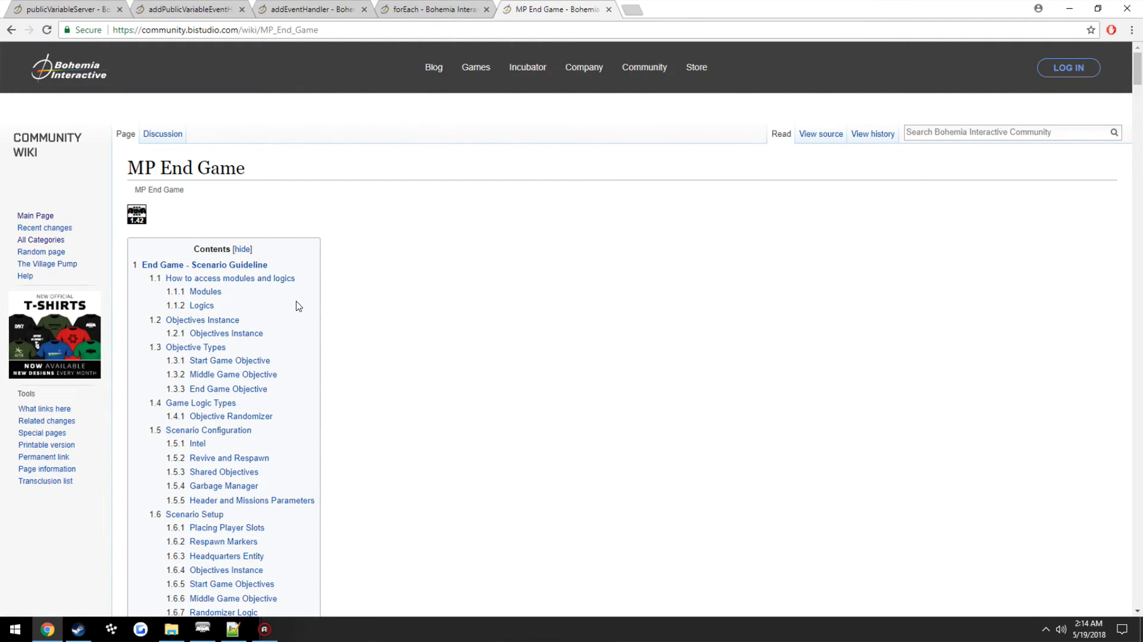
scroll("down", 3)
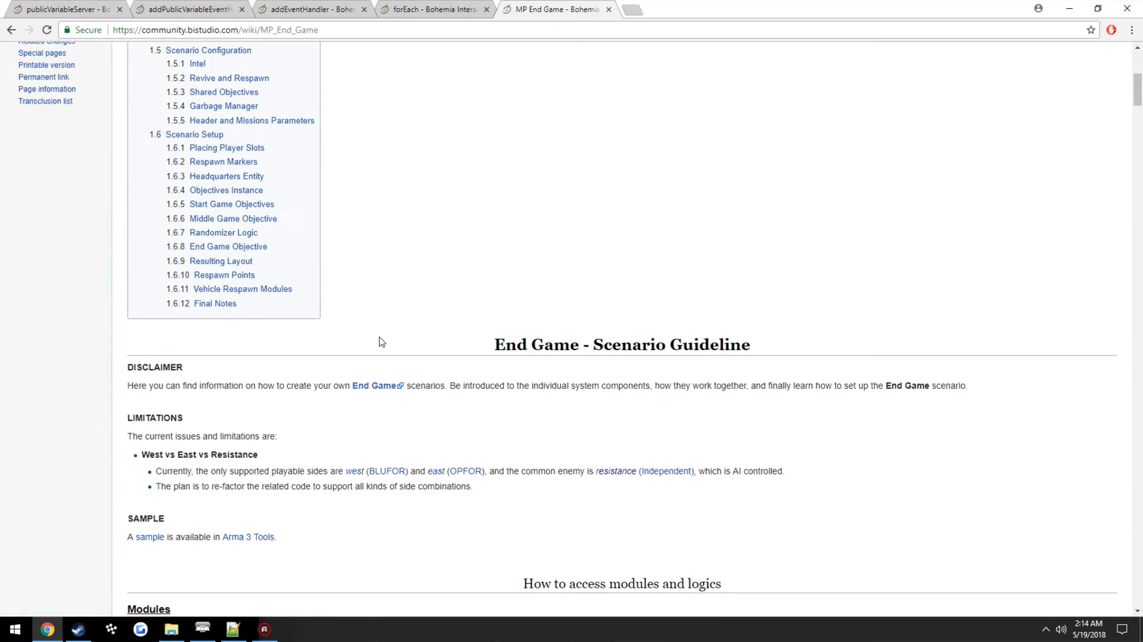
scroll("down", 3)
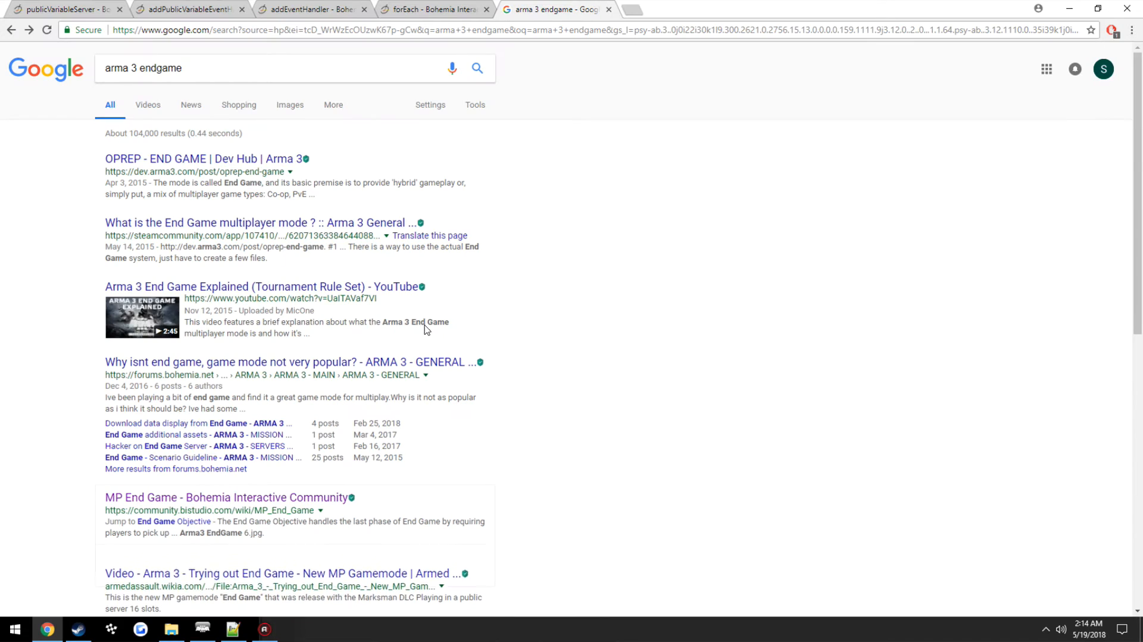
scroll("down", 3)
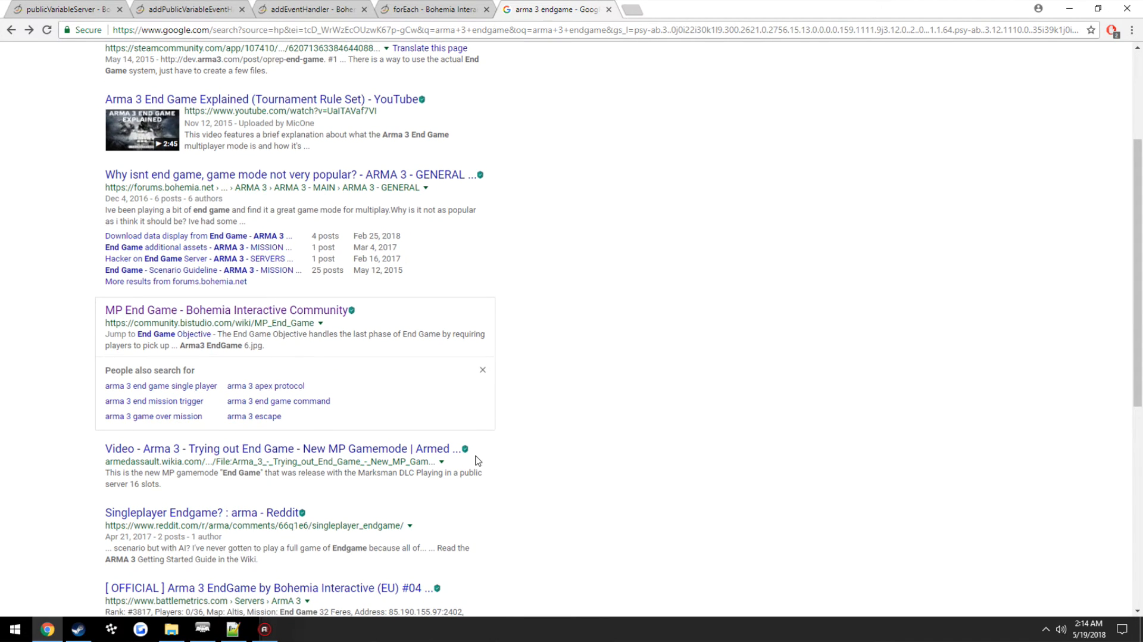
Step: Refine the search to 'arma 3 bis endgame wiki' after checking the forEach page
left_click(434, 10)
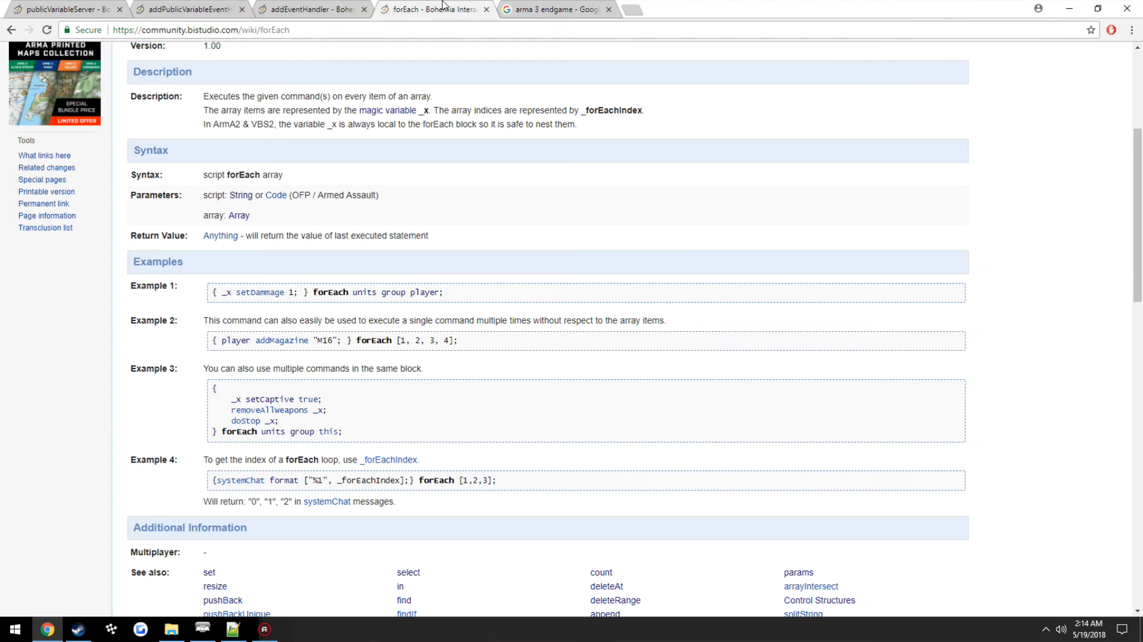
left_click(553, 8)
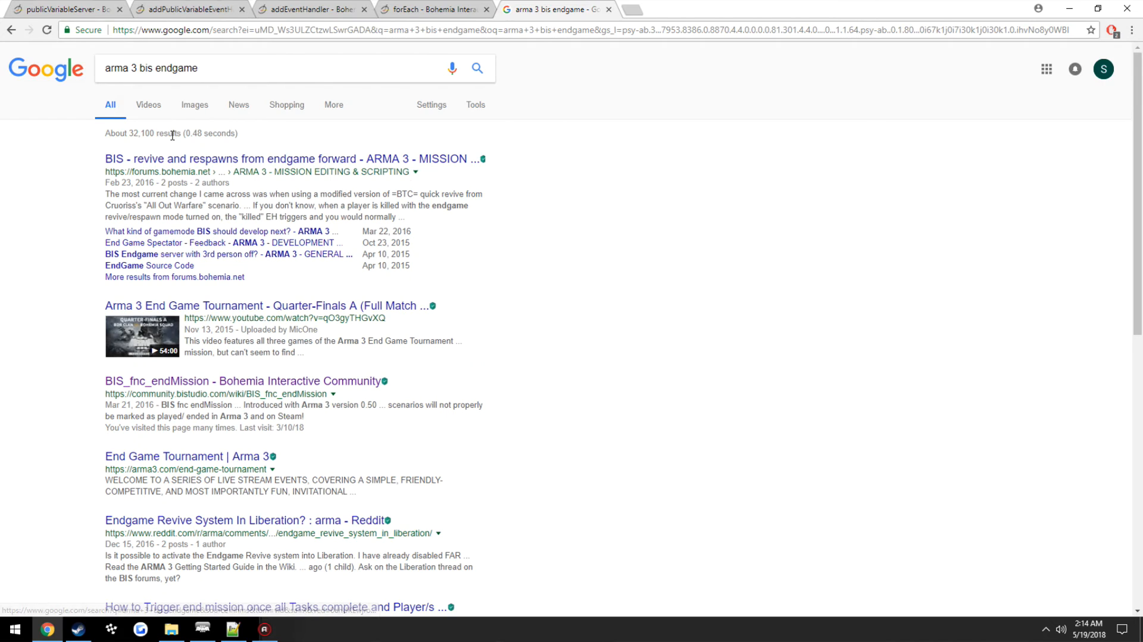
type("wiki")
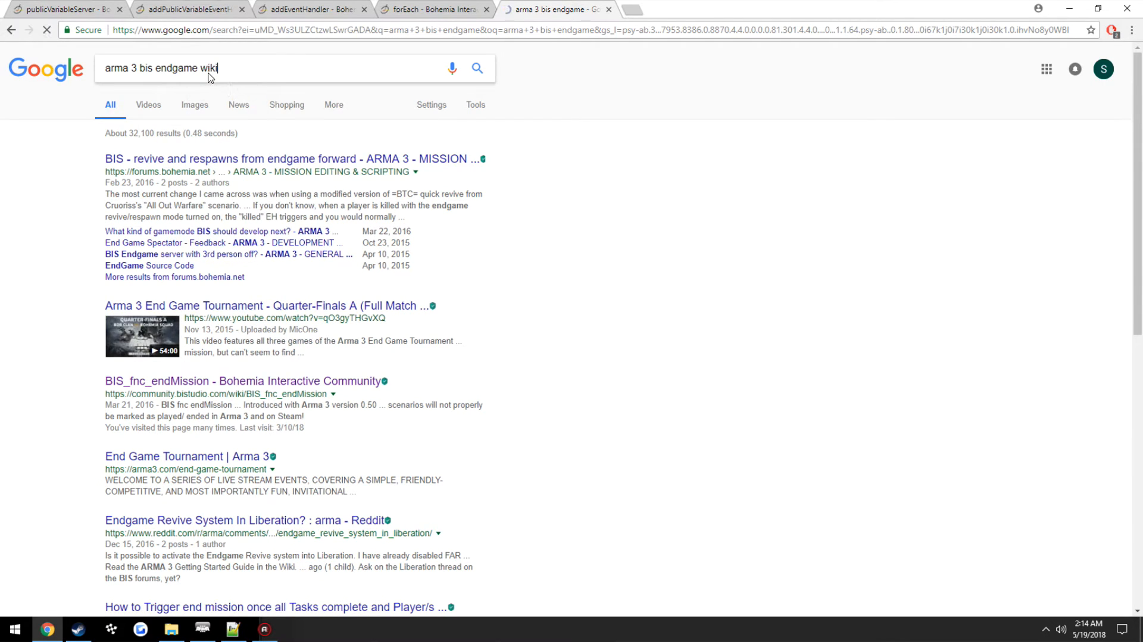
key("Return")
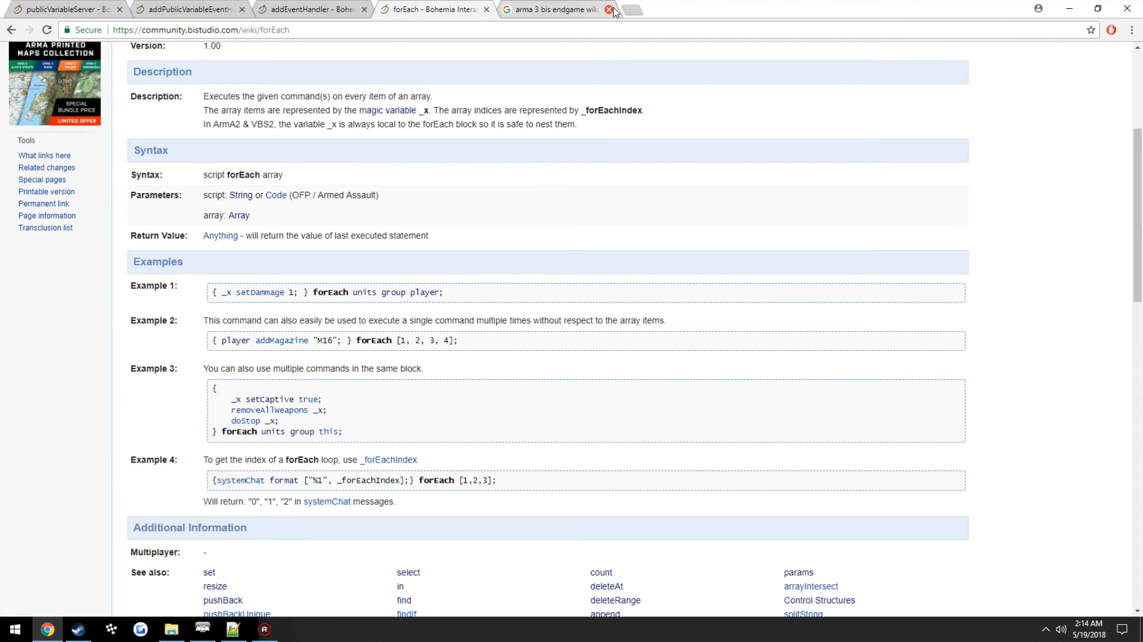
Step: Start an 'if (' line above opforKilled in initServer.sqf's EAST handler, then consult addEventHandler
left_click(232, 627)
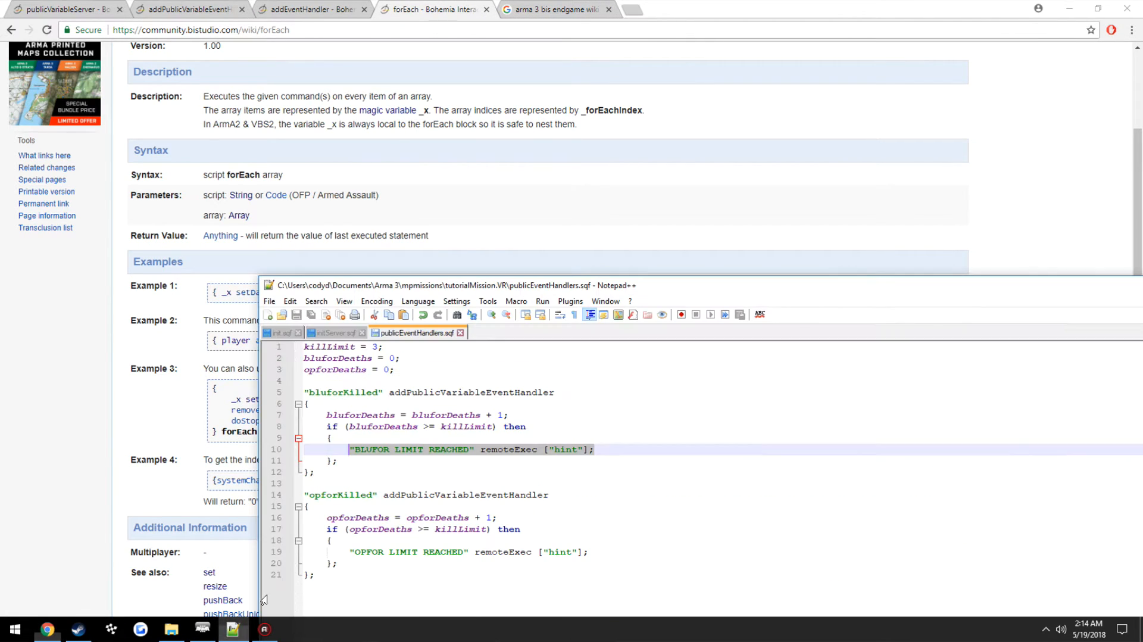
left_click(332, 332)
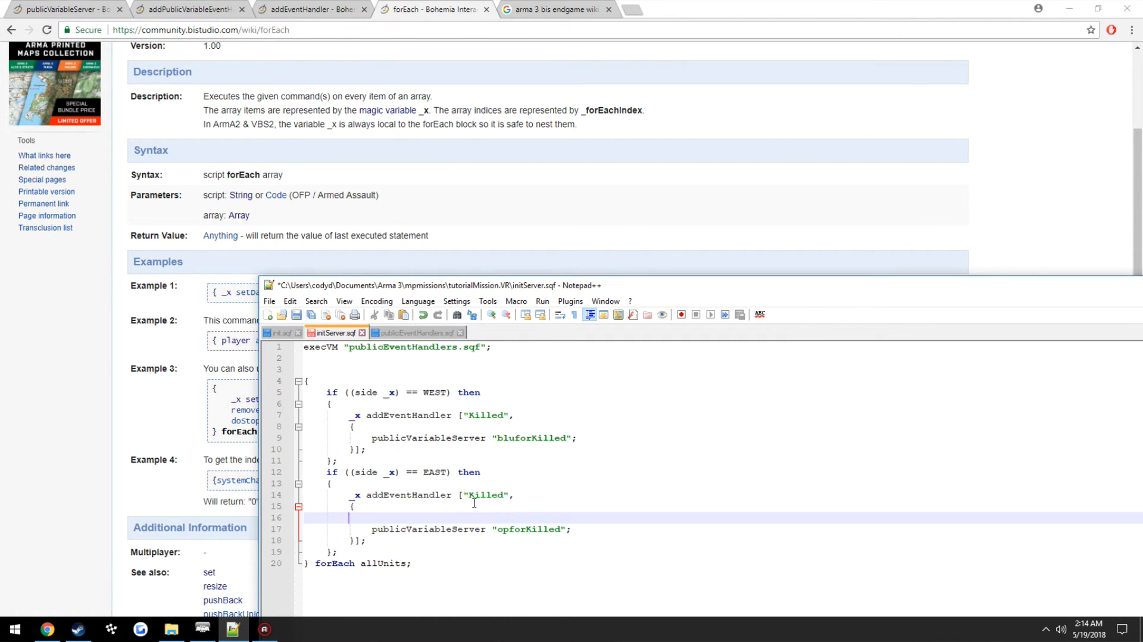
type("if (")
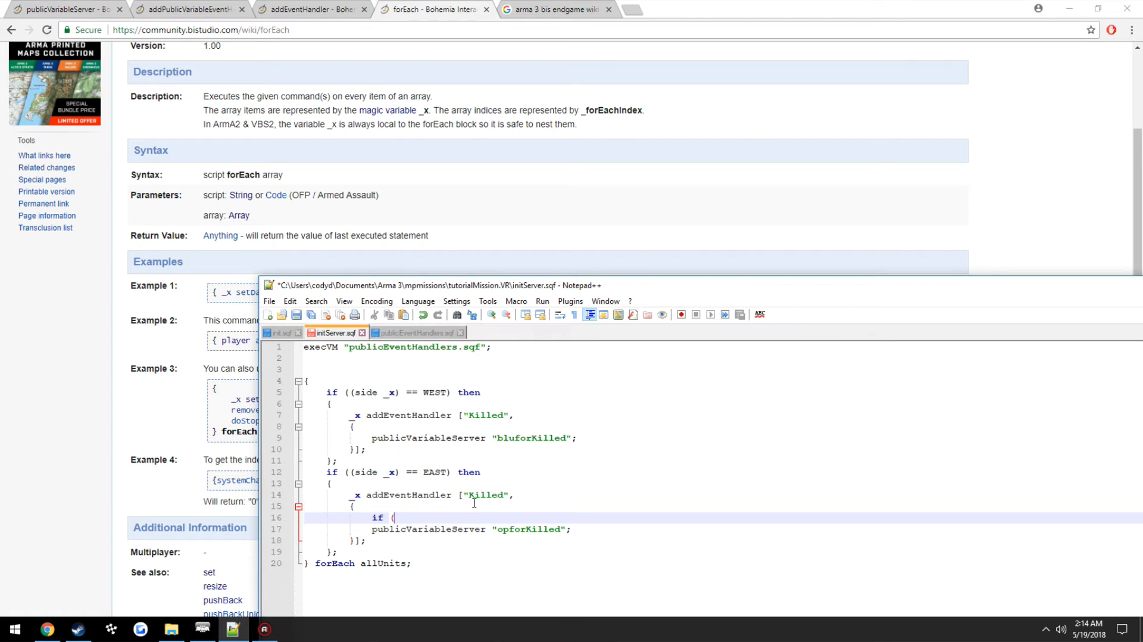
key("Enter")
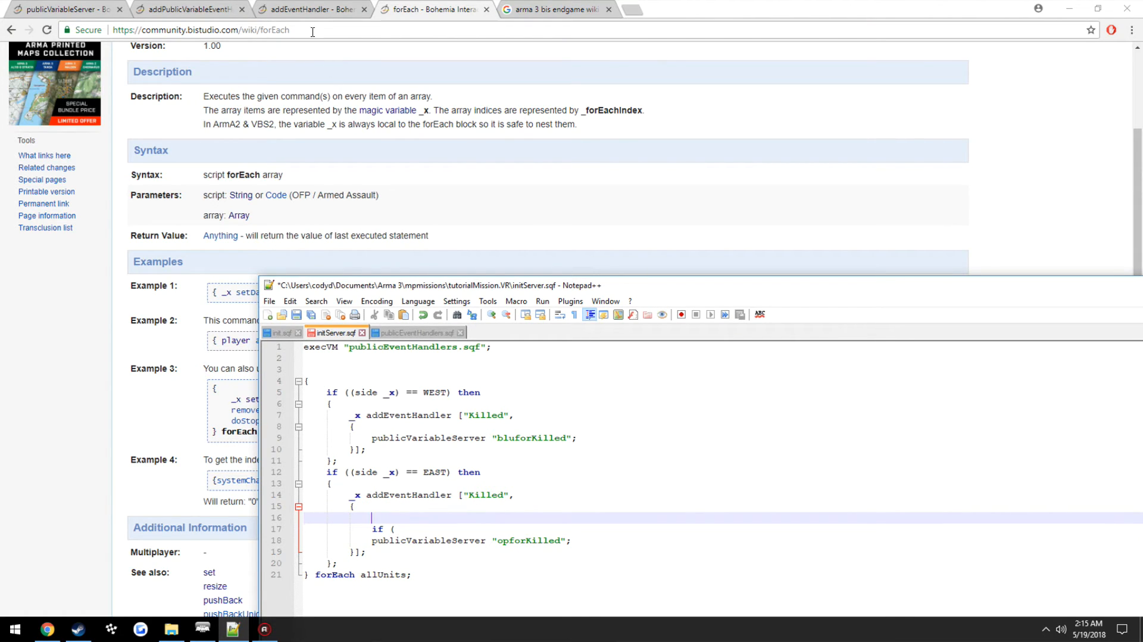
mouse_move(313, 9)
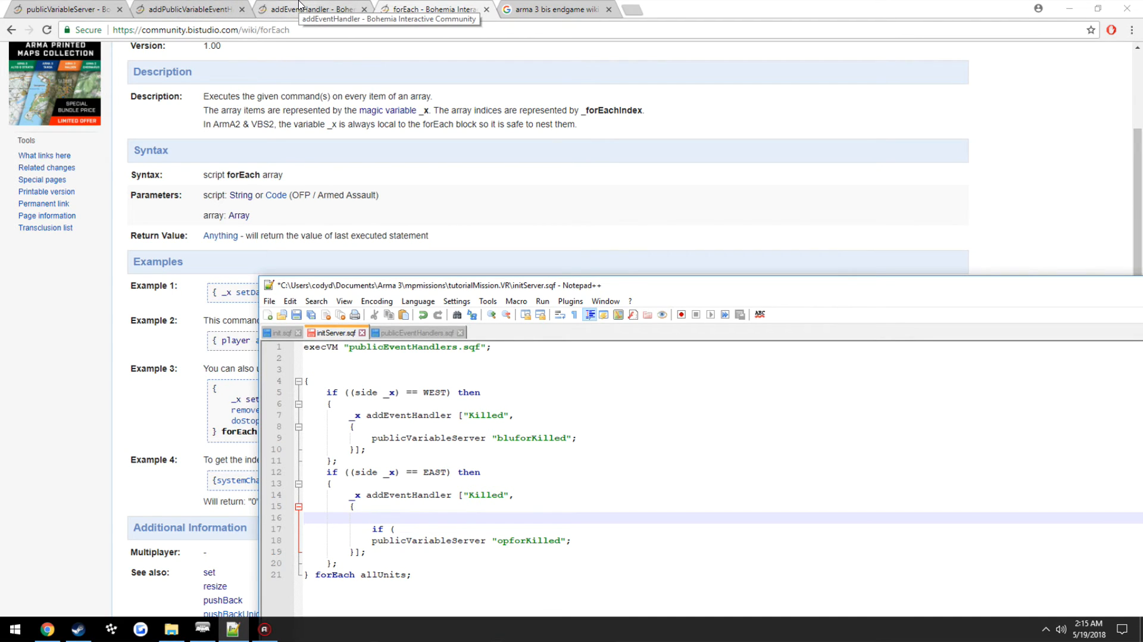
left_click(313, 9)
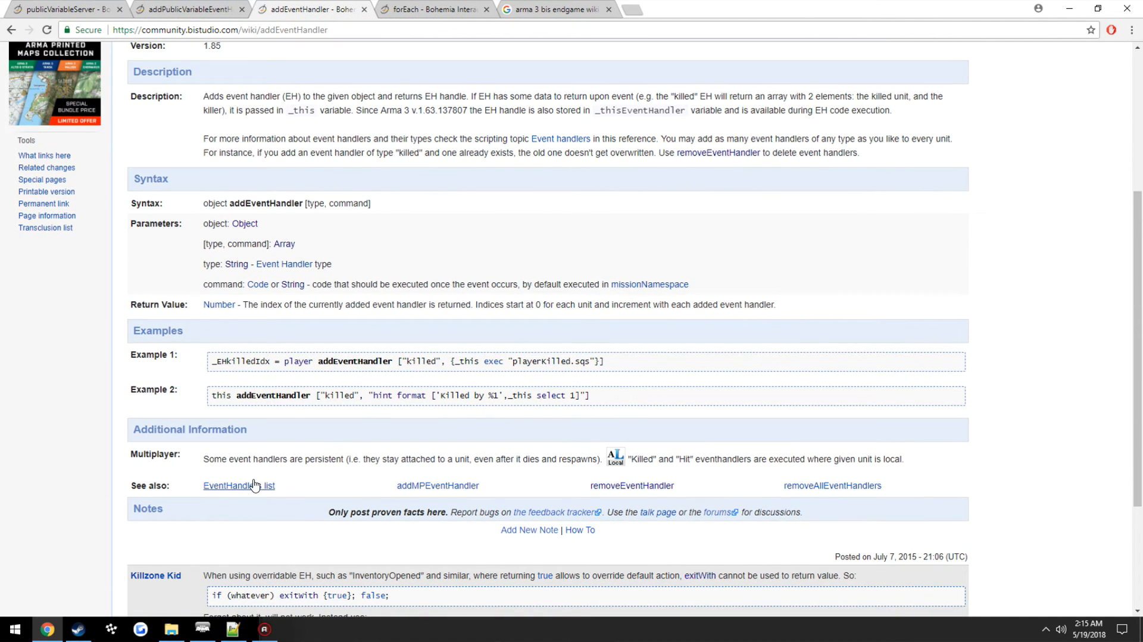
Step: Find the Killed entry's unit and killer parameters on the Arma 3 Event Handlers page
left_click(238, 484)
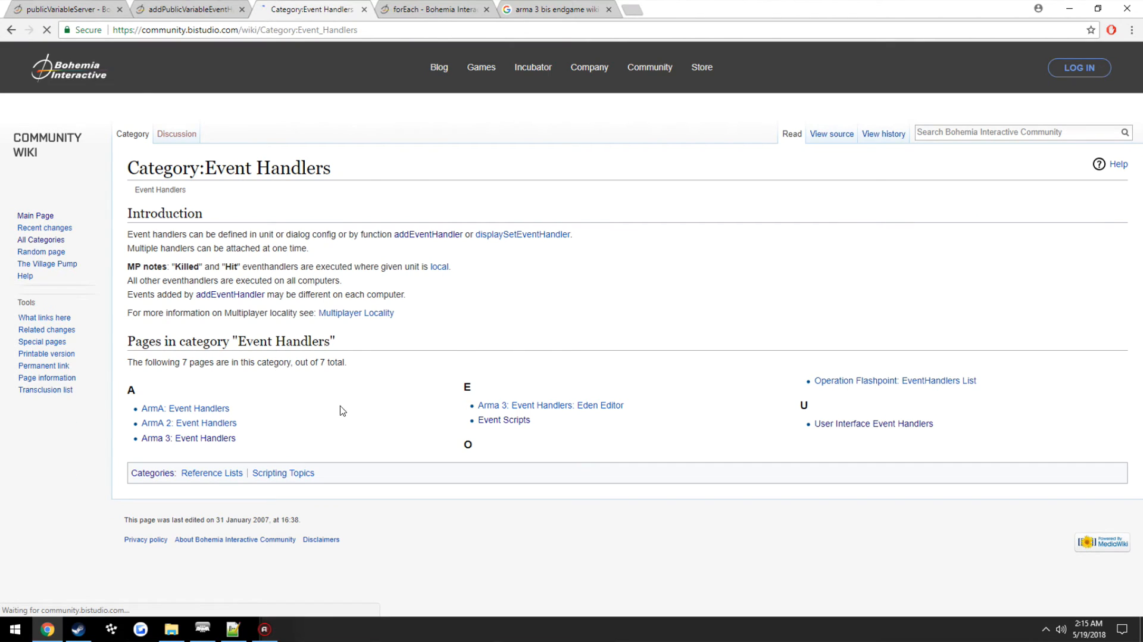
left_click(187, 438)
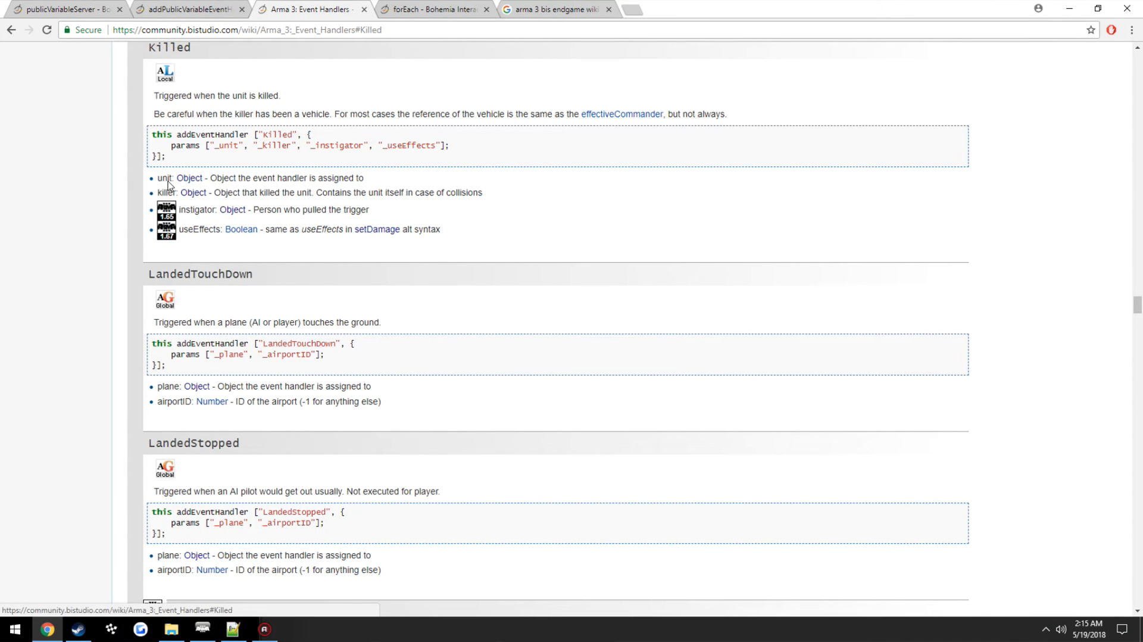
mouse_move(188, 166)
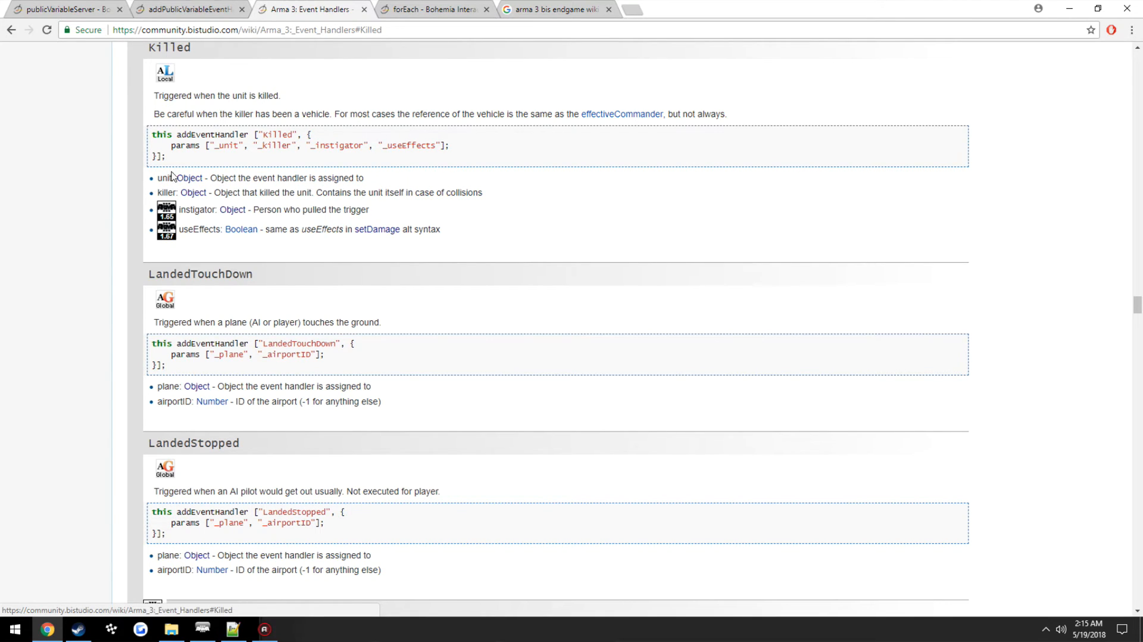
double_click(164, 177)
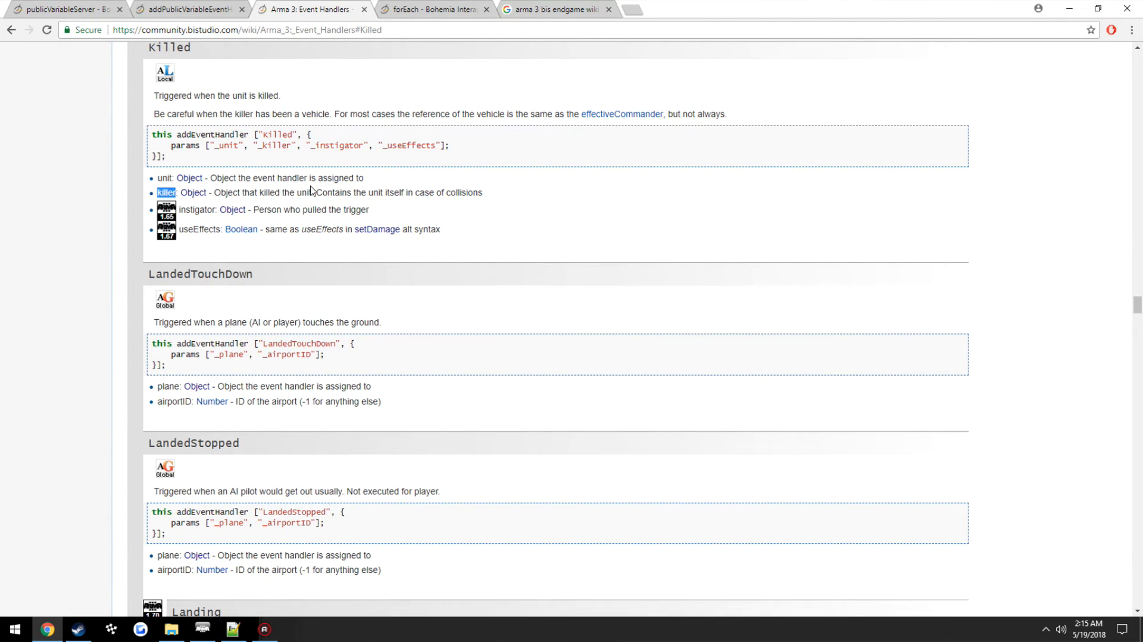
mouse_move(408, 190)
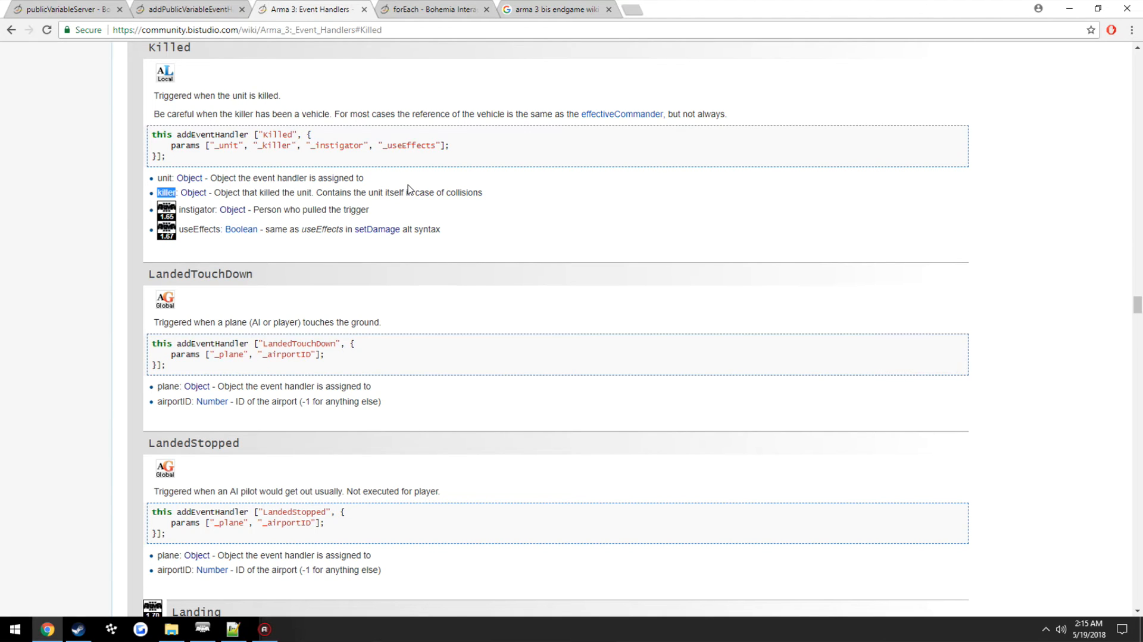
mouse_move(408, 182)
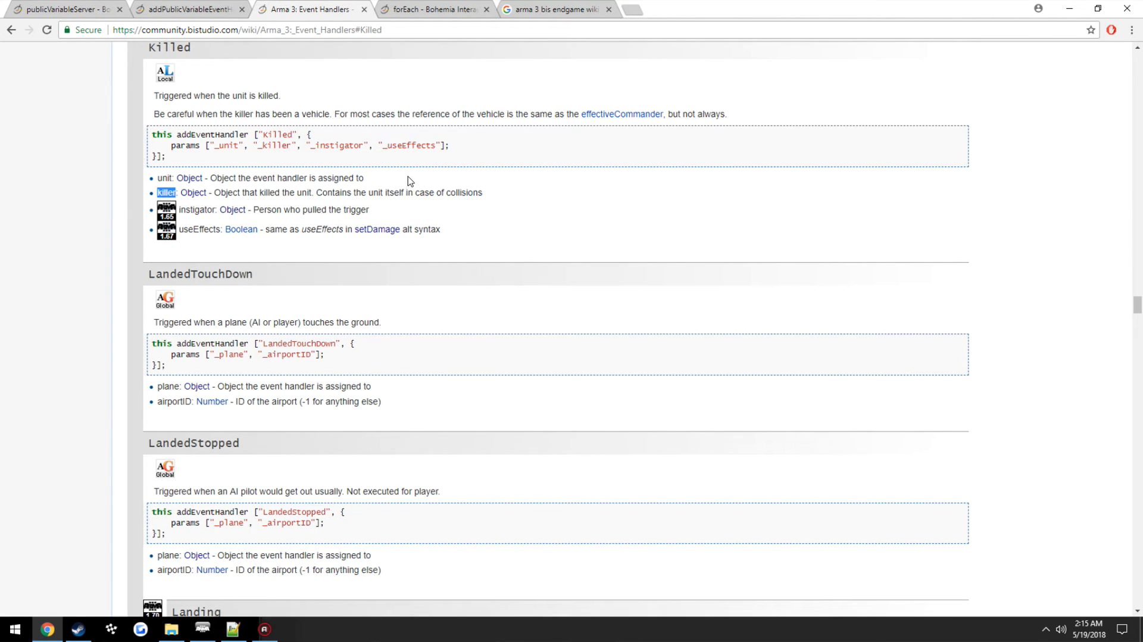
left_click(230, 627)
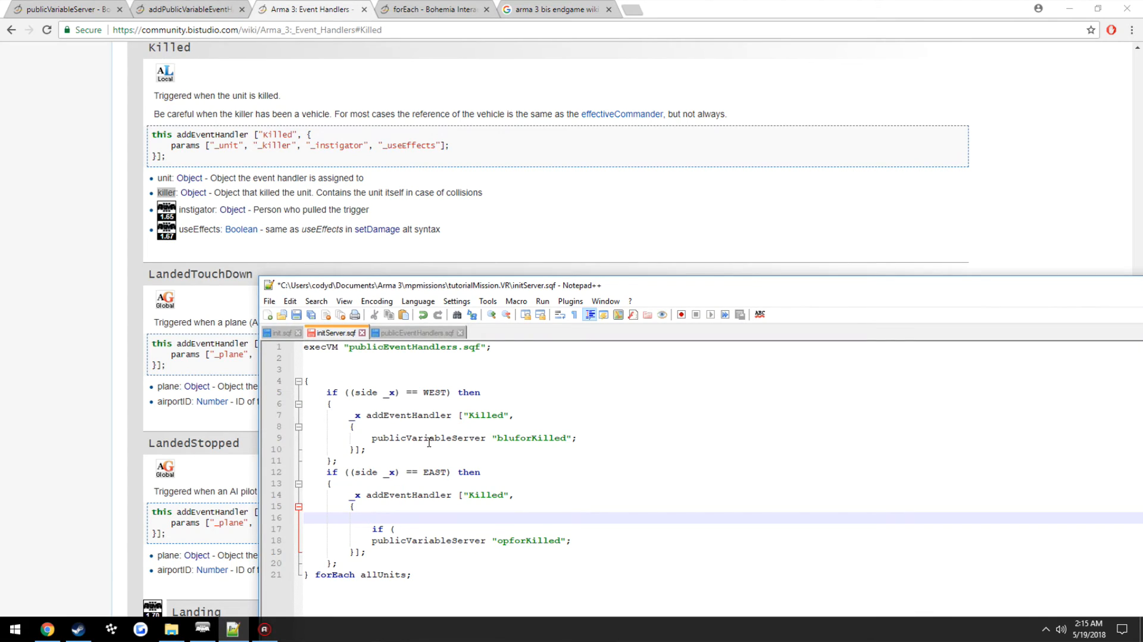
mouse_move(680, 466)
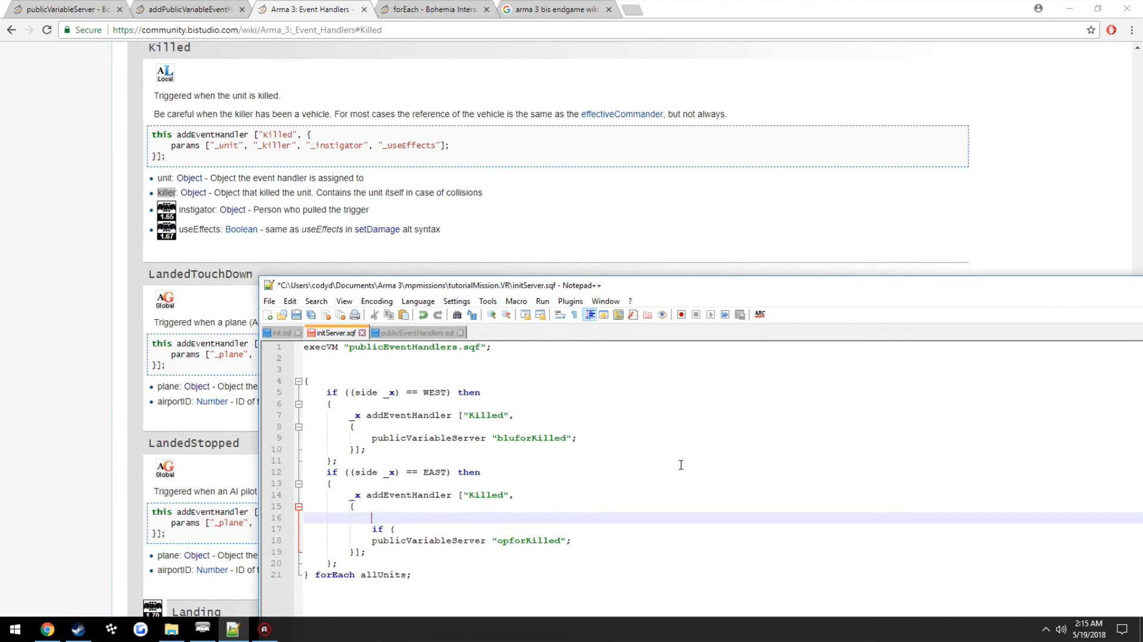
mouse_move(741, 474)
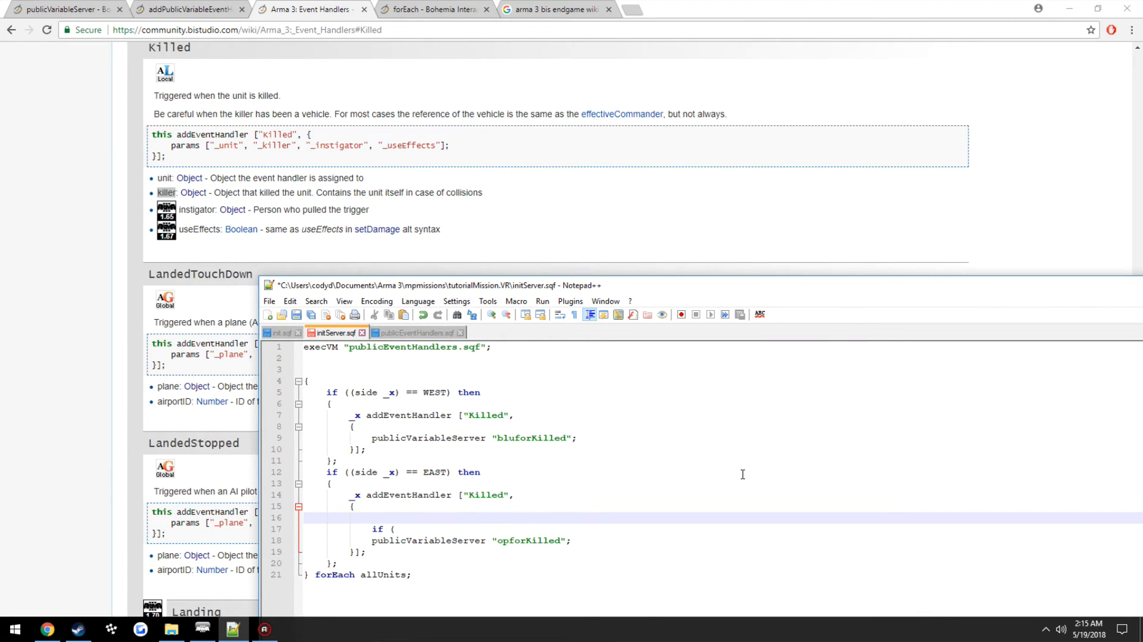
mouse_move(763, 484)
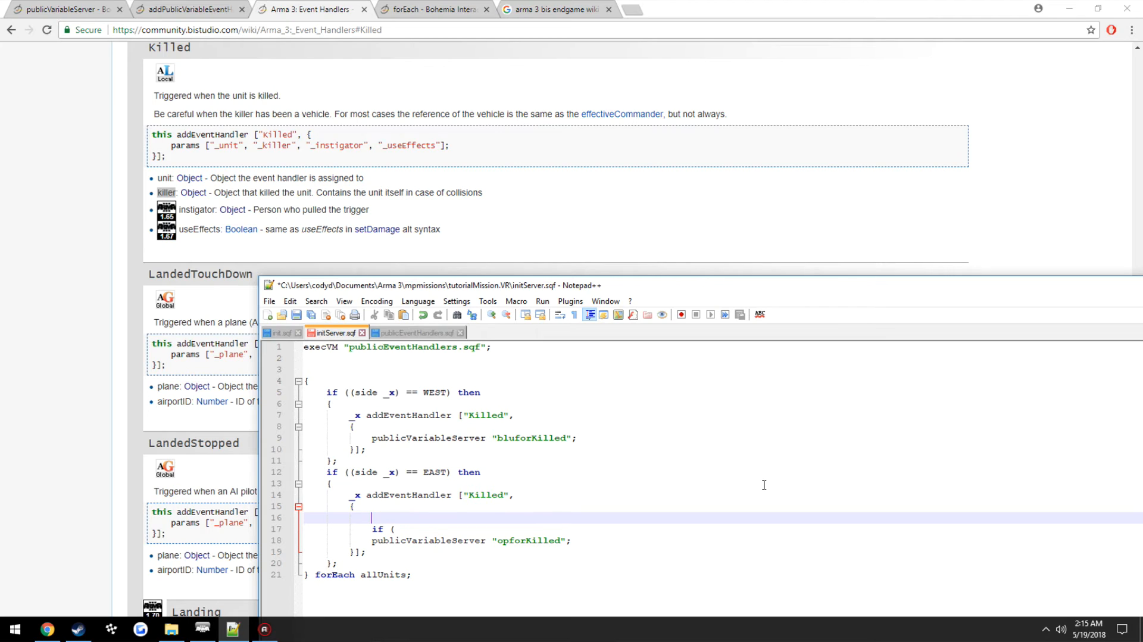
Step: Add _unitSide = side (_this select 0); and _killerSide = side (_this select 1); in the EAST handler
type("_x")
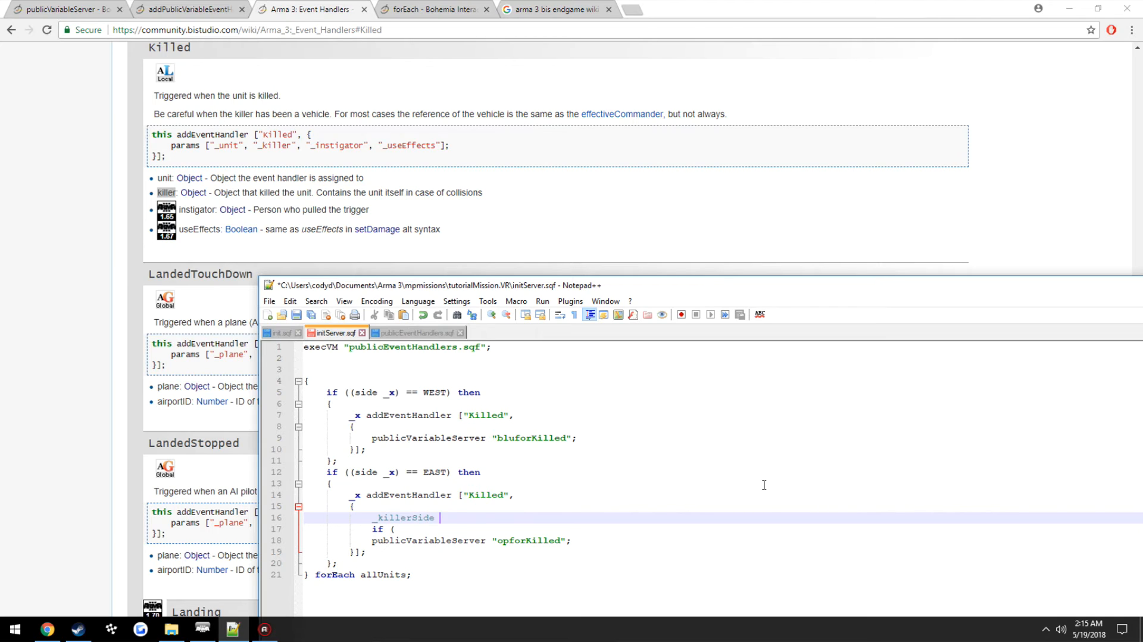
type("= (sid")
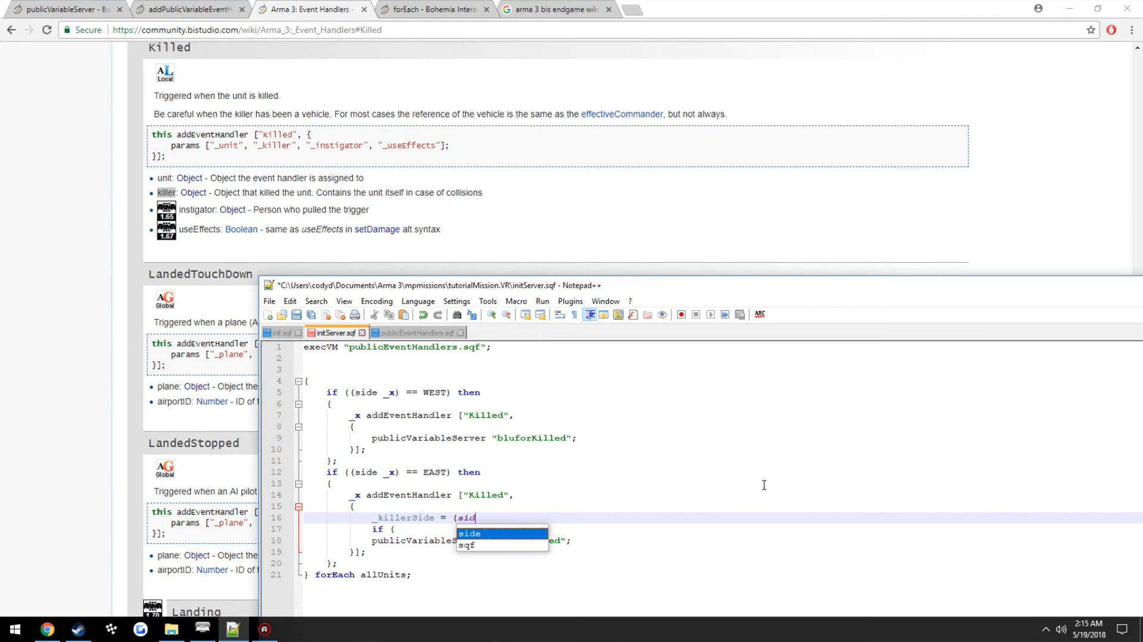
type("_this sel")
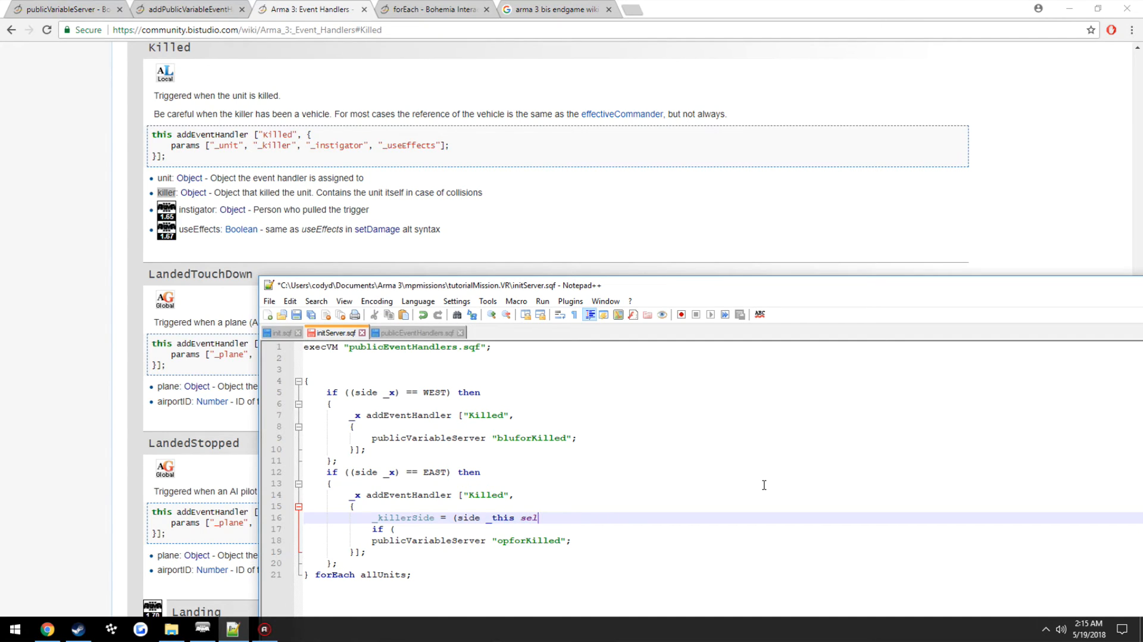
type("ect")
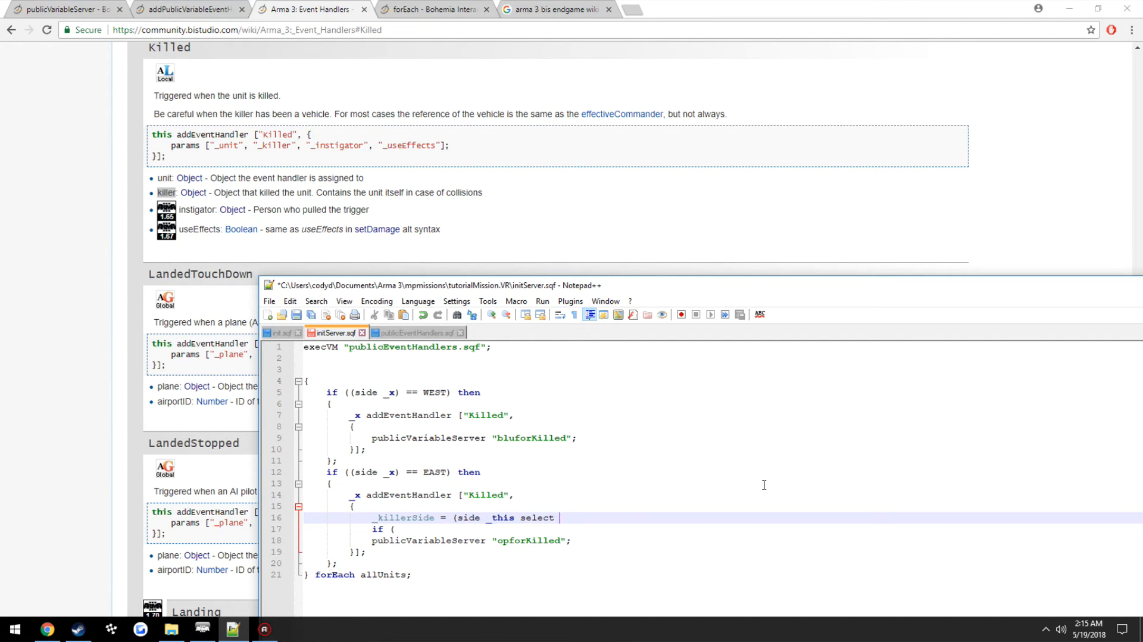
type("1);")
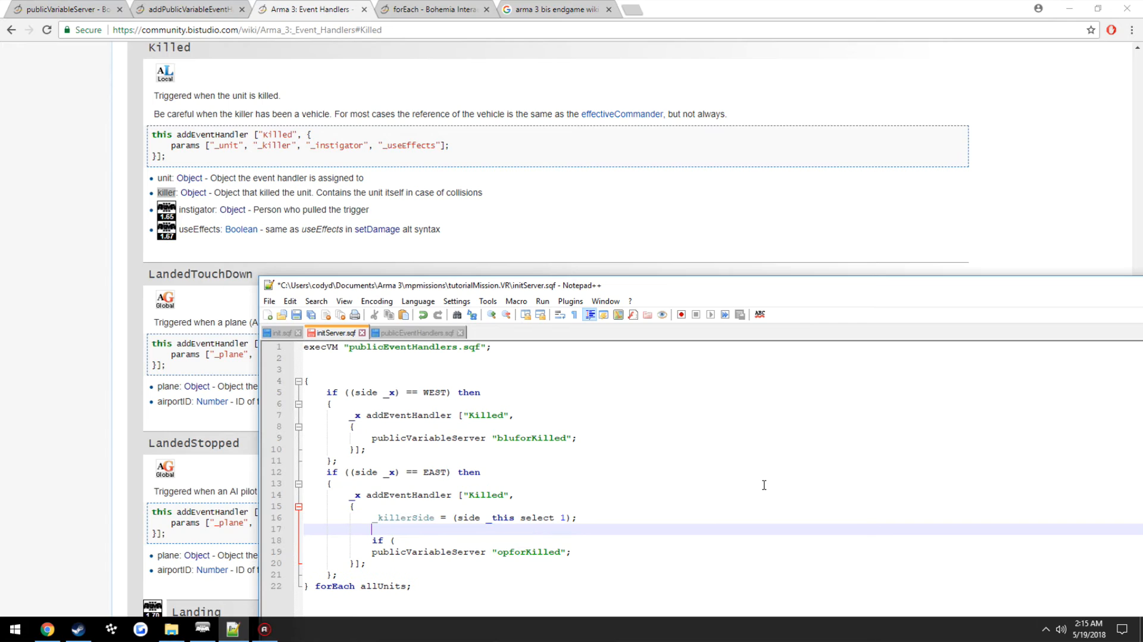
type("_dea")
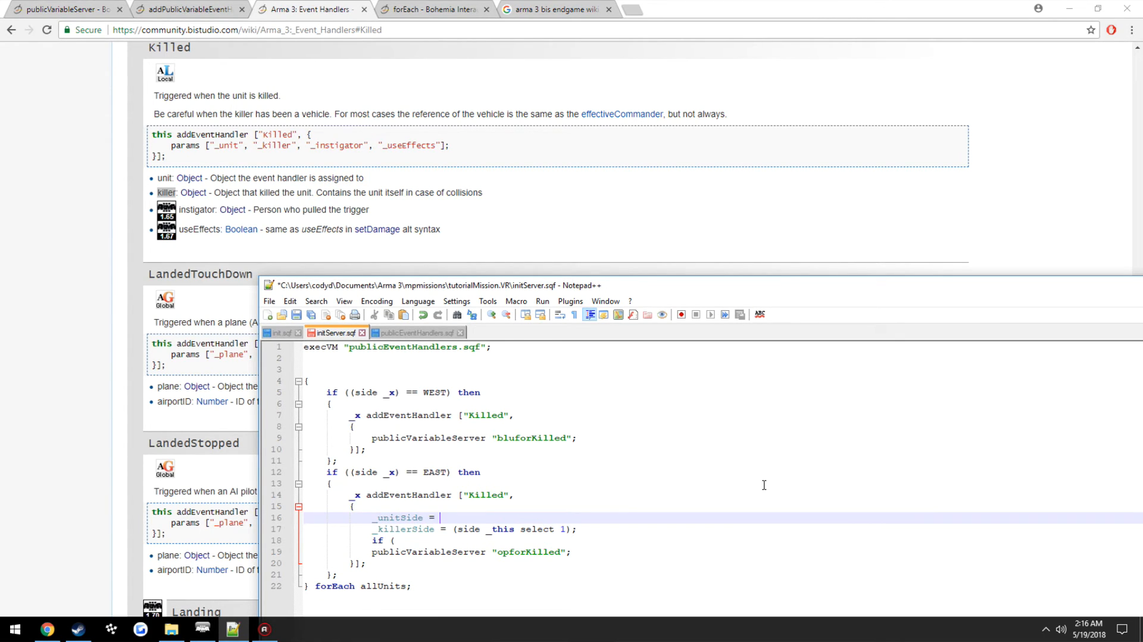
type("(_side _this select 0);")
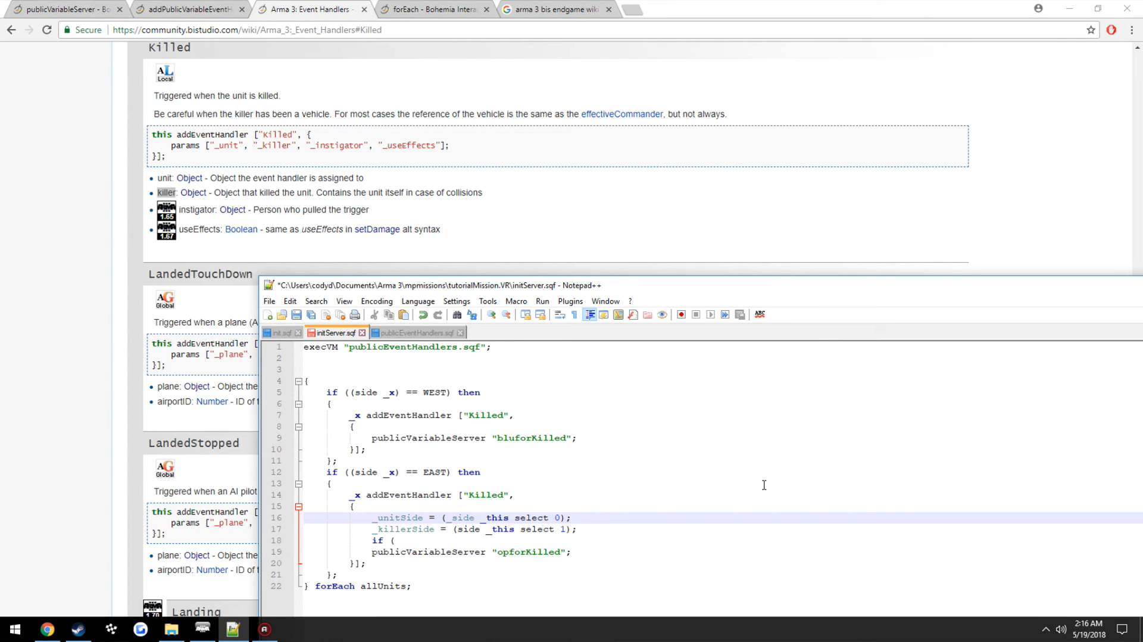
left_click(481, 516)
type("(")
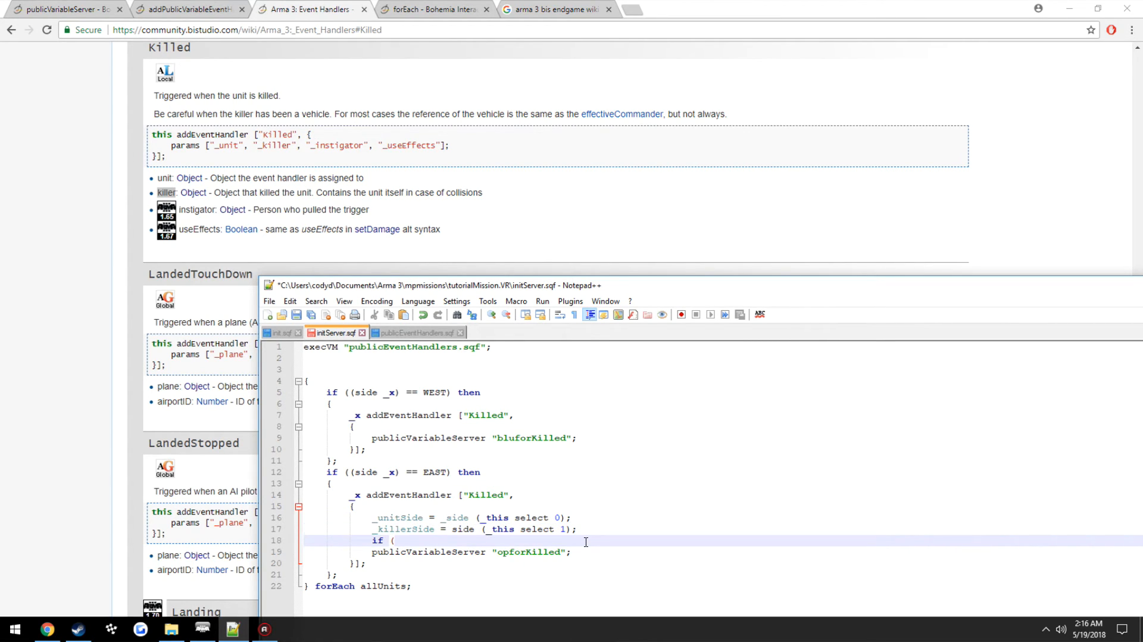
Step: Hint "OPFOR TEAMKILL" when _unitSide == _killerSide, else publicVariableServer "opforKilled"
type("_unitSide")
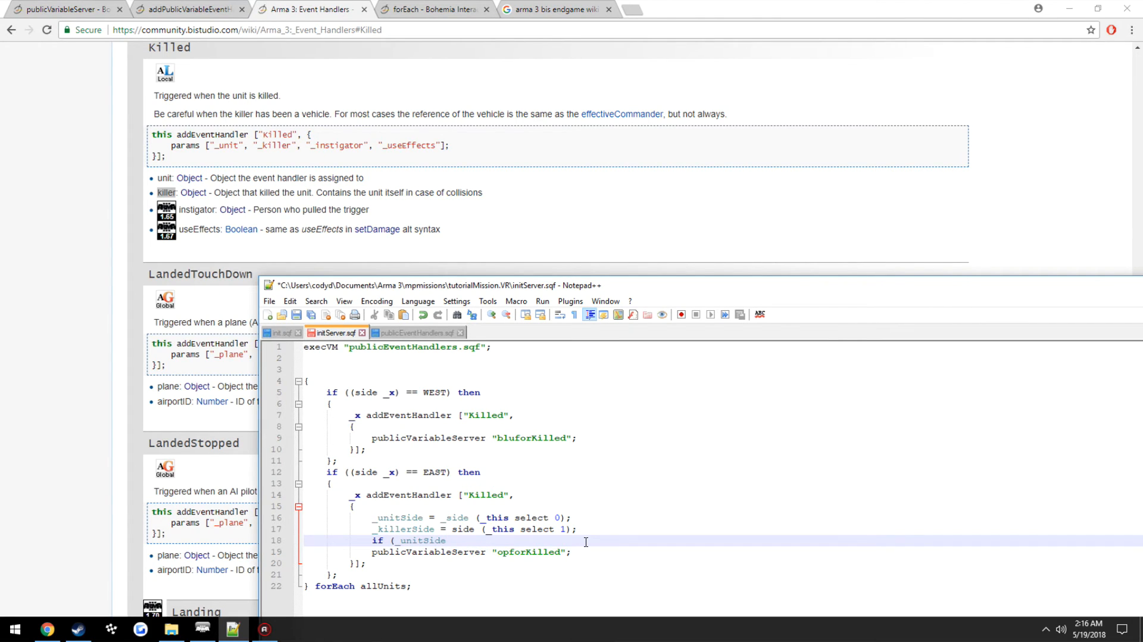
type("== _killerSide) then")
type("{")
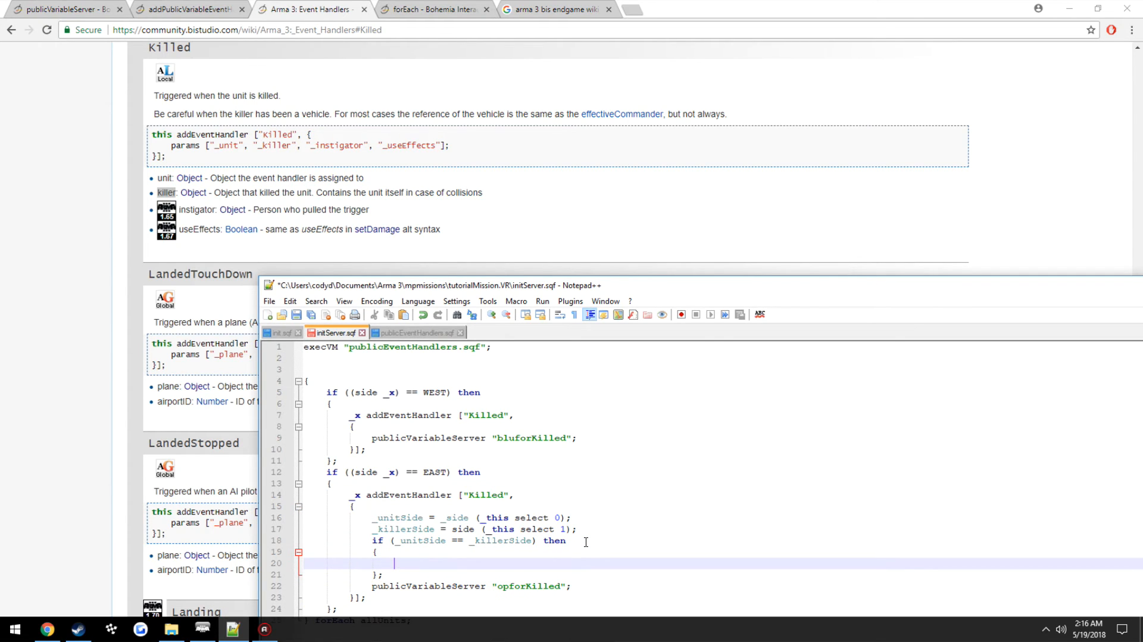
type("\"OPFOR TEAMKILL\" remoteE")
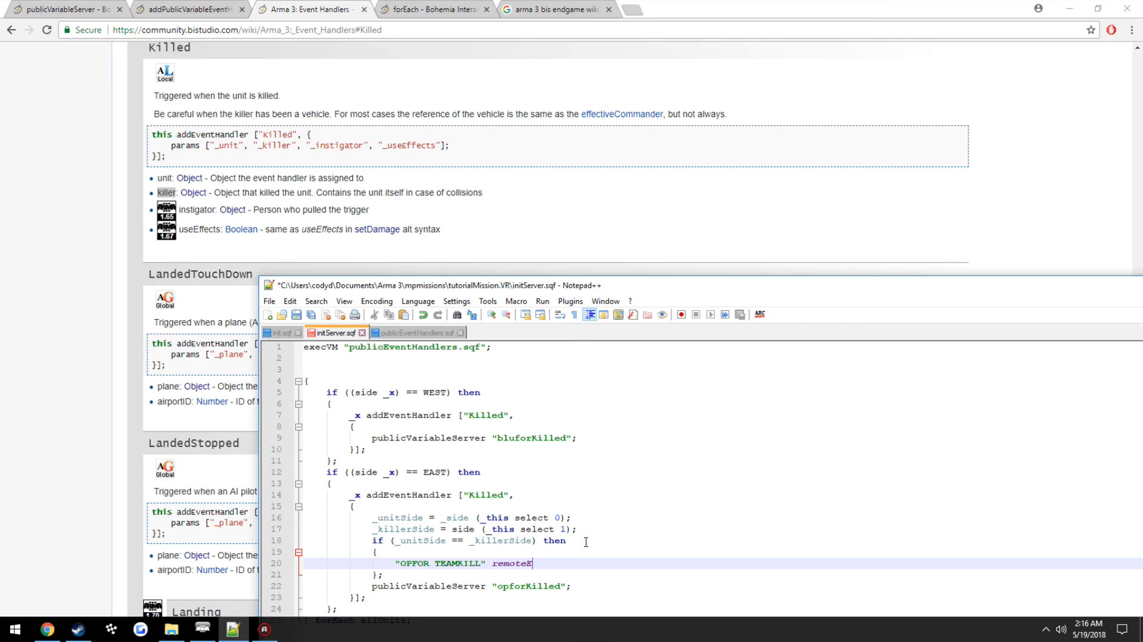
type("xec [\"hint\"];")
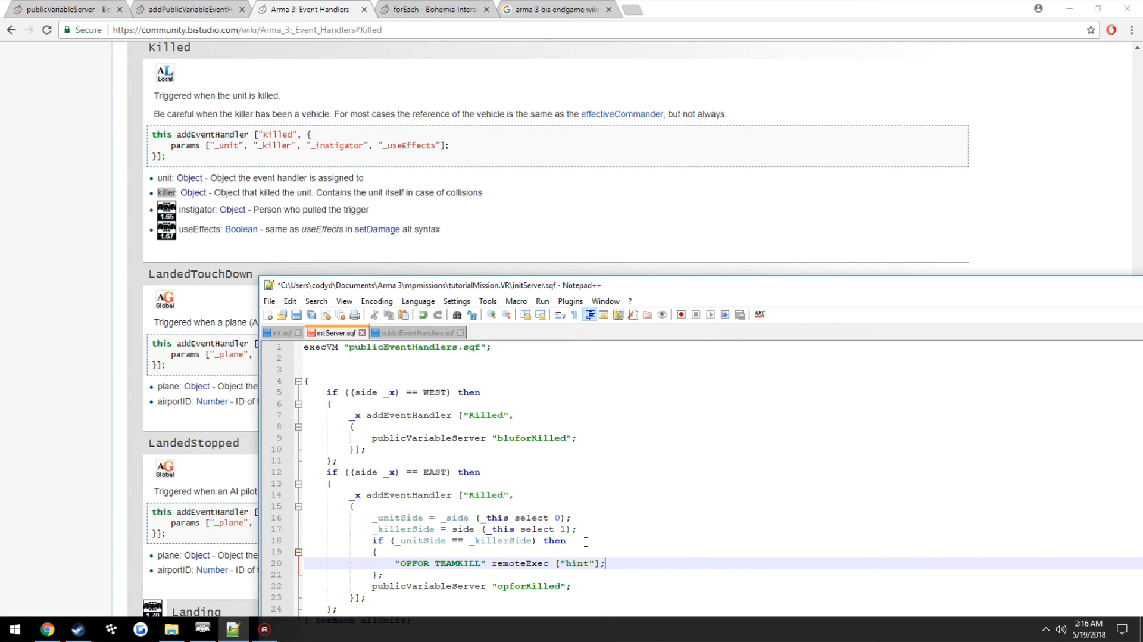
left_click(401, 573)
type("else")
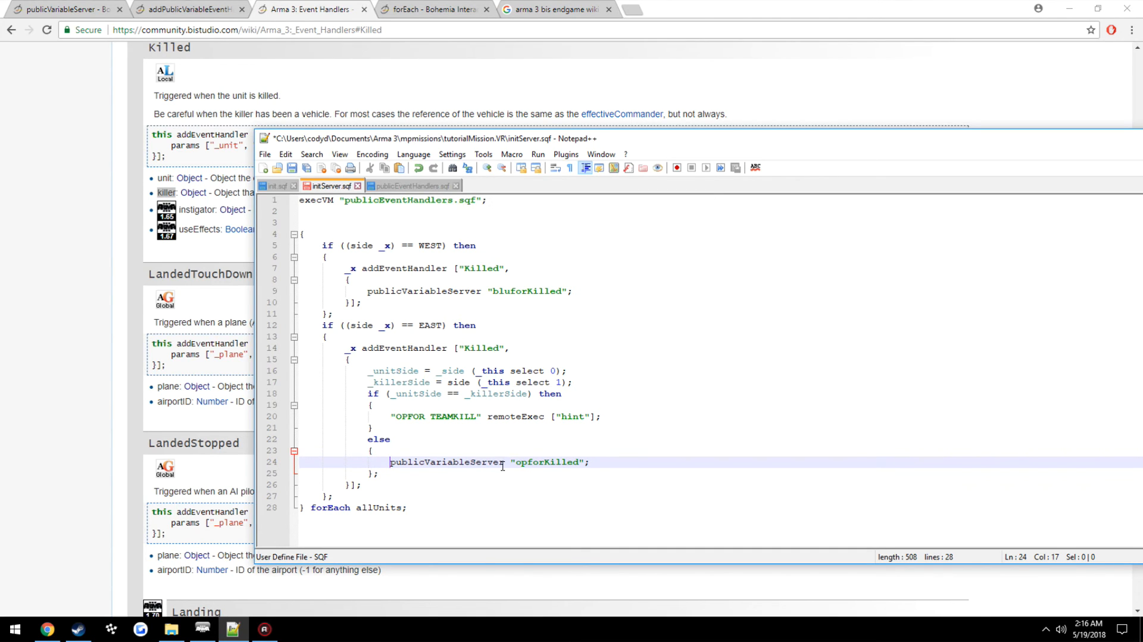
Step: Paste the EAST side-check block into the WEST handler and rename the hint to BLUFOR TEAMKILL
left_click(414, 185)
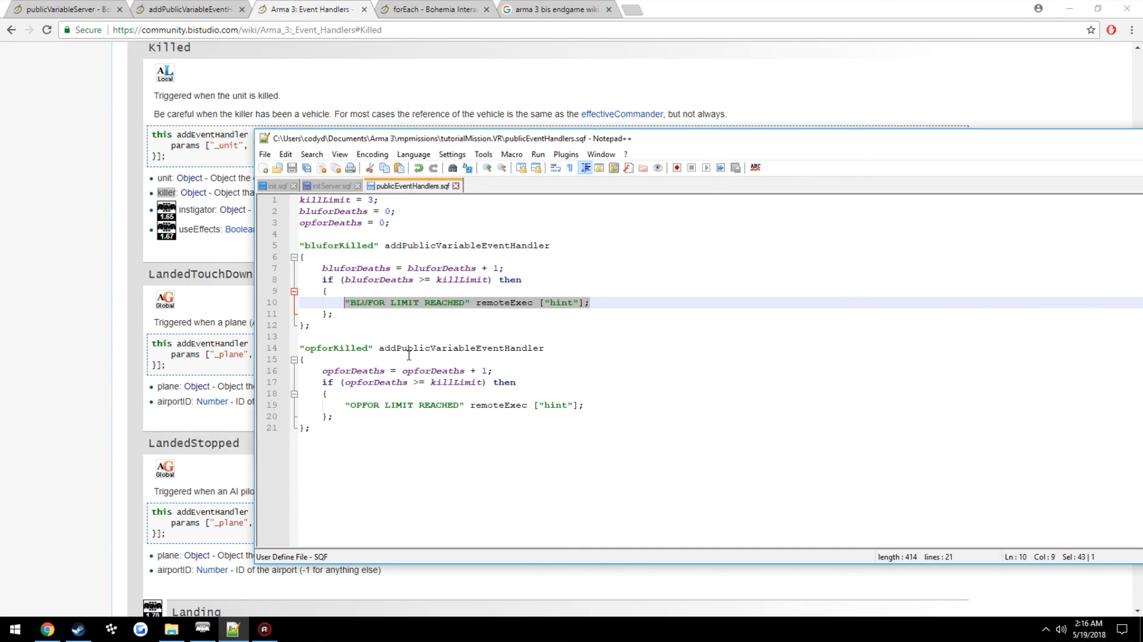
left_click(328, 185)
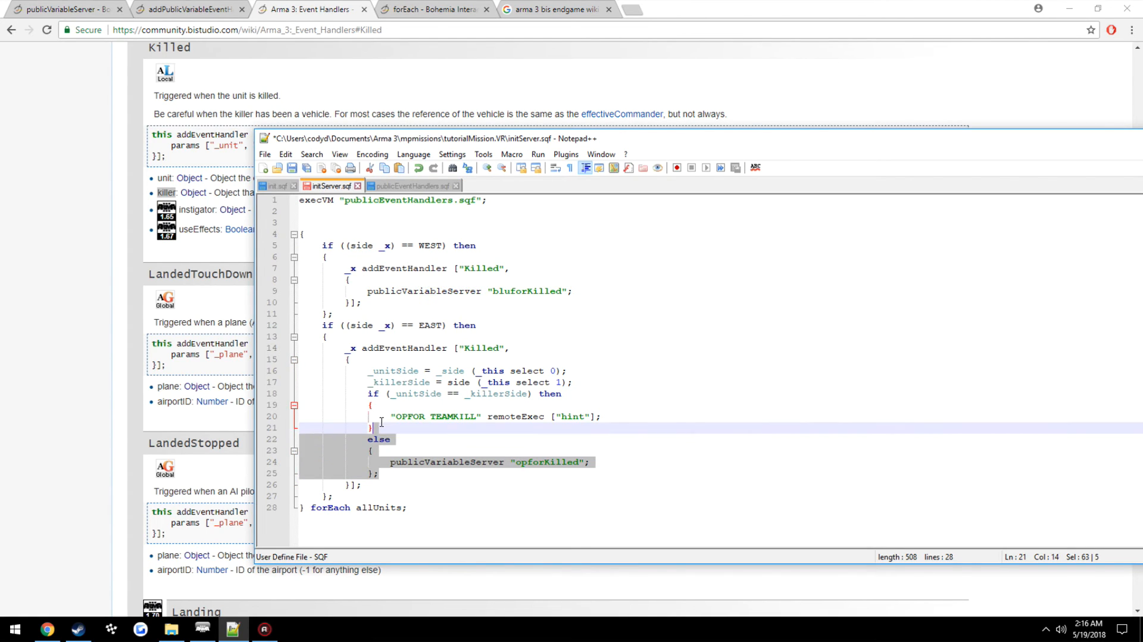
left_click(349, 280)
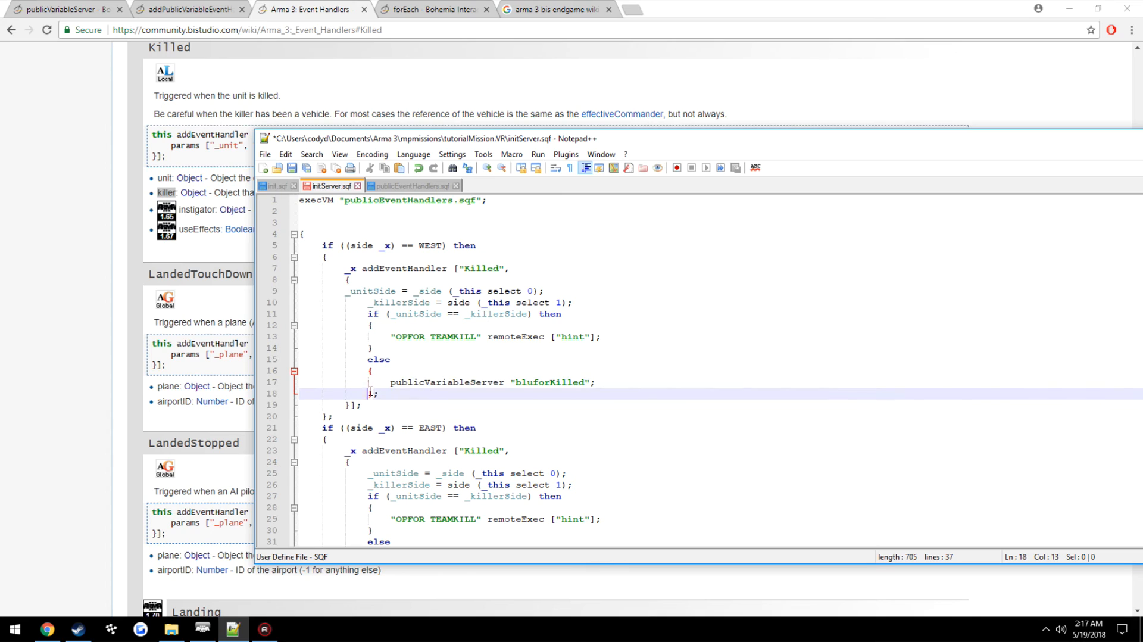
left_click(372, 370)
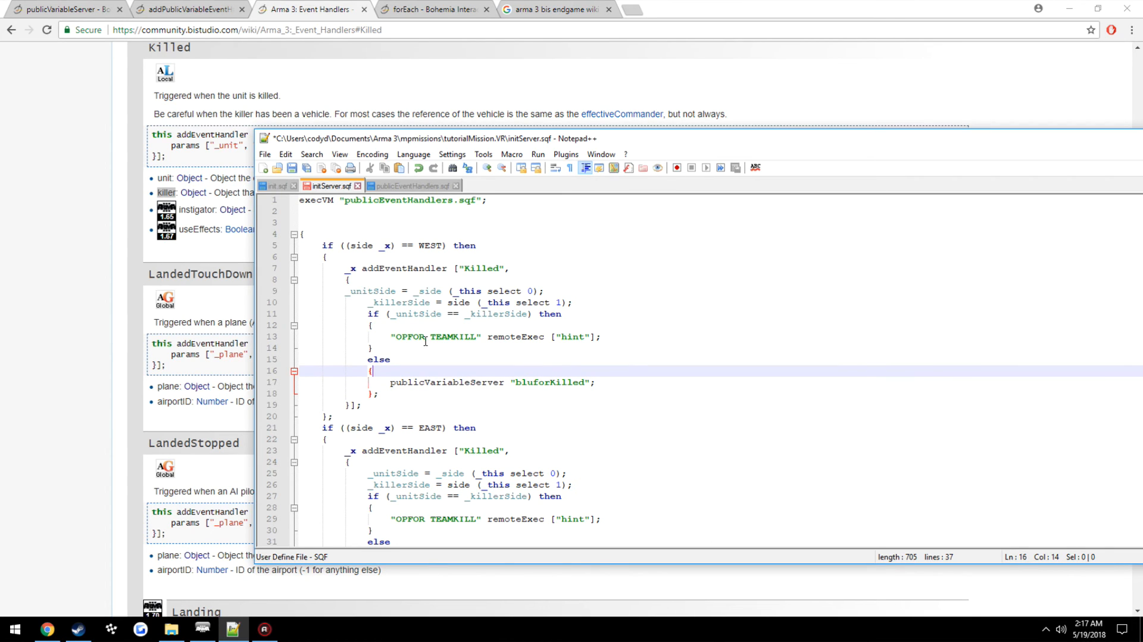
type("BLUFOR")
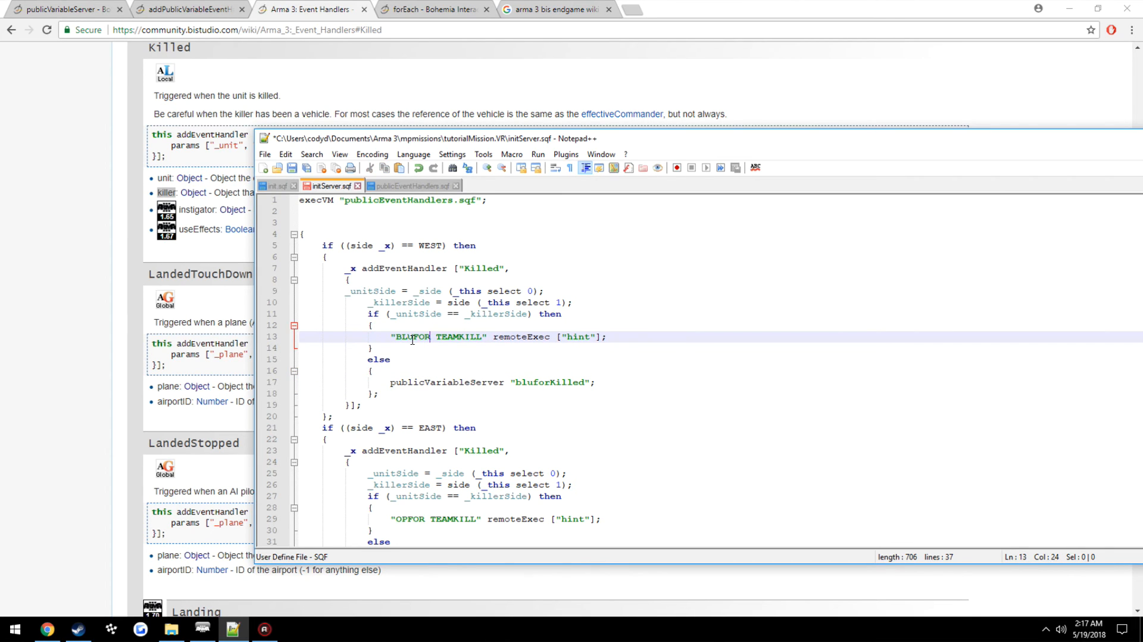
left_click(293, 168)
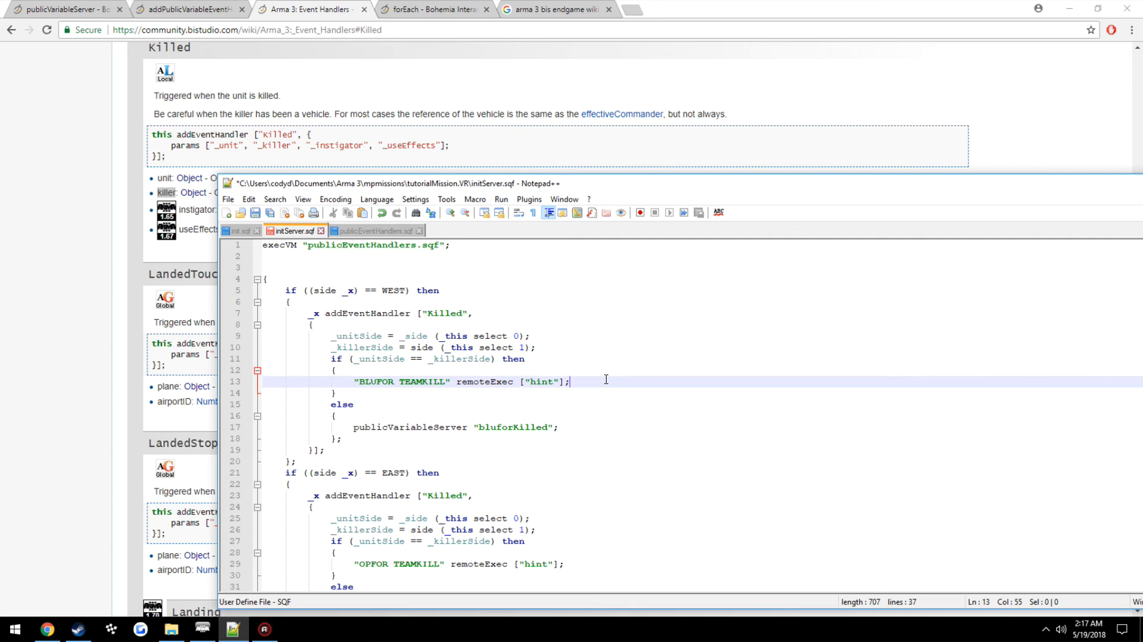
mouse_move(339, 604)
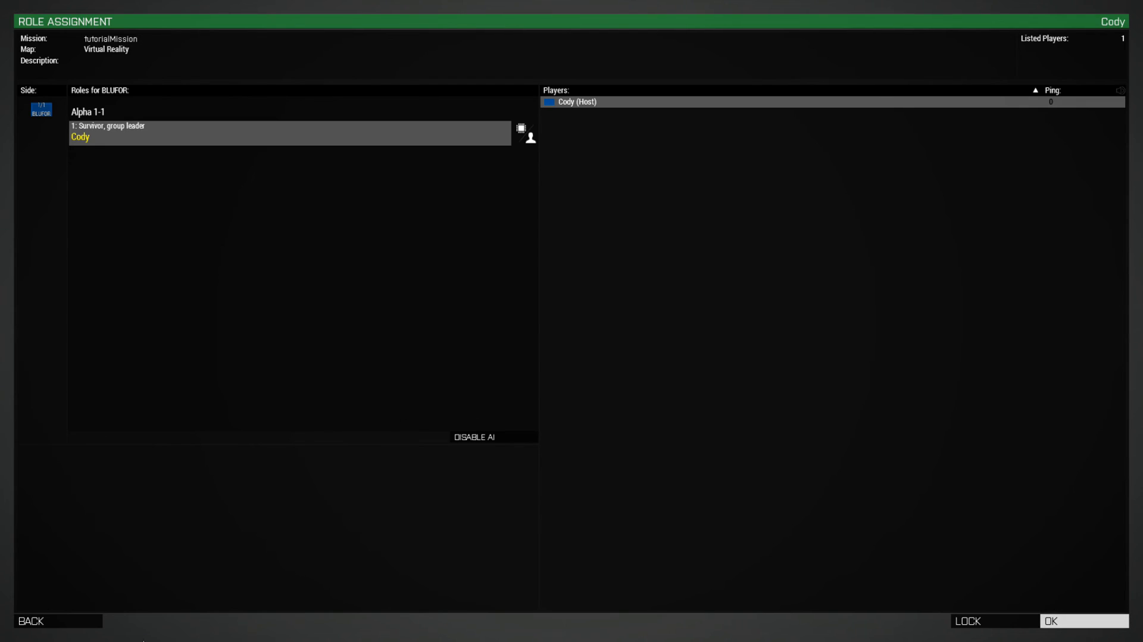
Step: Confirm the Role Assignment screen to launch tutorialMission
left_click(1082, 620)
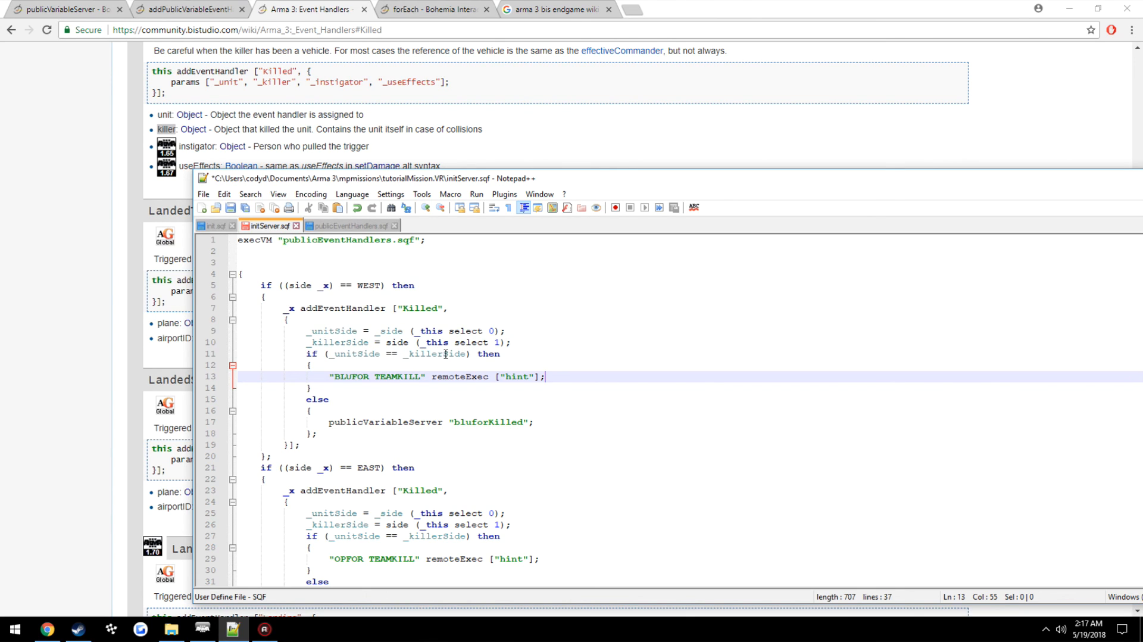
double_click(435, 535)
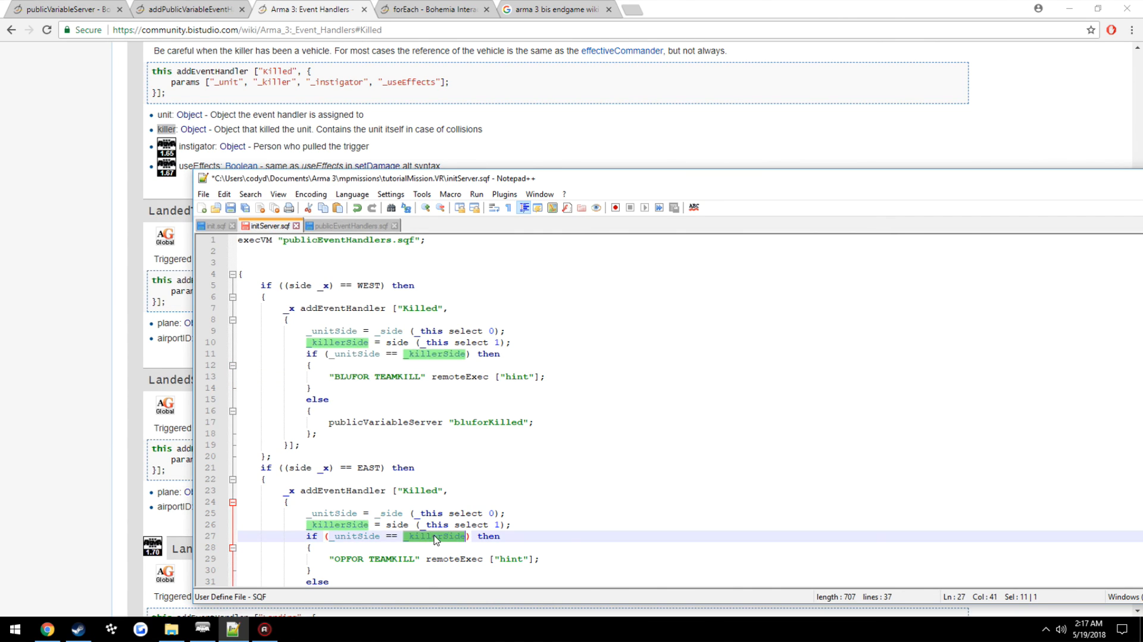
left_click(400, 376)
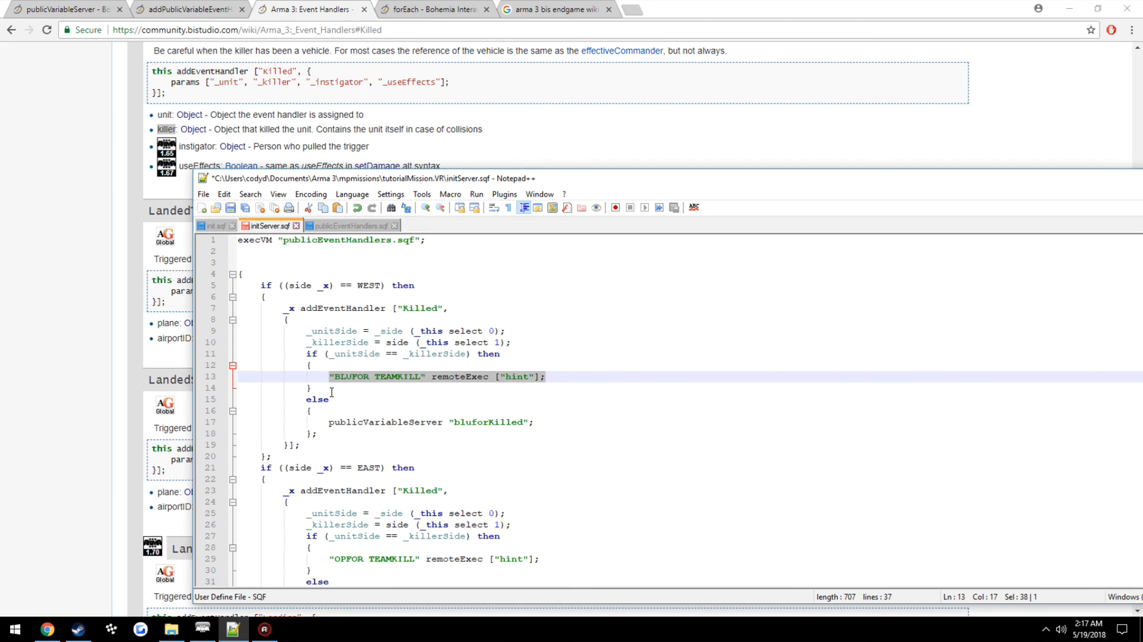
mouse_move(390, 399)
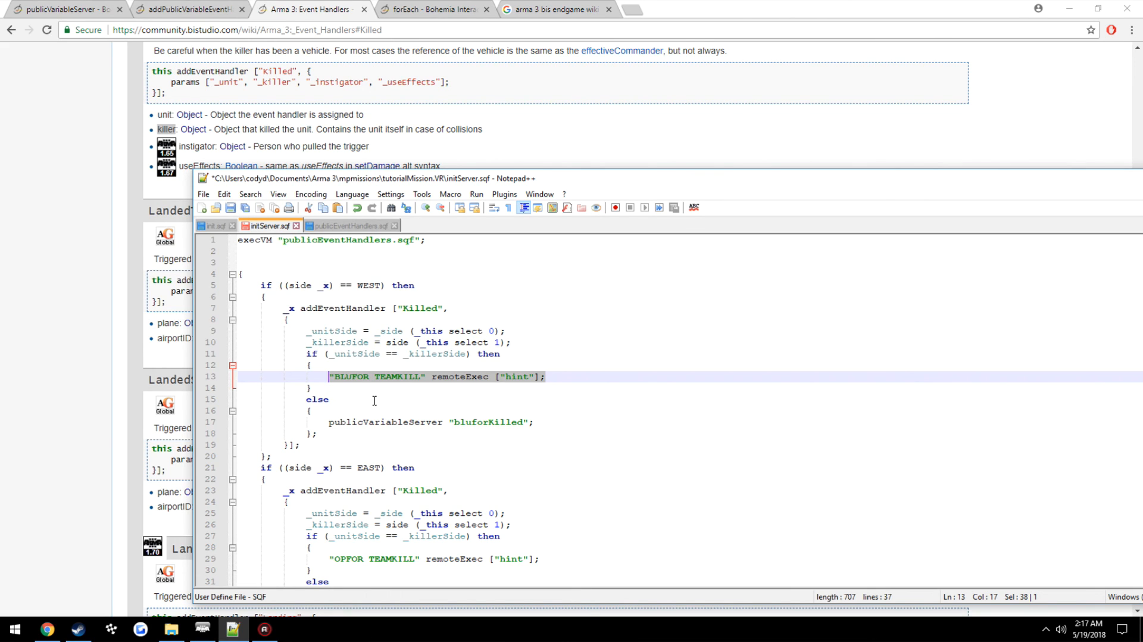
mouse_move(557, 362)
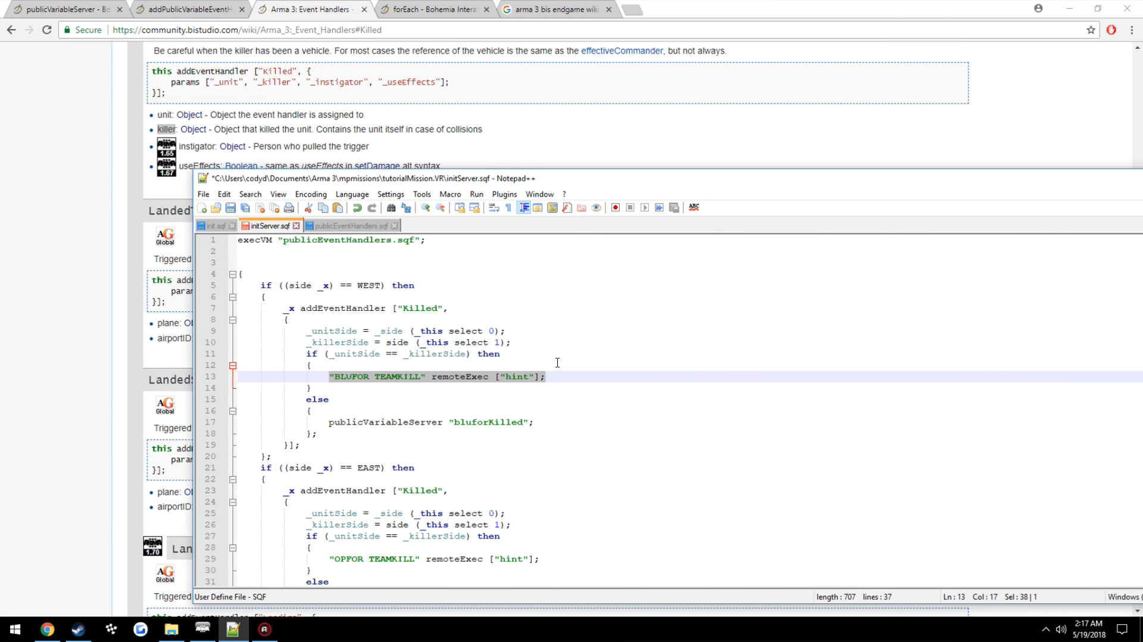
mouse_move(486, 421)
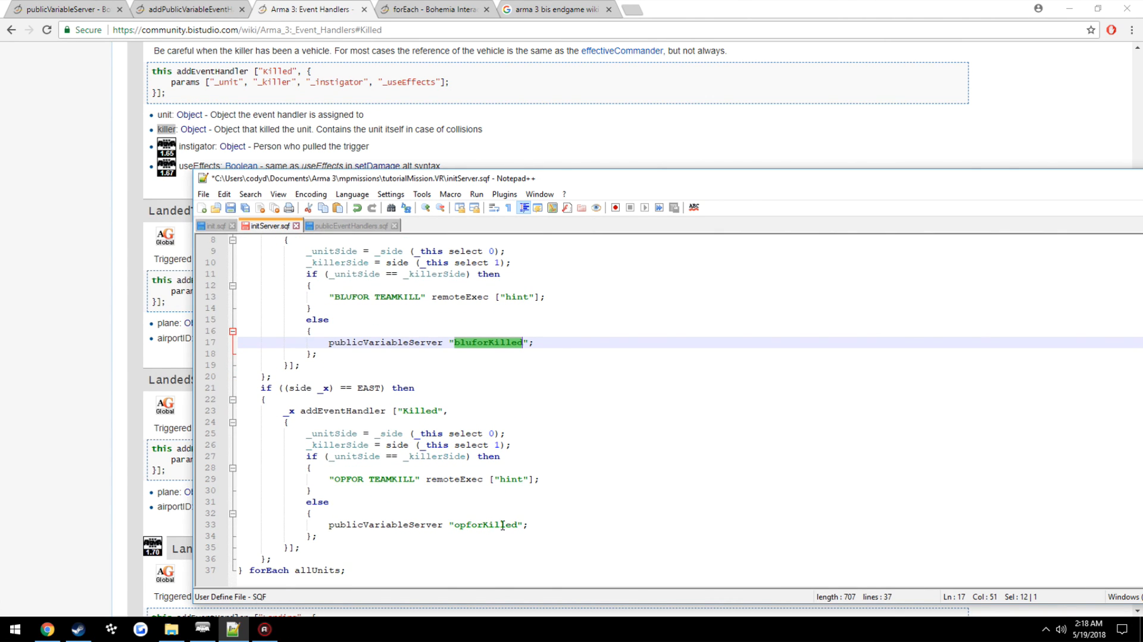
left_click(352, 225)
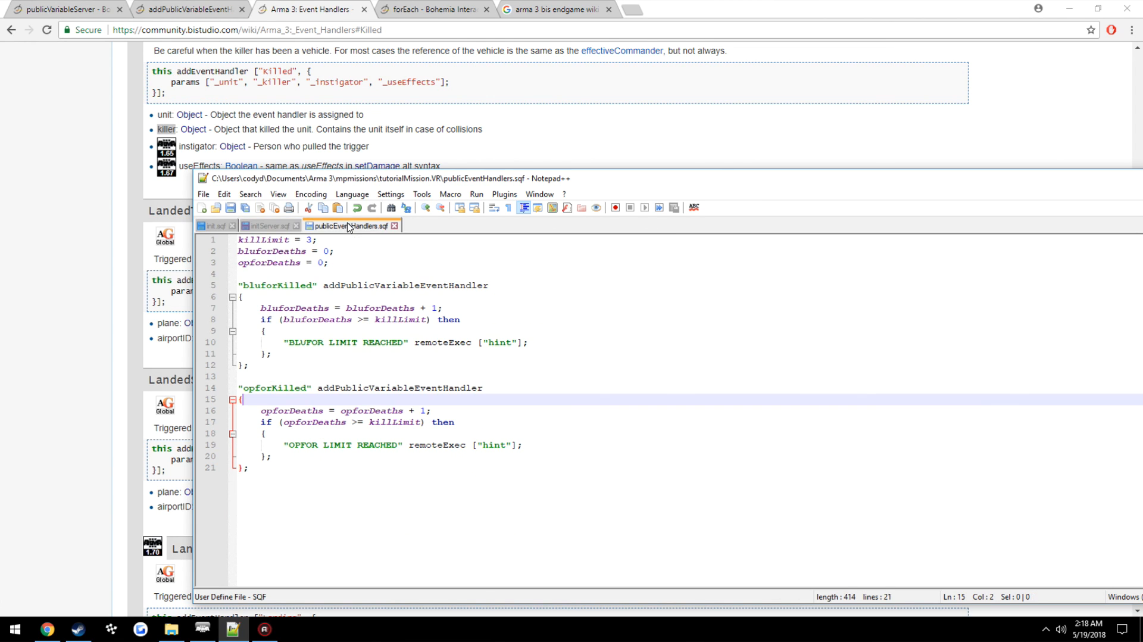
mouse_move(488, 501)
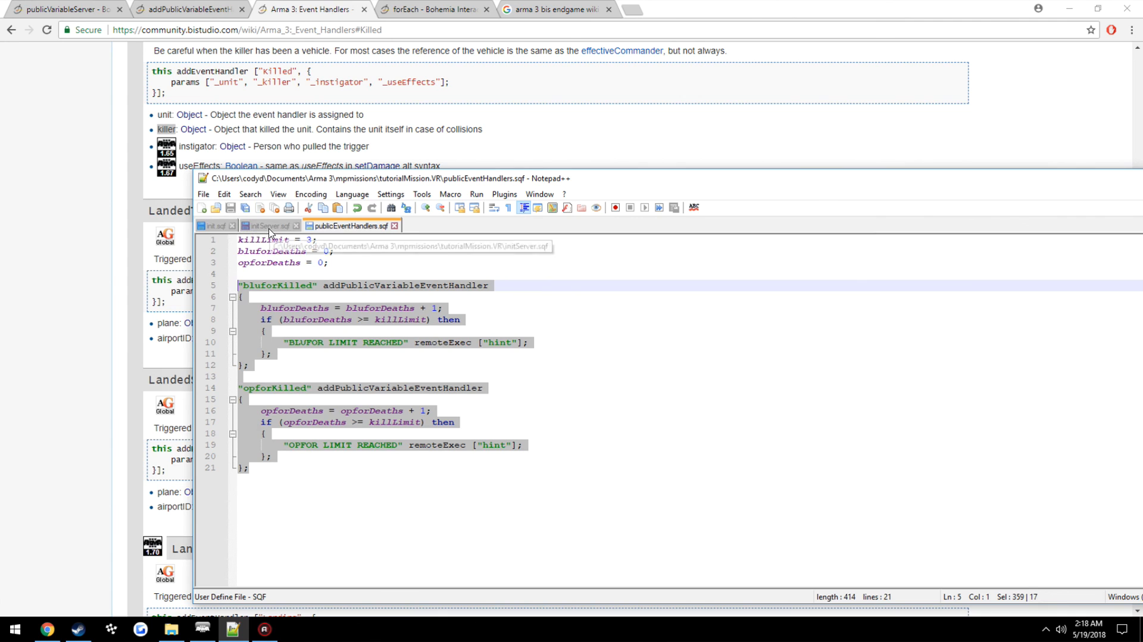
mouse_move(274, 230)
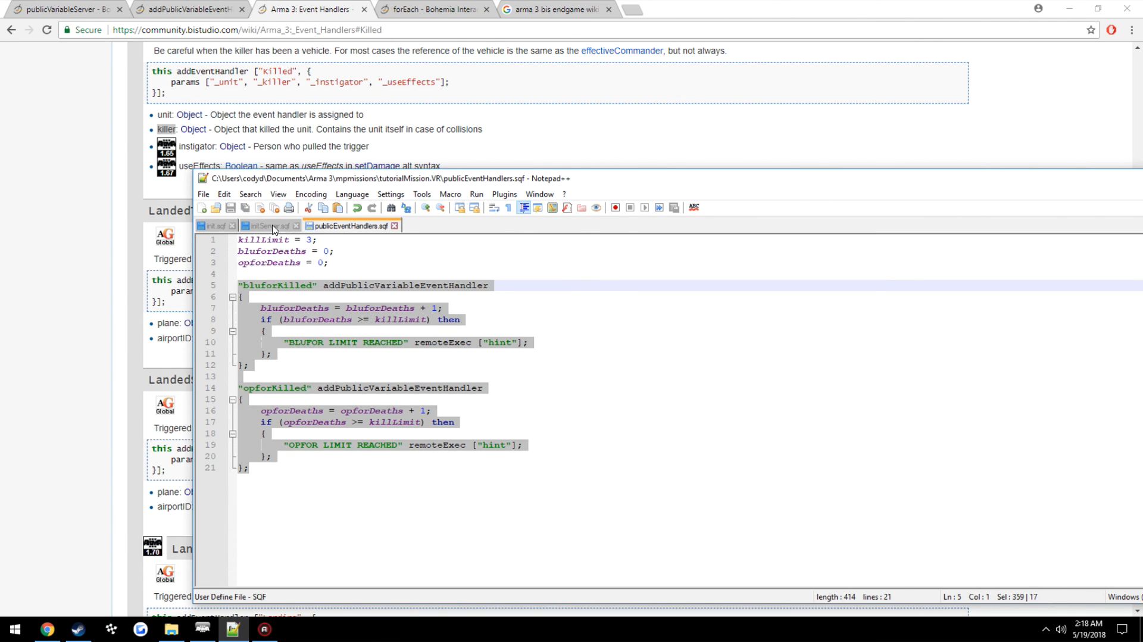
left_click(264, 225)
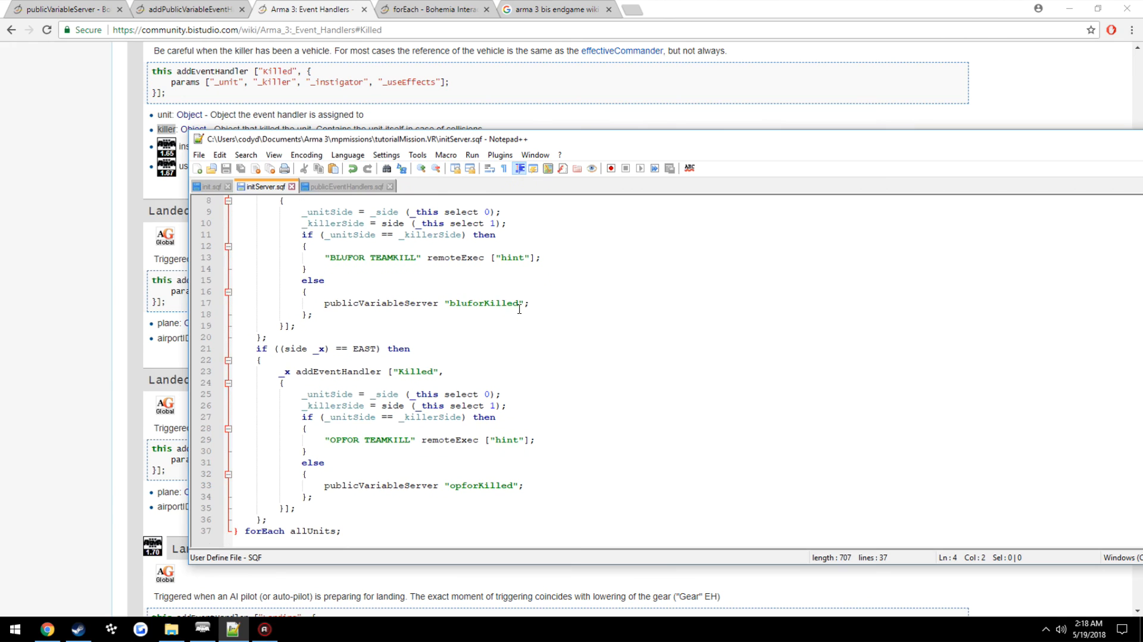
scroll("up", 3)
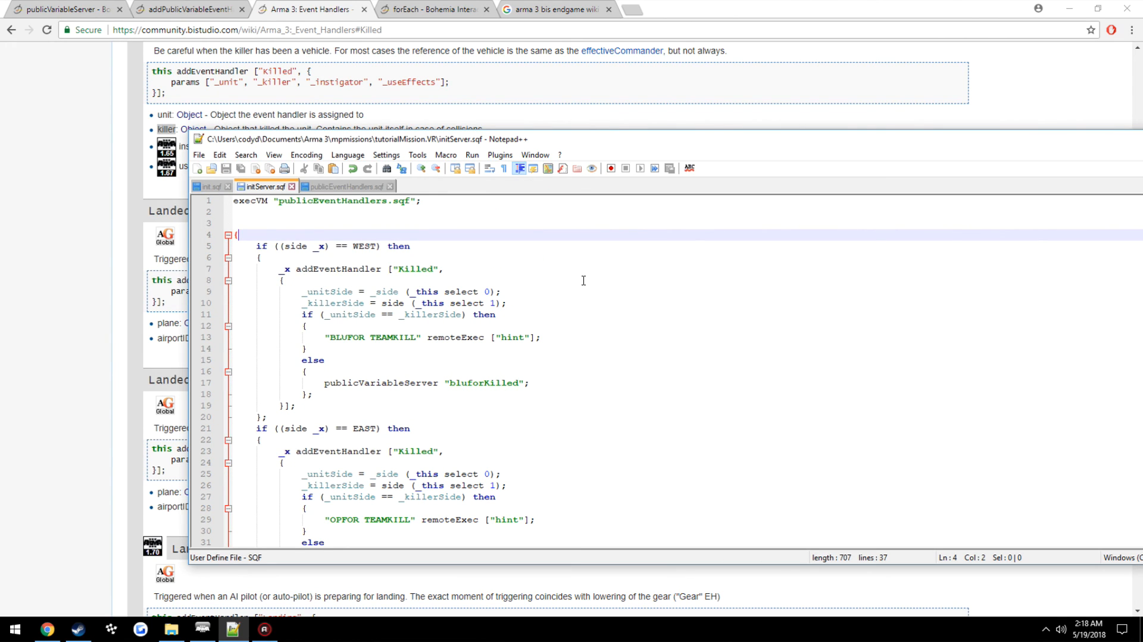